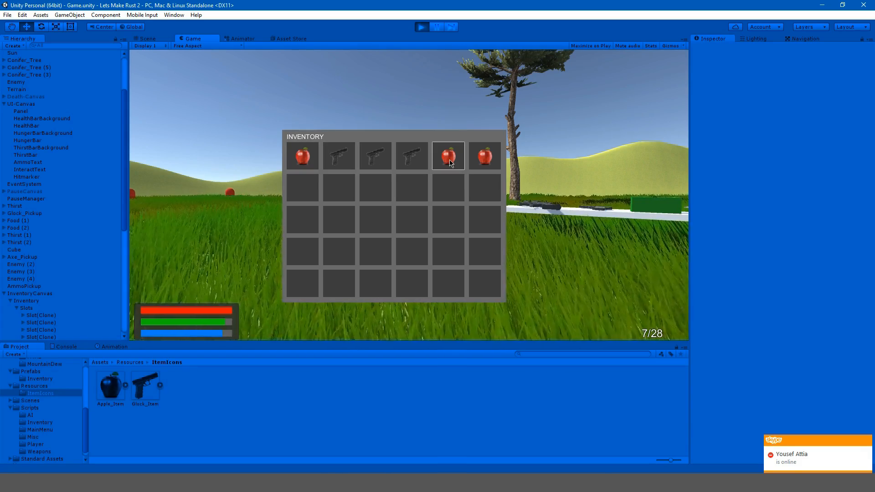
Drag the apple into the second inventory row and the pistol into the third
drag(448, 156, 411, 188)
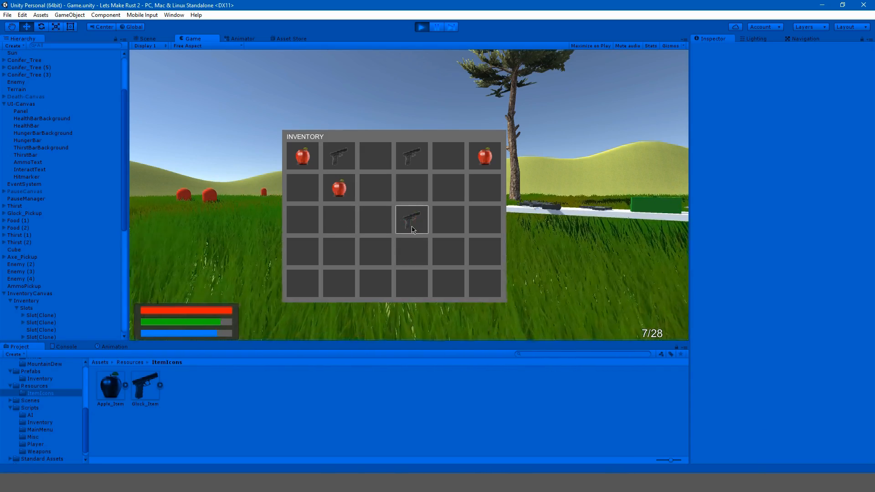
drag(338, 188, 412, 219)
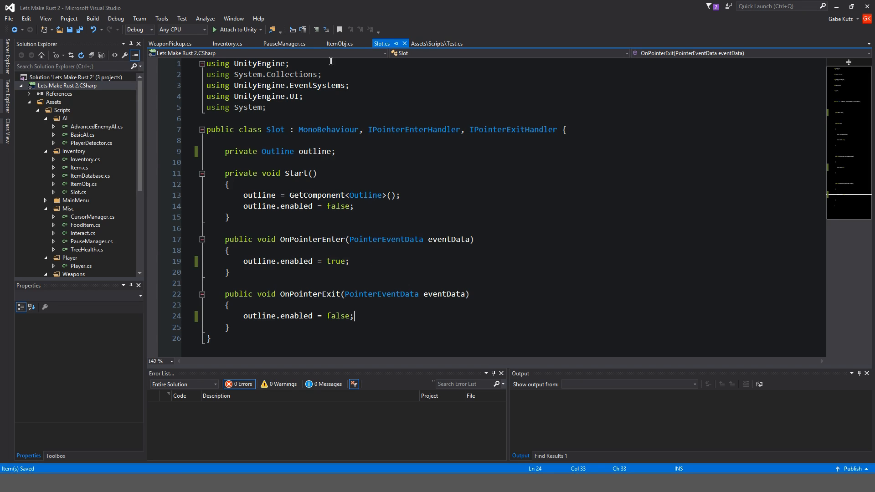
mouse_move(379, 40)
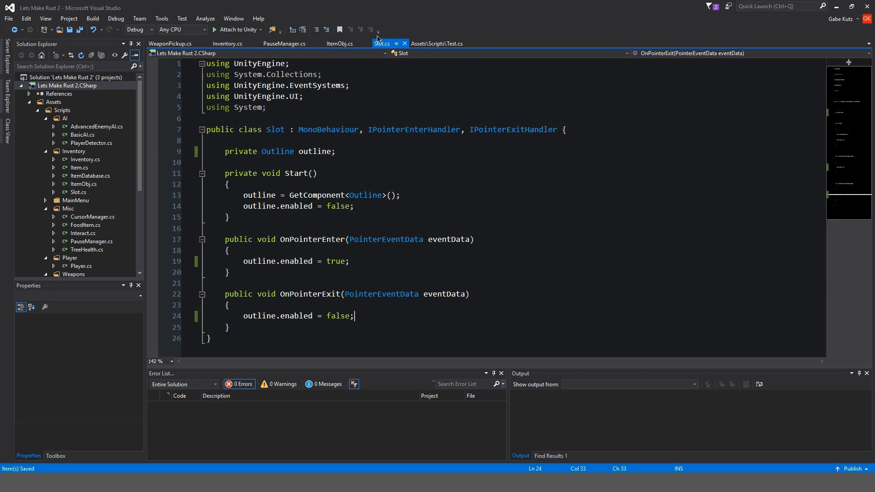
mouse_move(384, 44)
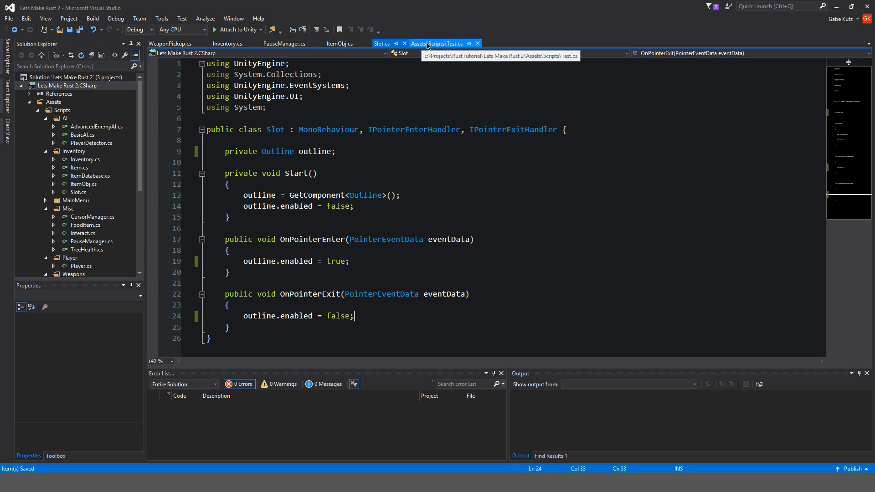
Close the Test.cs and WeaponPickup.cs scripts, leaving Slot.cs active
click(283, 44)
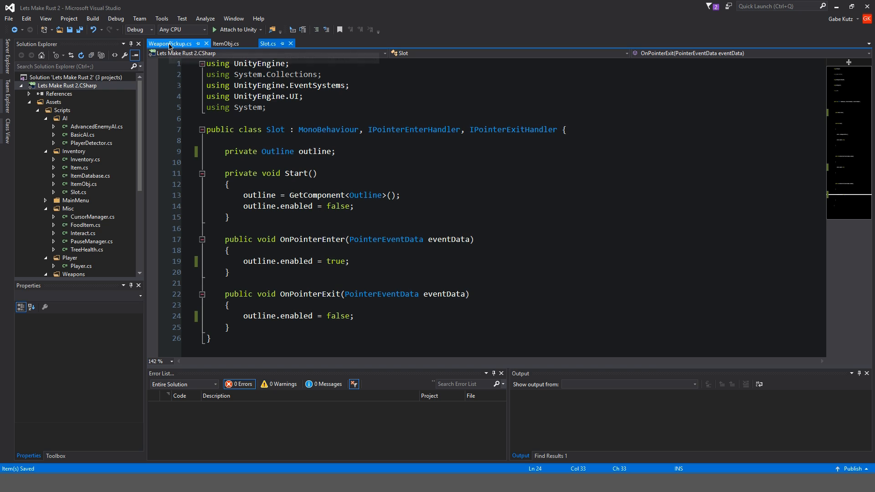
mouse_move(170, 44)
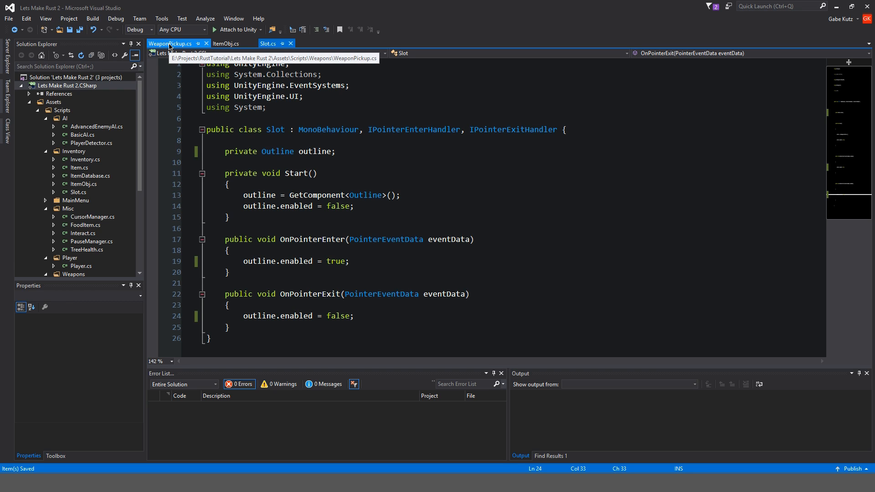
click(206, 43)
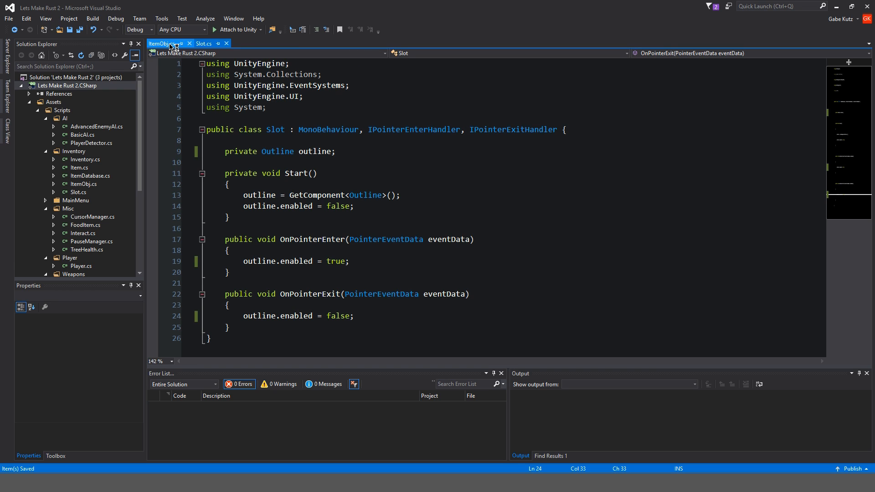
click(203, 44)
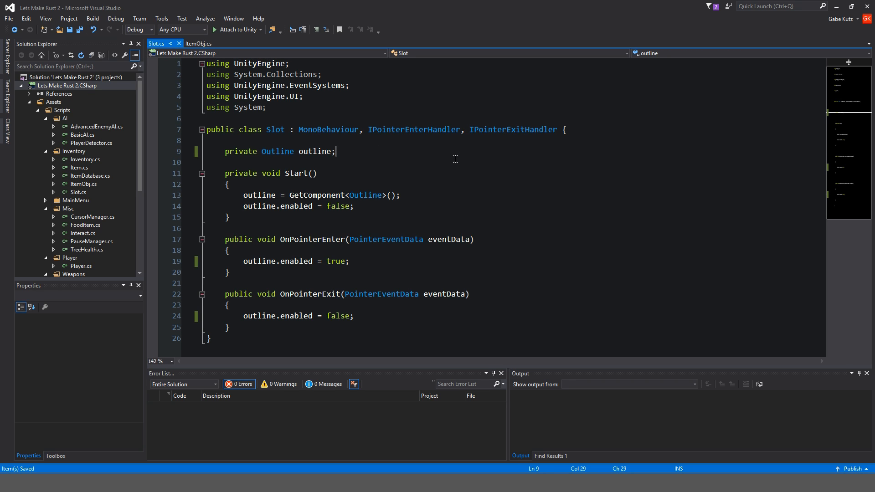
Add public bool isSelected = false to Slot, set true in OnPointerEnter and false in OnPointerExit
text(public bo)
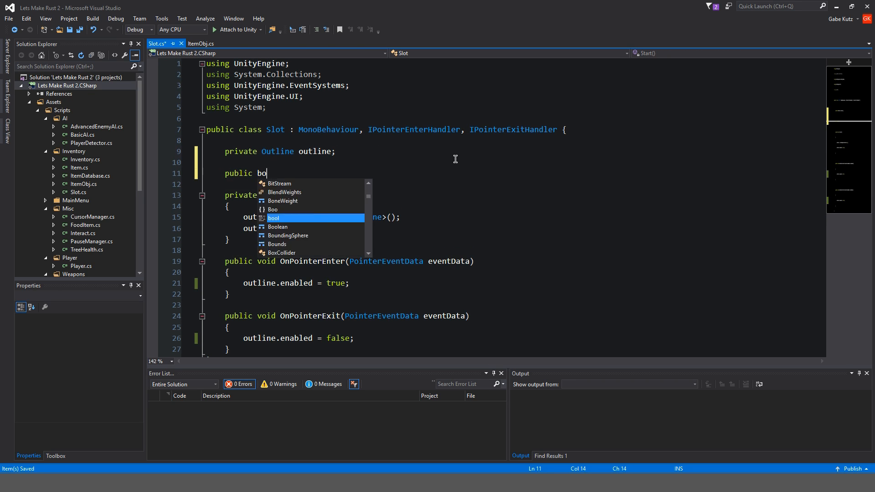
text(ol isSe)
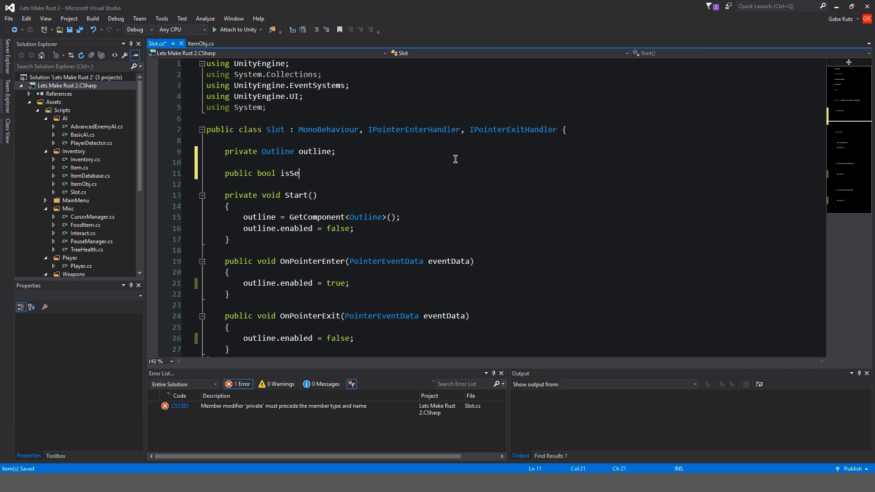
text(lected = false;)
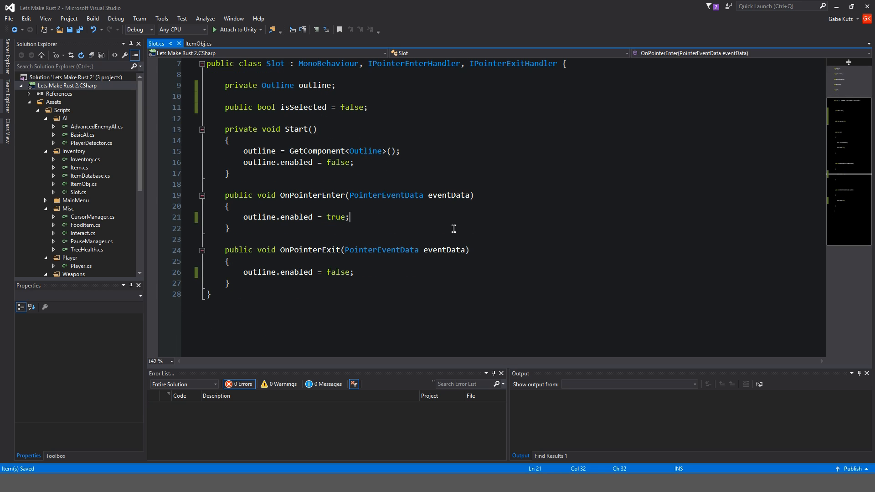
text(isSelected = true;)
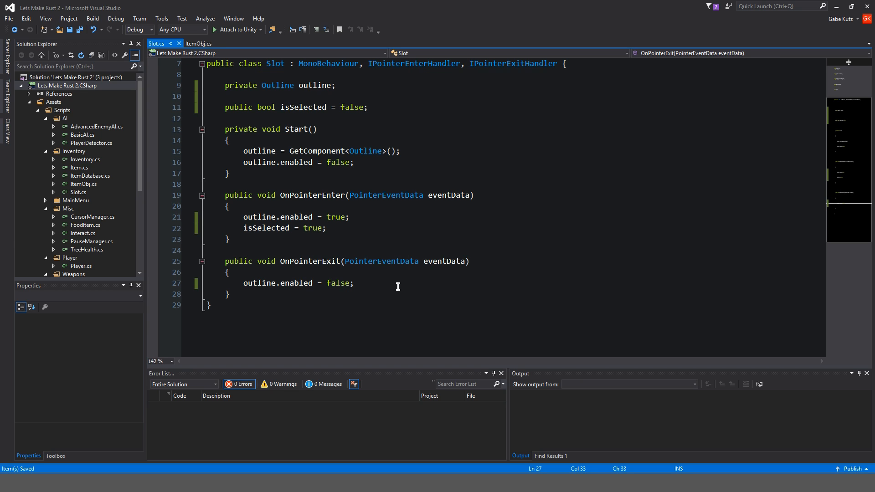
text(isSelected = false)
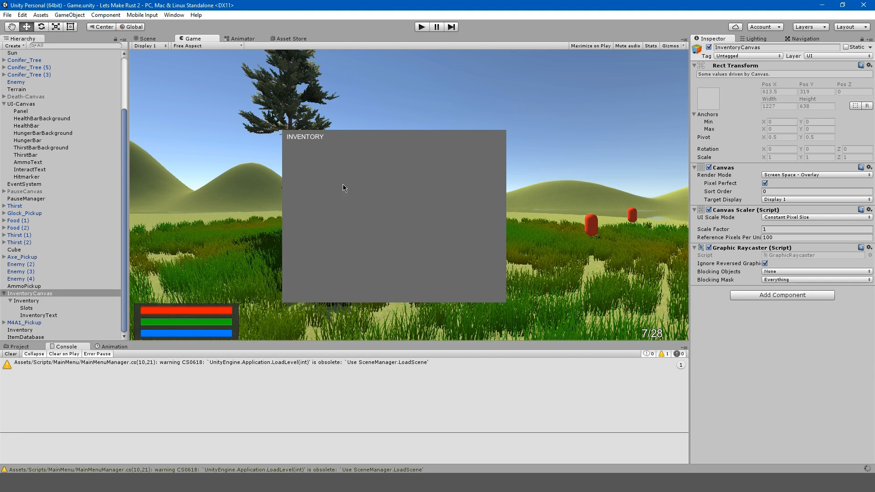
mouse_move(265, 462)
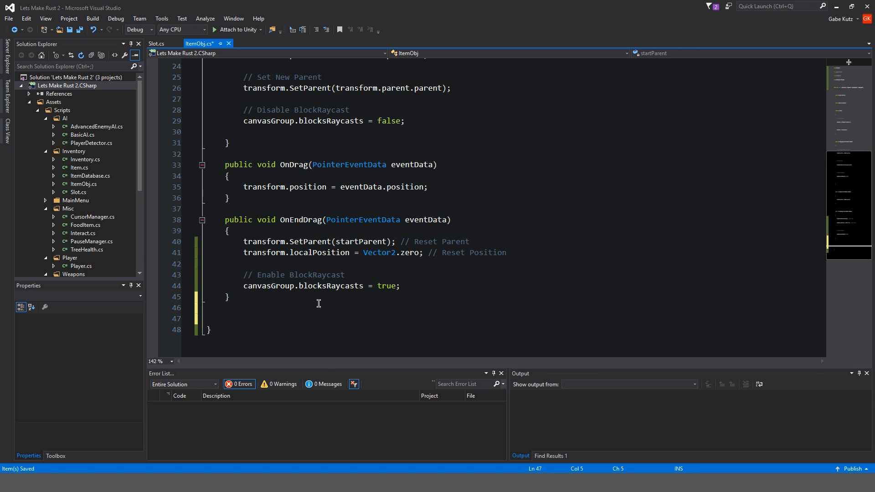
Write private void GetSlotInfo() filling GameObject[] slots via FindGameObjectsWithTag("Slot")
text(private)
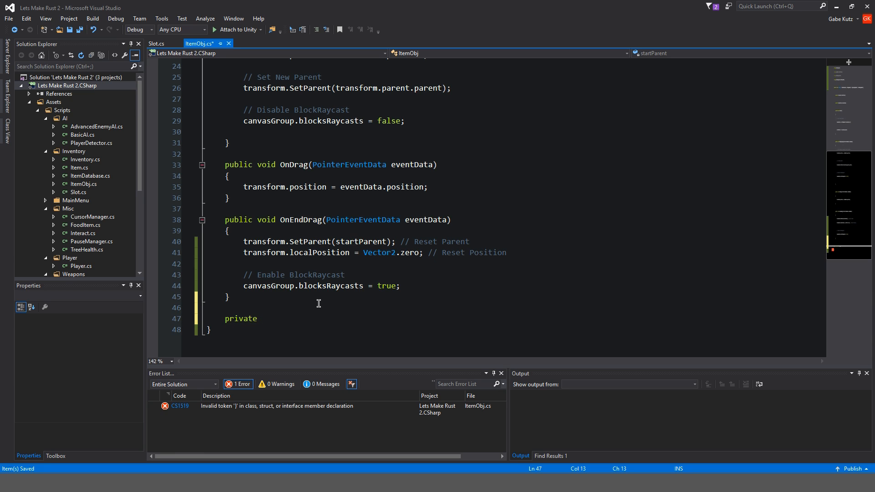
text(void G)
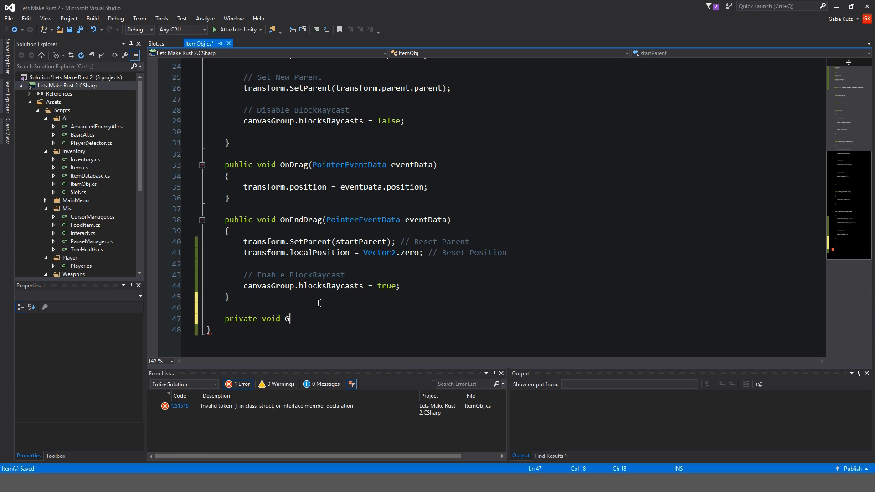
text(etSlot)
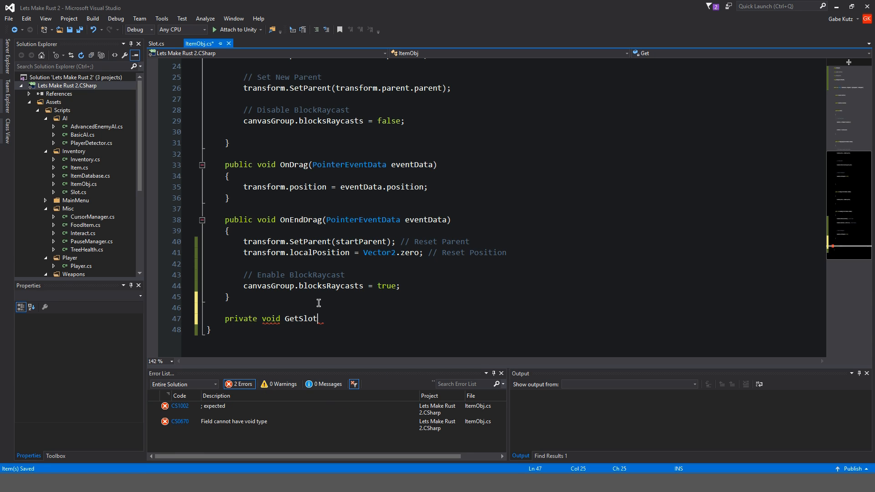
text(Info())
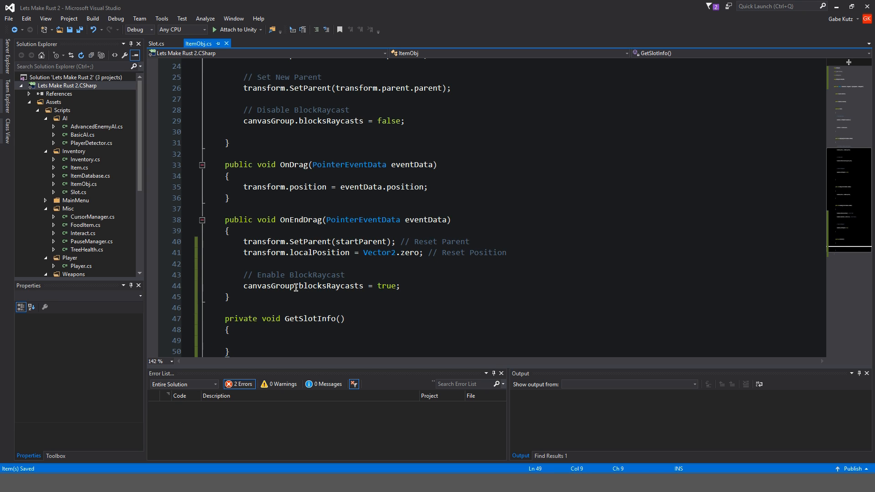
text(GameObject[)
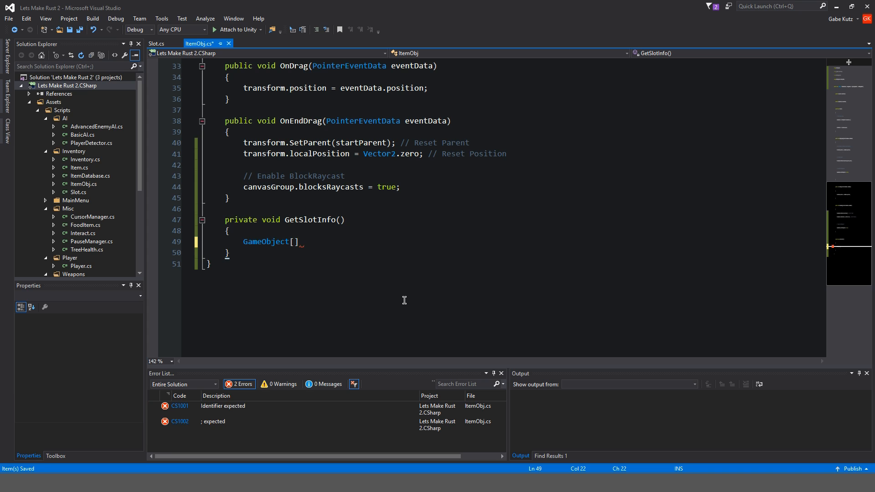
text(slots)
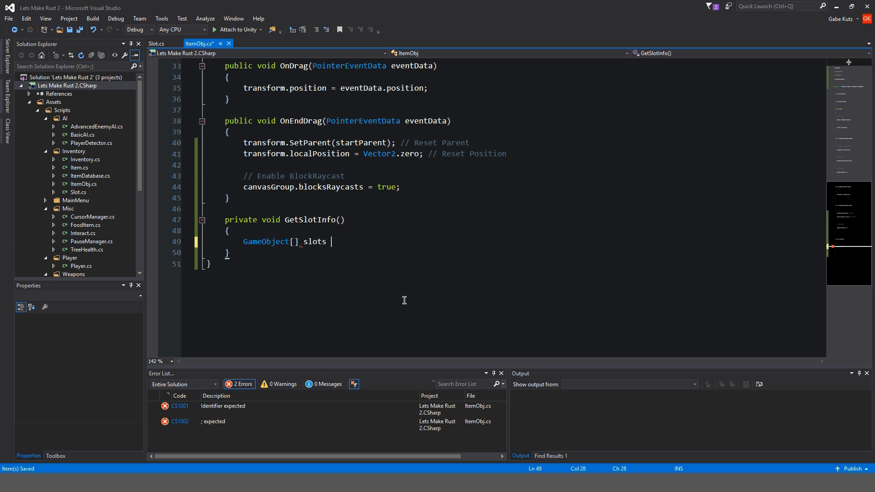
text(= GameObject.FindGameObjectsWithTag()
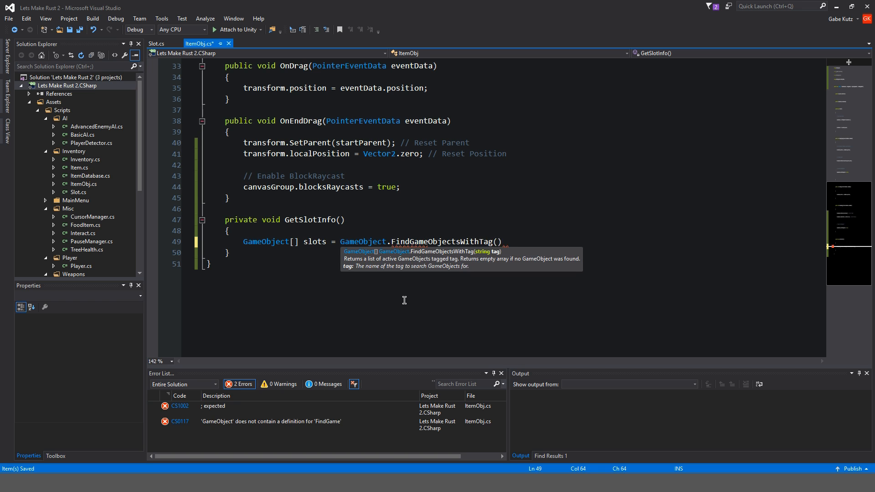
text("Slot")
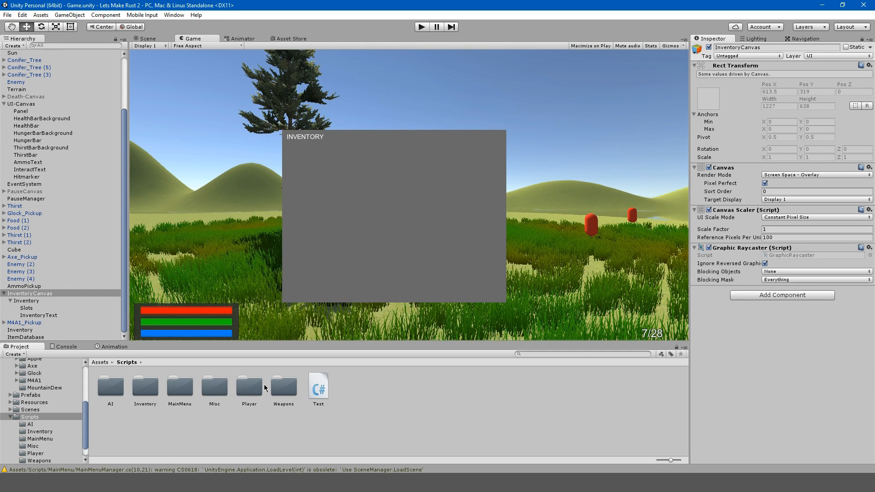
Browse to Prefabs > Inventory's Slot prefab and show the Tags & Layers list with its Slot tag
click(30, 394)
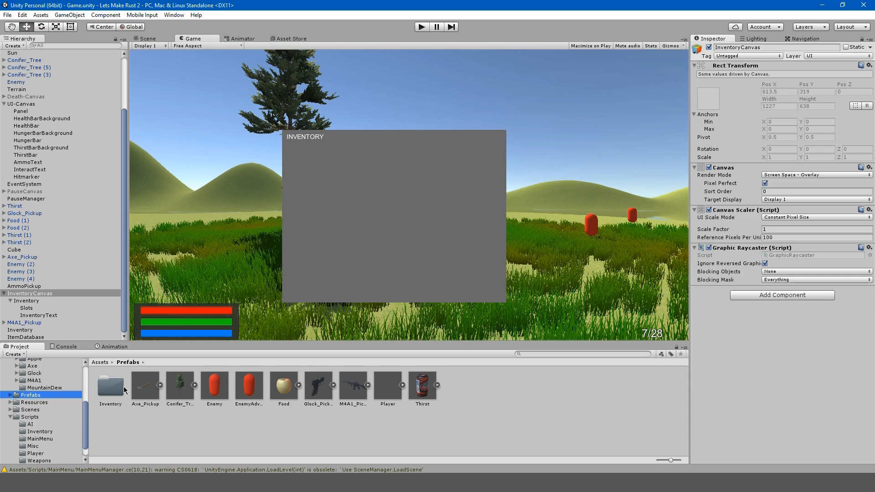
double_click(110, 385)
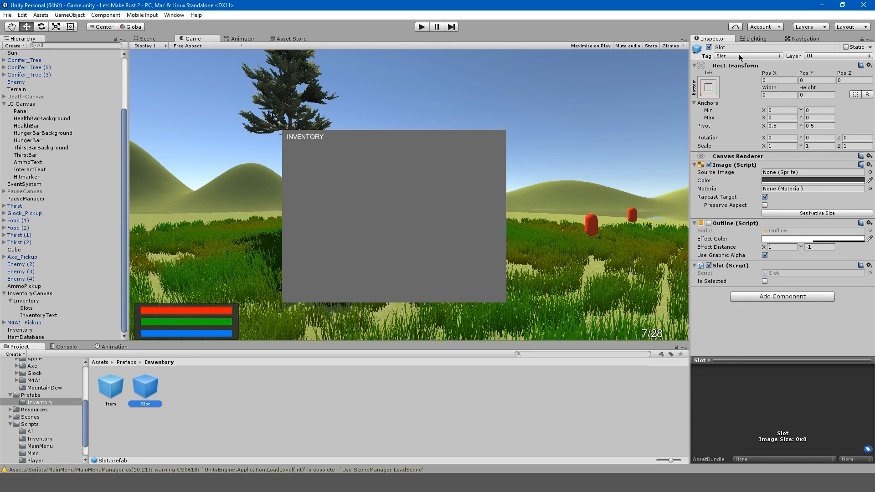
click(746, 56)
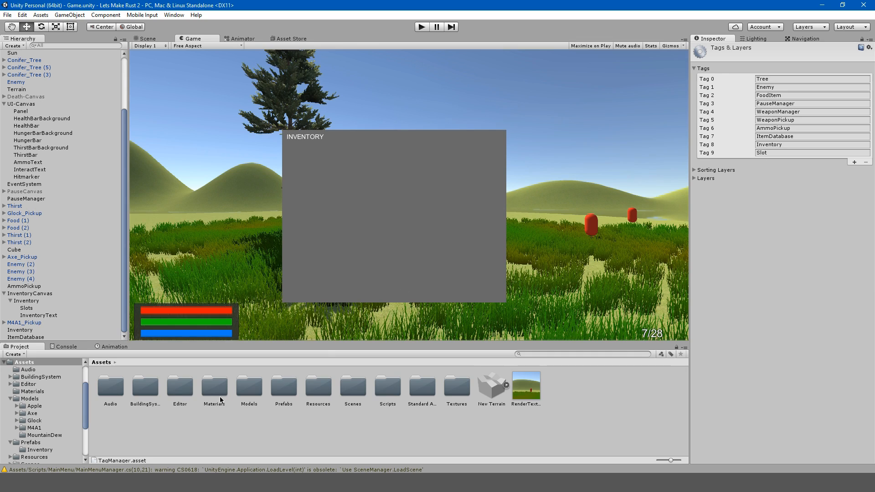
mouse_move(725, 150)
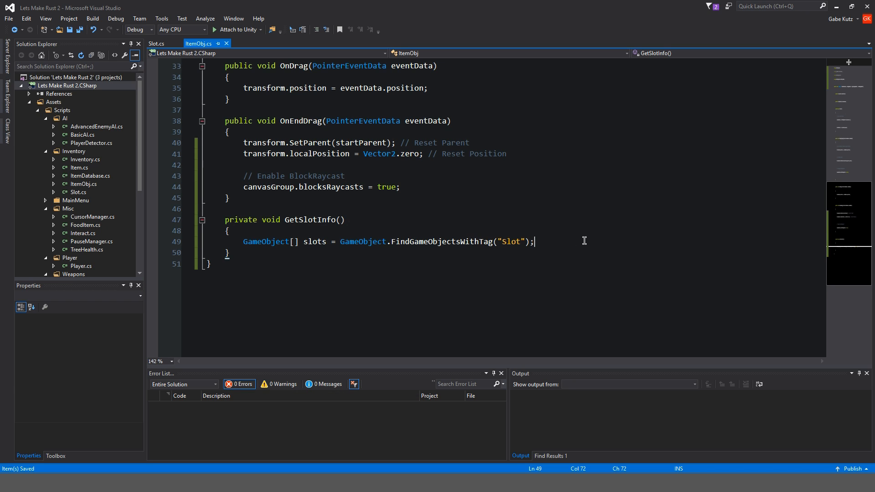
Add a foreach over slots checking each slot's GetComponent<Slot>().isSelected
key(enter)
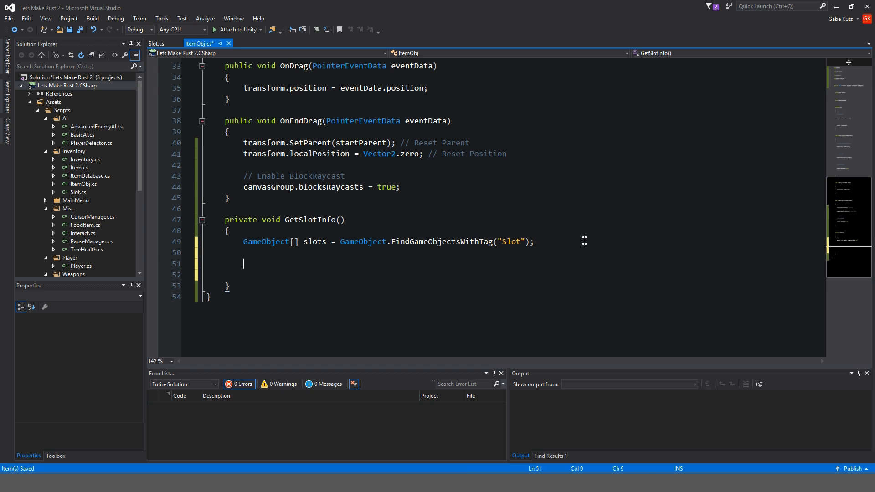
text(foreach())
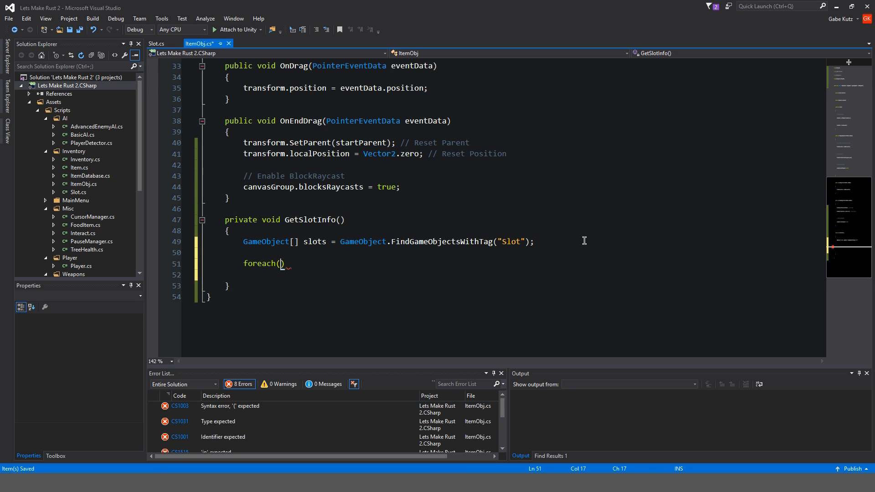
text(var slot)
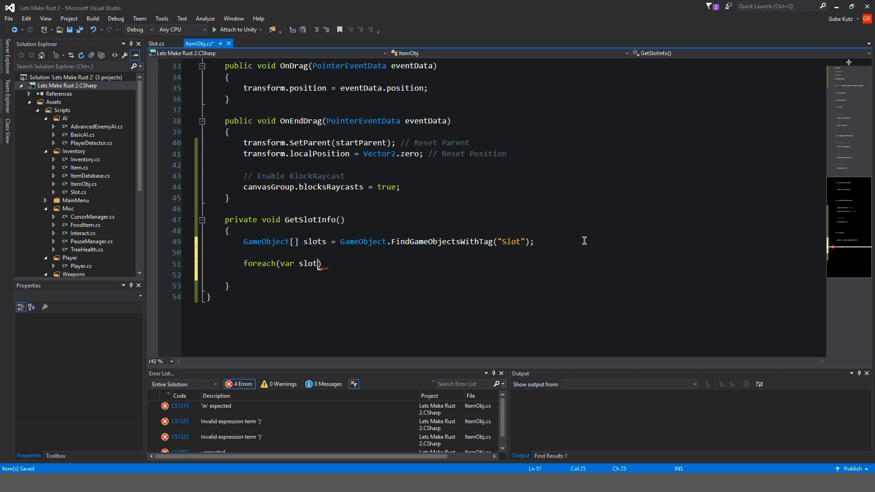
text(in slots)
click(511, 275)
text({)
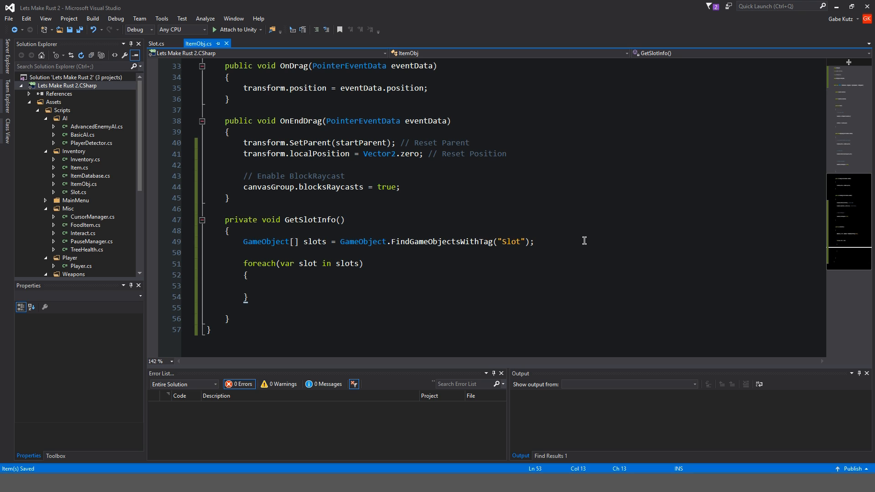
text(if(slot.)
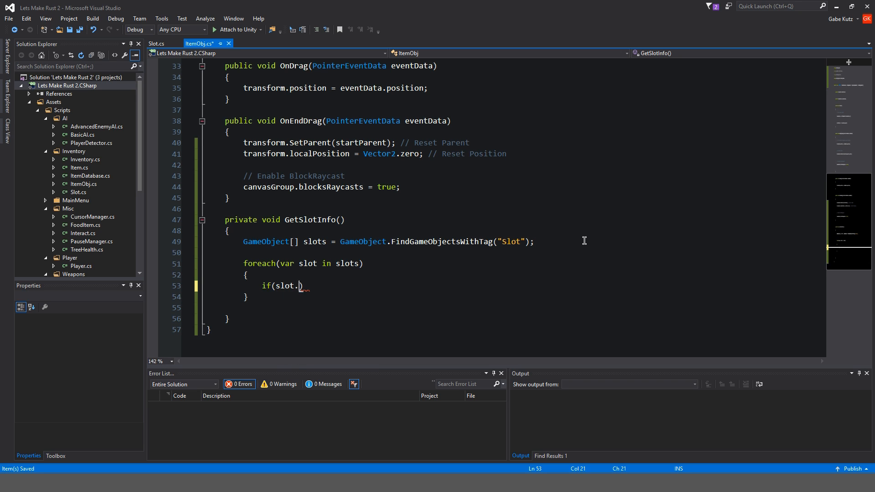
text(GetComponent<Sl>)
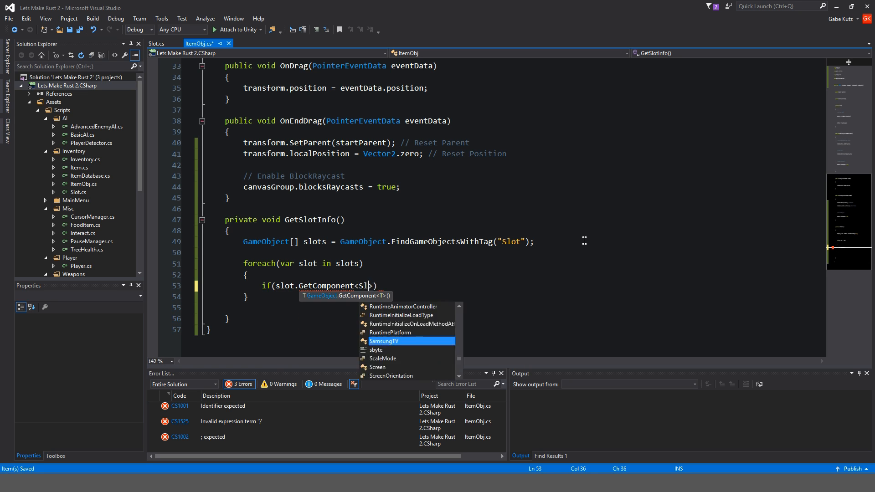
text(ot>().iss)
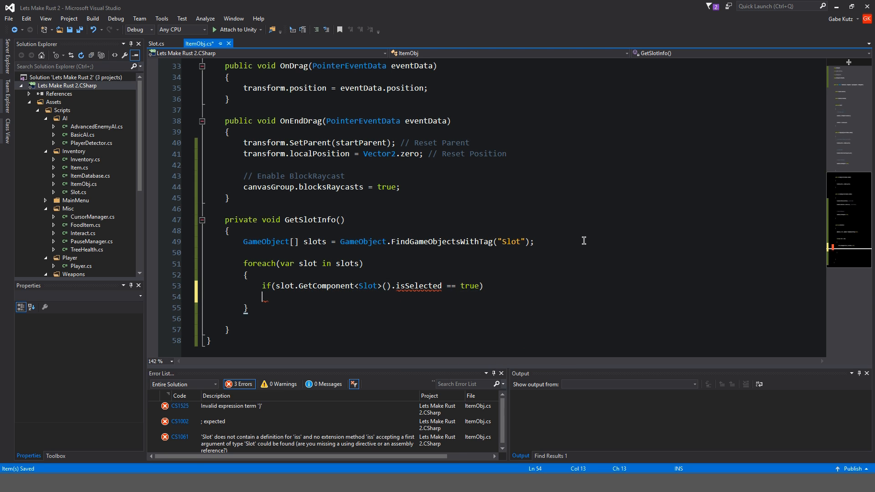
Inside the check, set startParent to the slot's transform, reparent the item and reset its localPosition
text({)
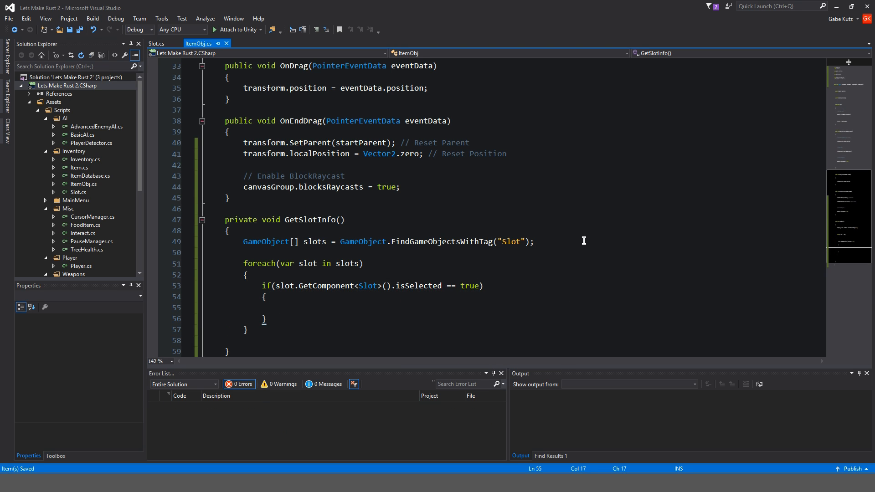
text(startParent = sl)
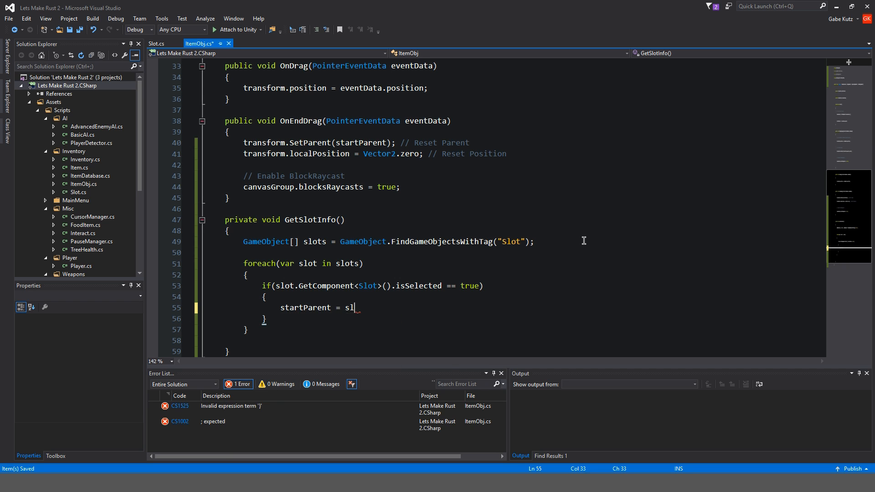
text(.transform;)
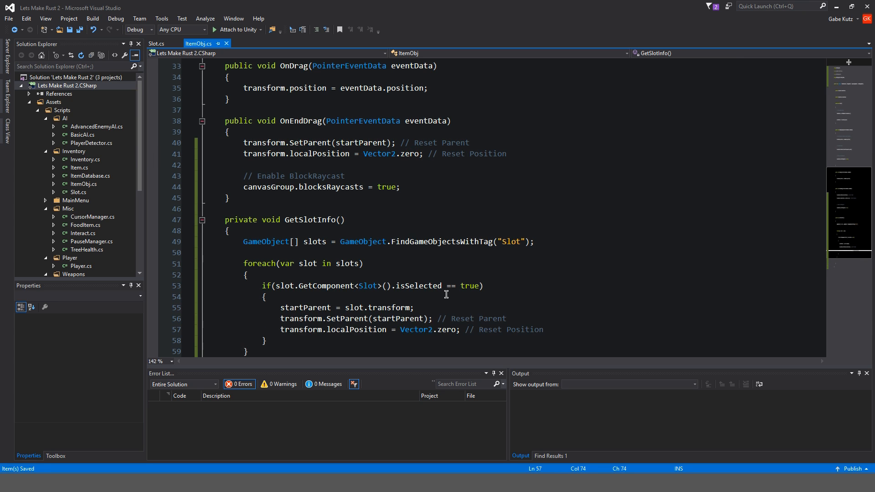
scroll(down, 3)
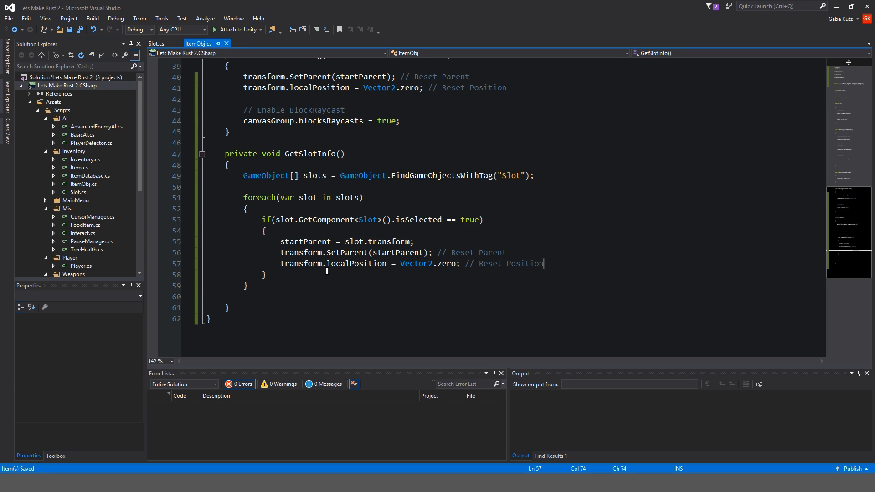
mouse_move(436, 268)
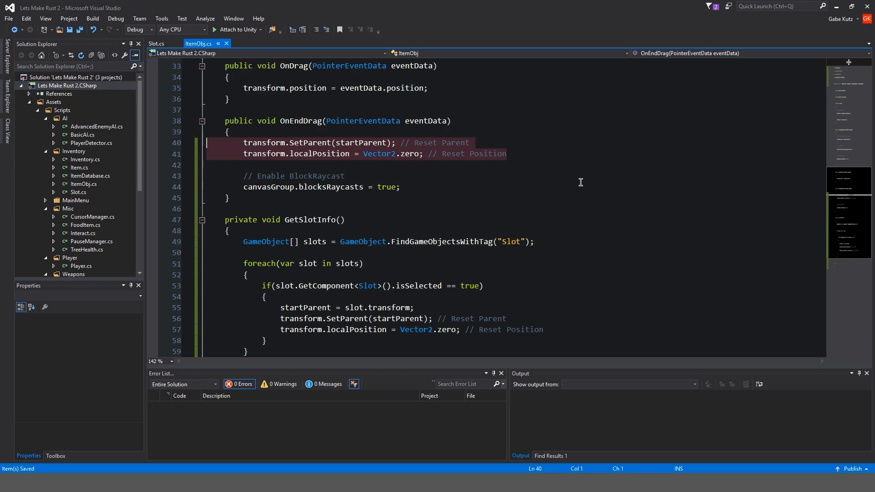
Replace OnEndDrag's reset lines with a GetSlotInfo() call, move them after the loop, and add break; in the if
key(Delete)
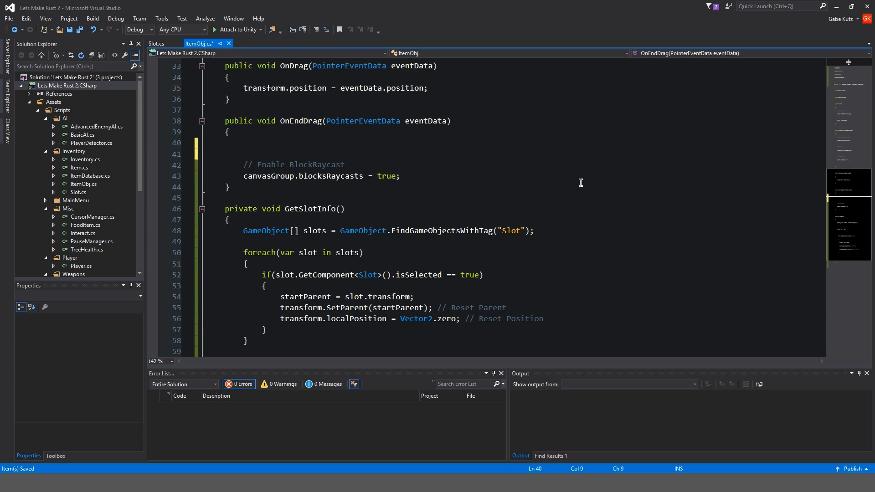
text(GetS)
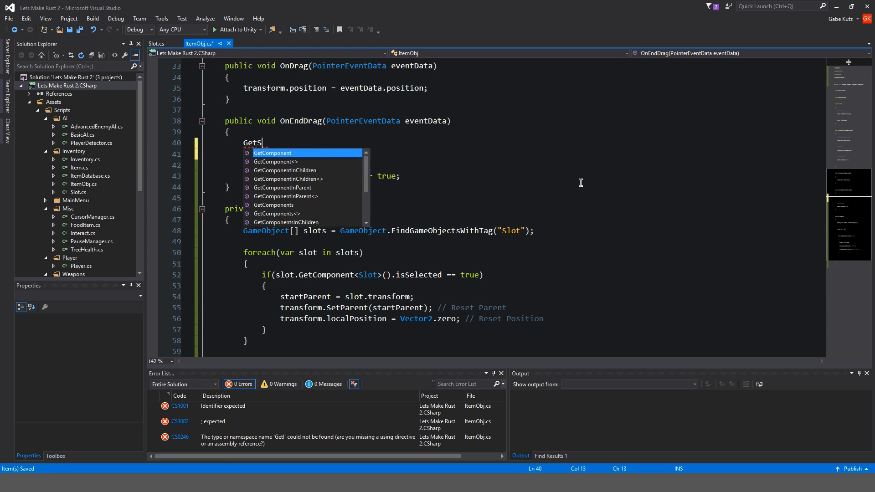
text(lotInfo();)
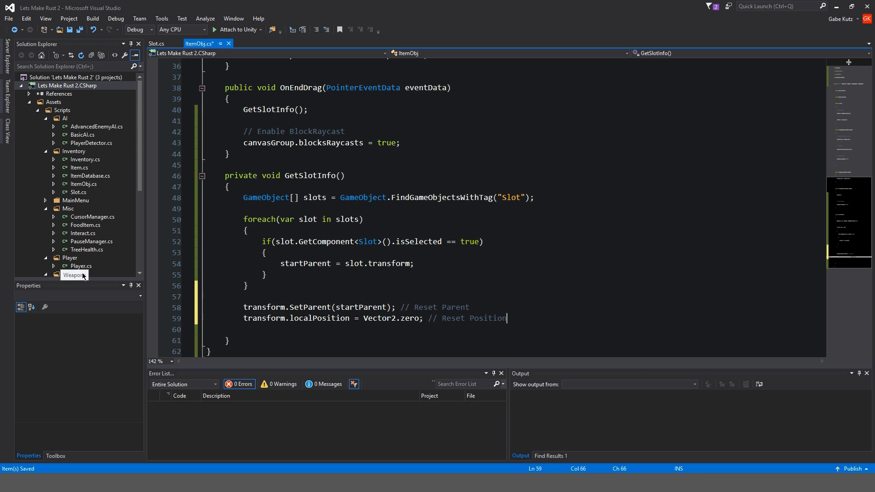
text(b)
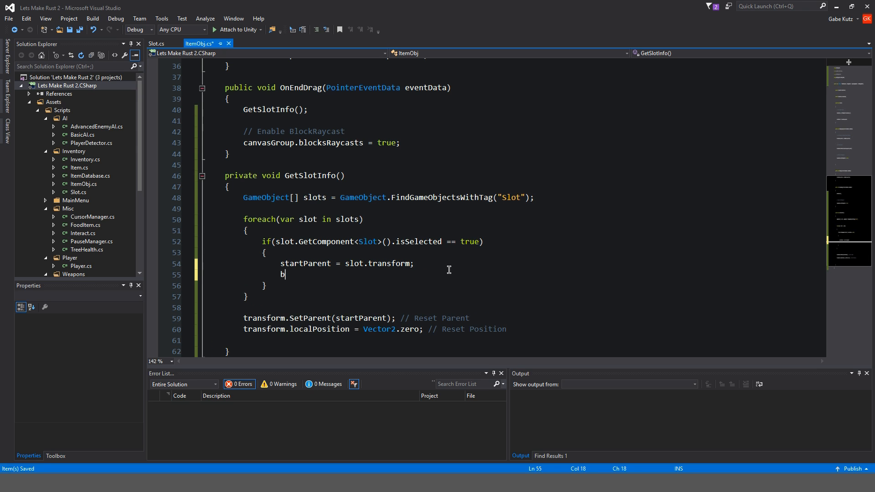
text(reak;)
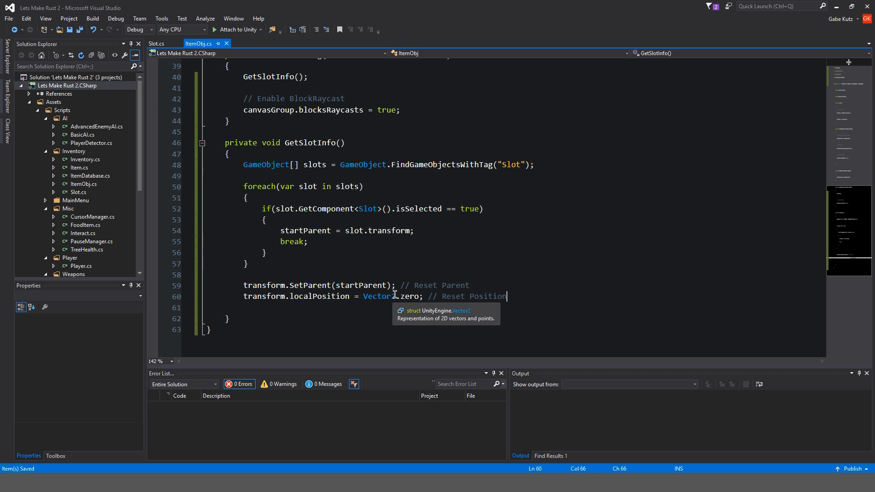
mouse_move(274, 431)
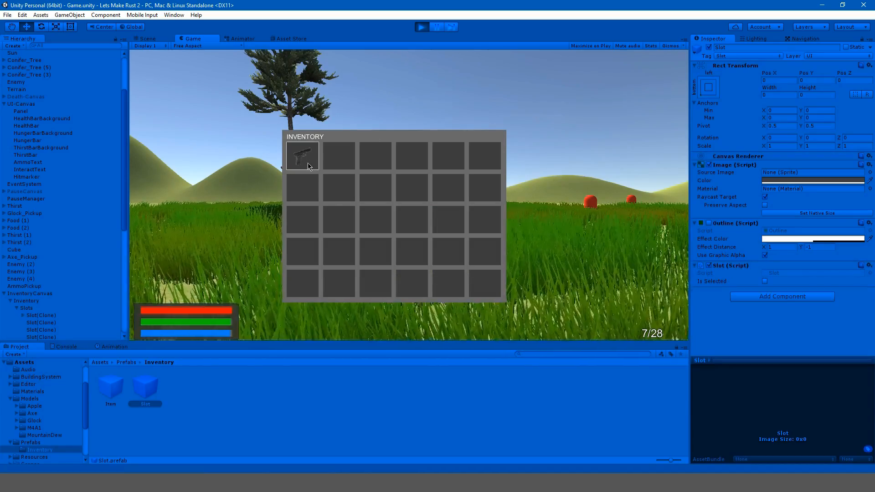
drag(302, 155, 374, 218)
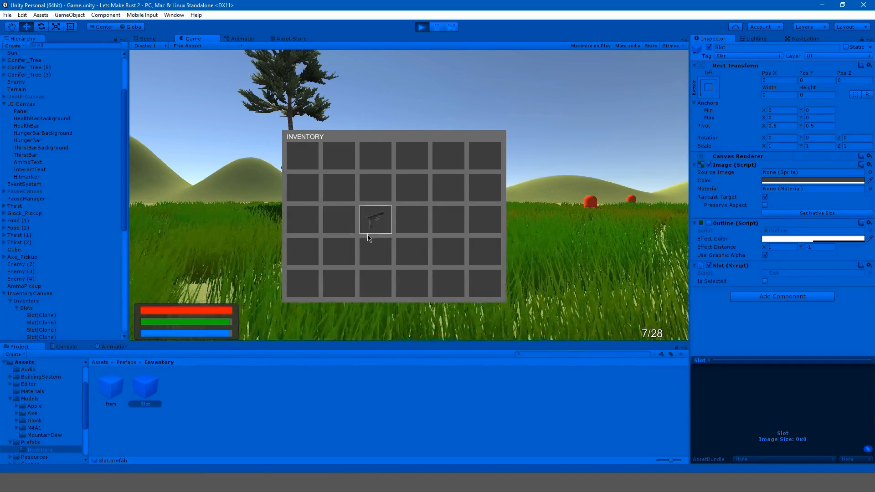
drag(375, 217, 412, 252)
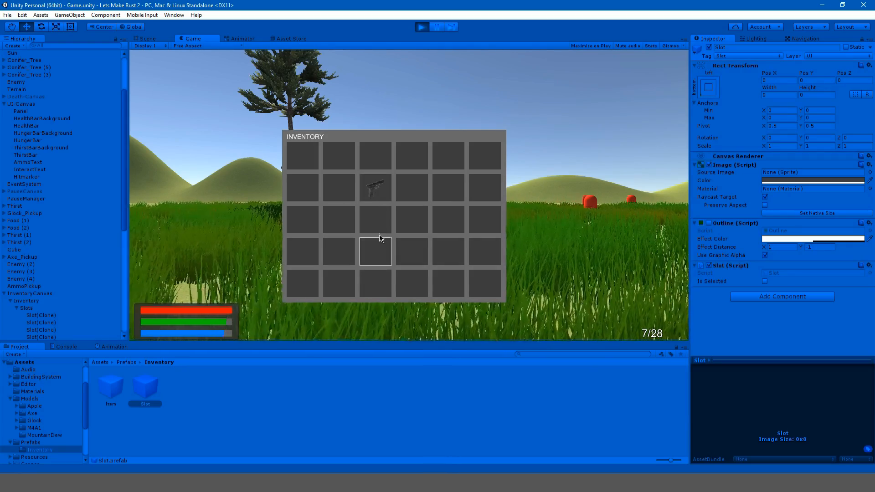
drag(376, 188, 339, 188)
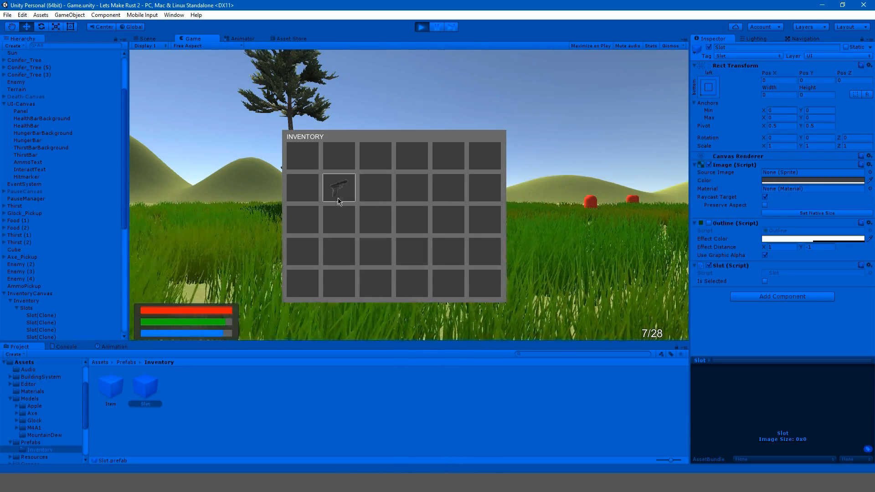
drag(339, 188, 412, 155)
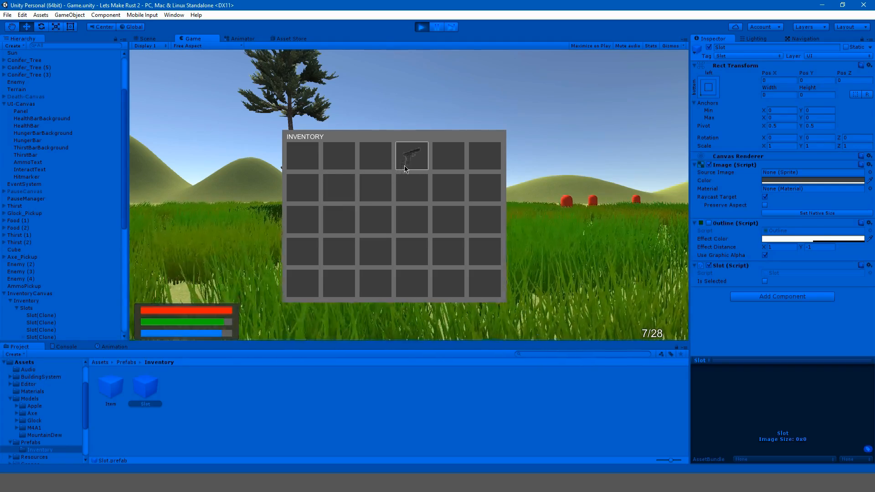
drag(412, 155, 375, 219)
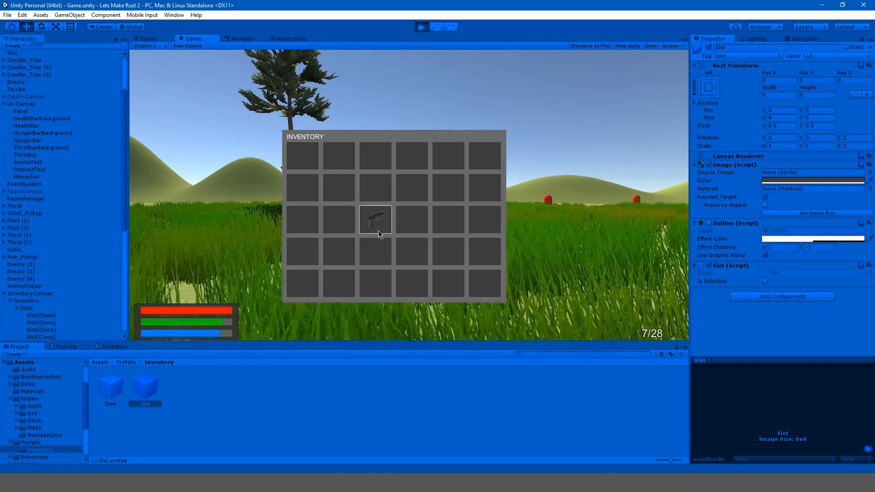
drag(375, 218, 375, 251)
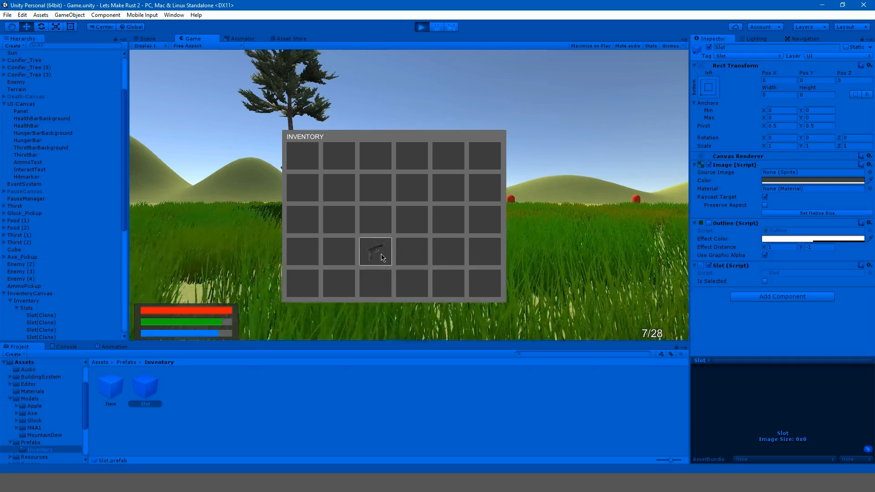
drag(375, 251, 338, 283)
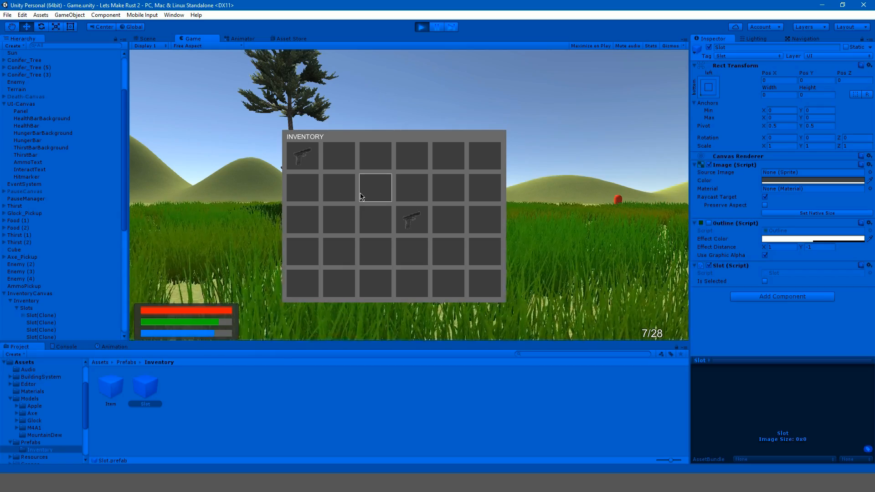
drag(411, 220, 302, 154)
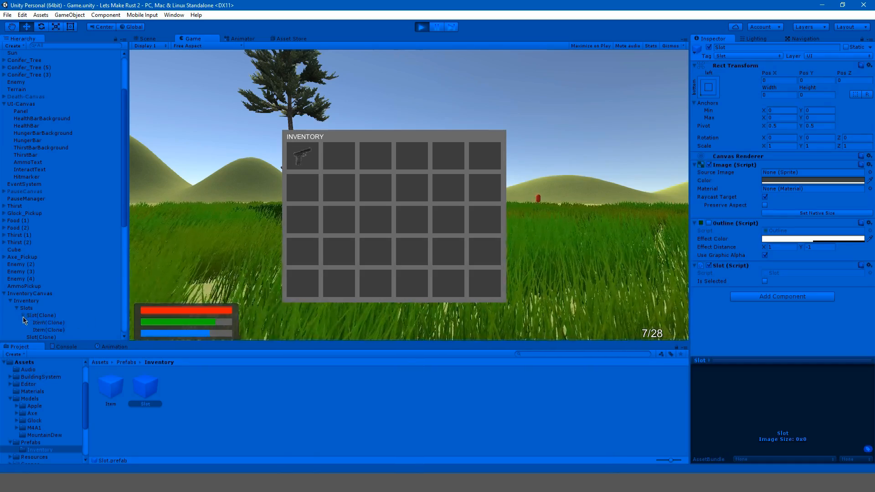
click(48, 302)
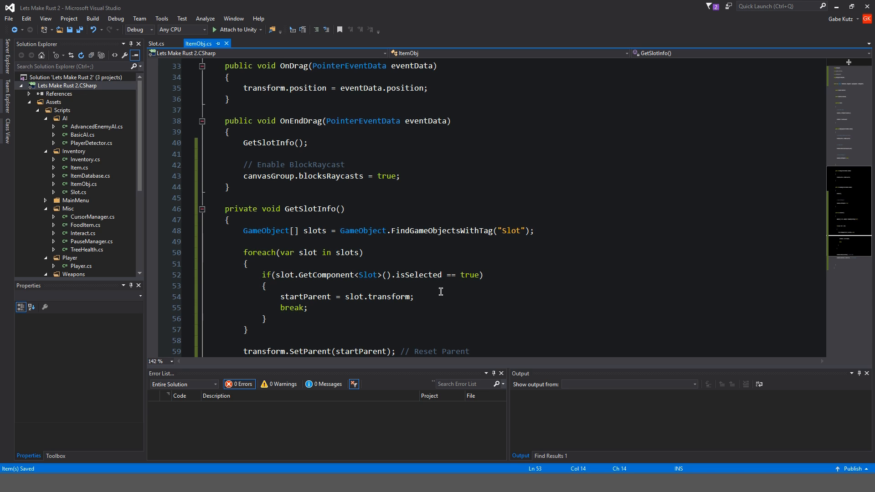
Inside the isSelected block start an if comparing slot.transform.childCount with zero
key(enter)
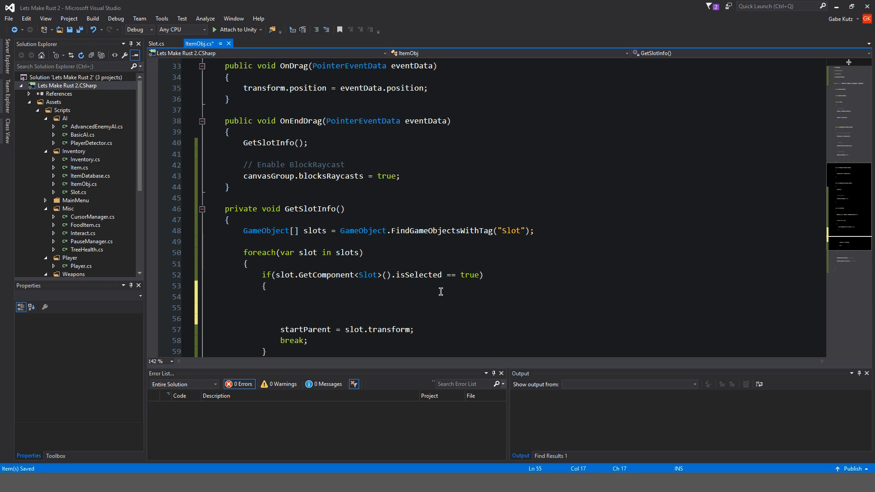
text(if(slot.))
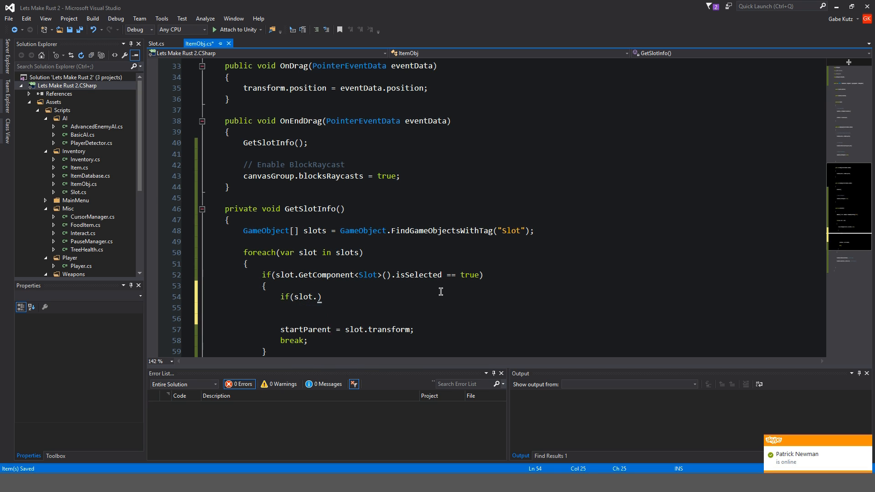
text(get)
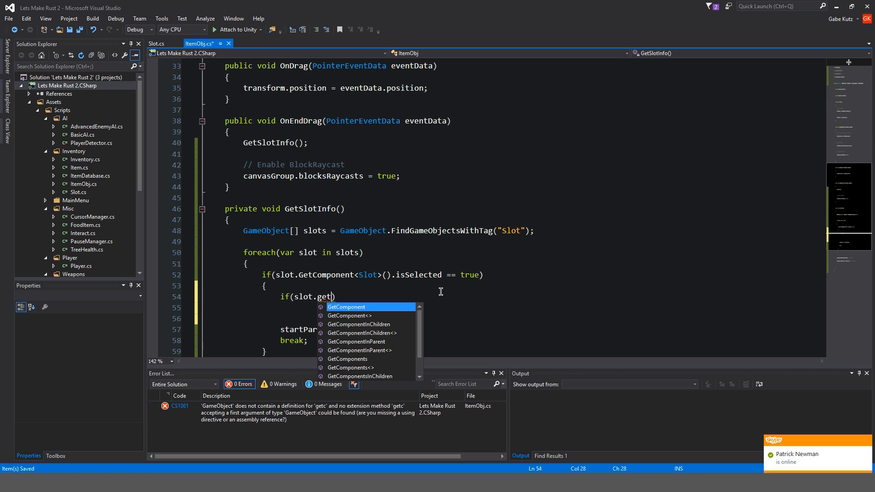
text(transform.)
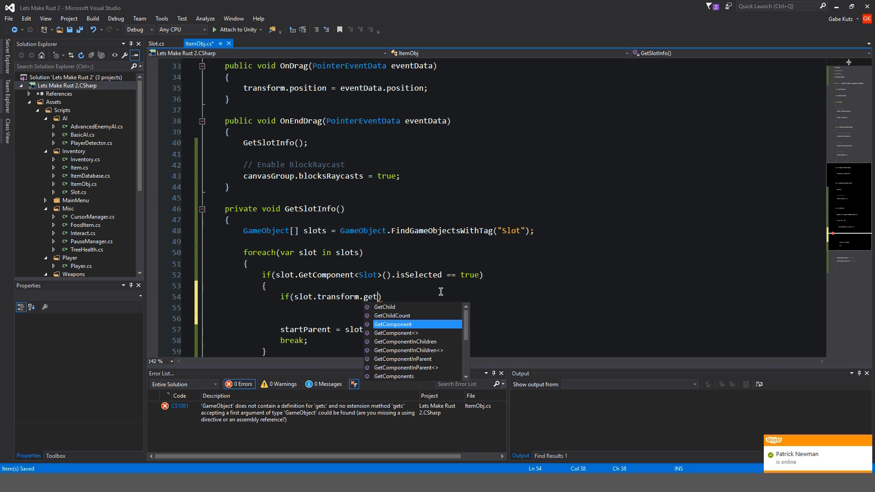
text(ch)
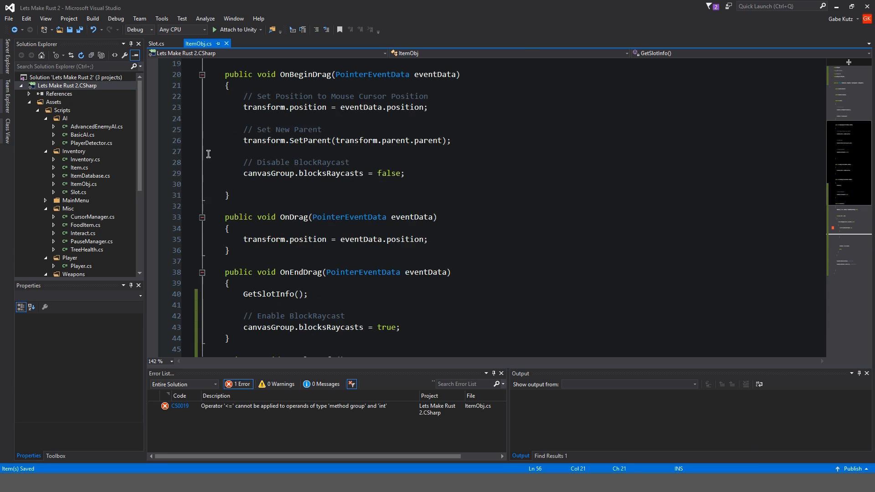
After glancing at Slot.cs, correct the childCount name so ItemObj compiles, leaving an empty block
click(158, 44)
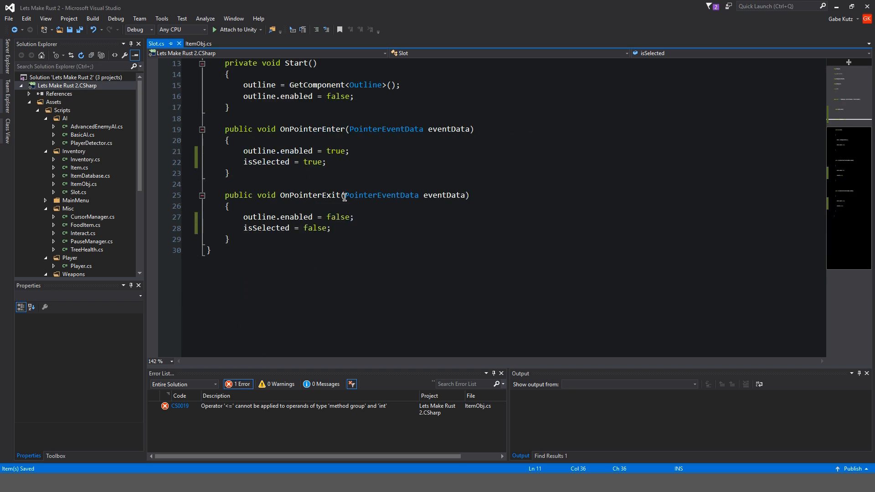
click(200, 43)
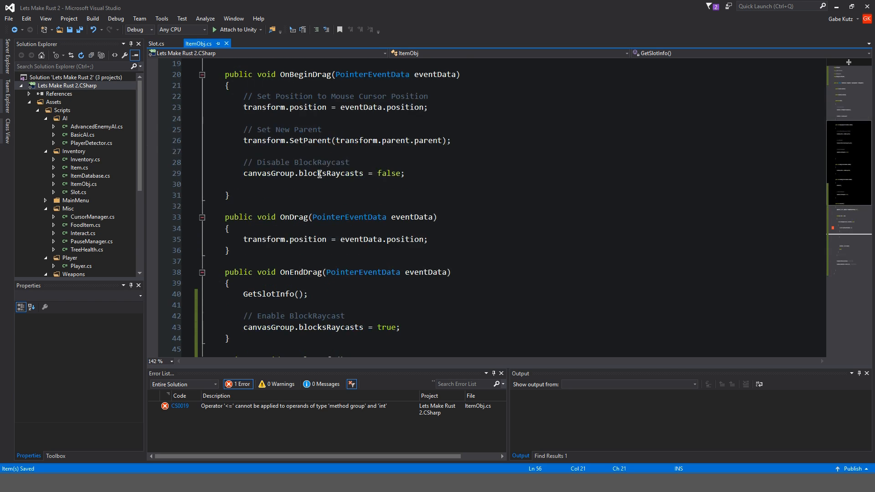
scroll(down, 3)
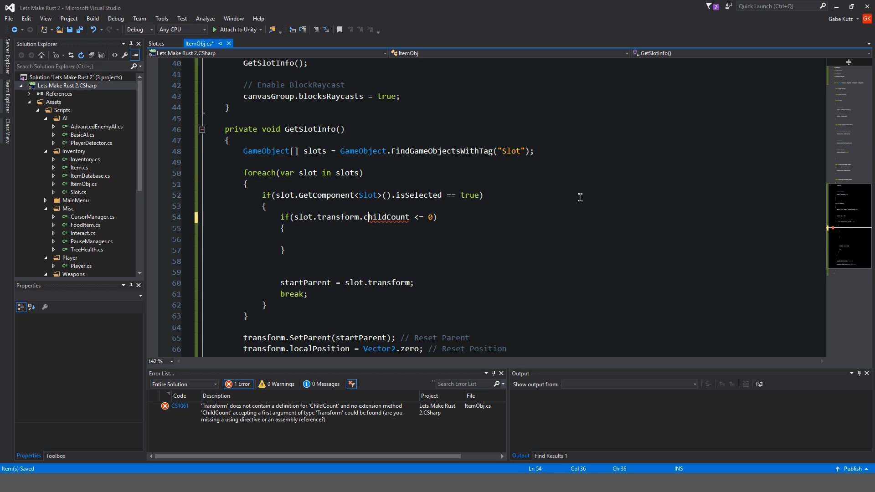
double_click(386, 217)
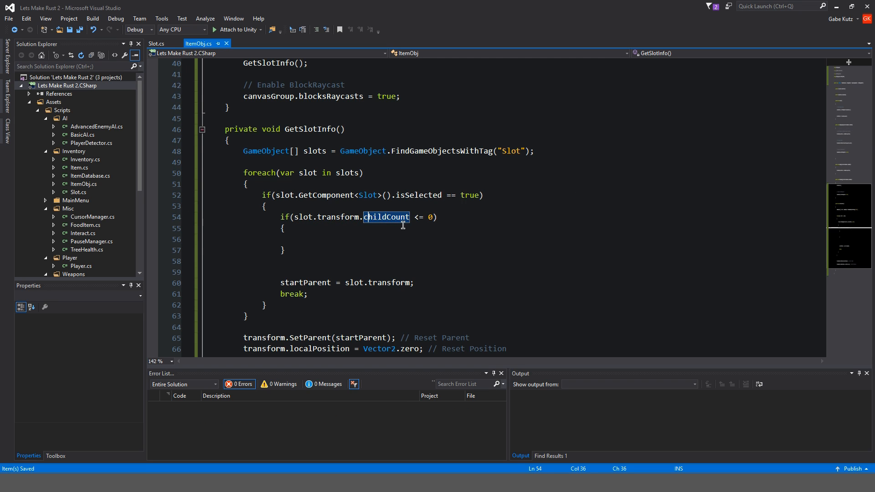
click(300, 238)
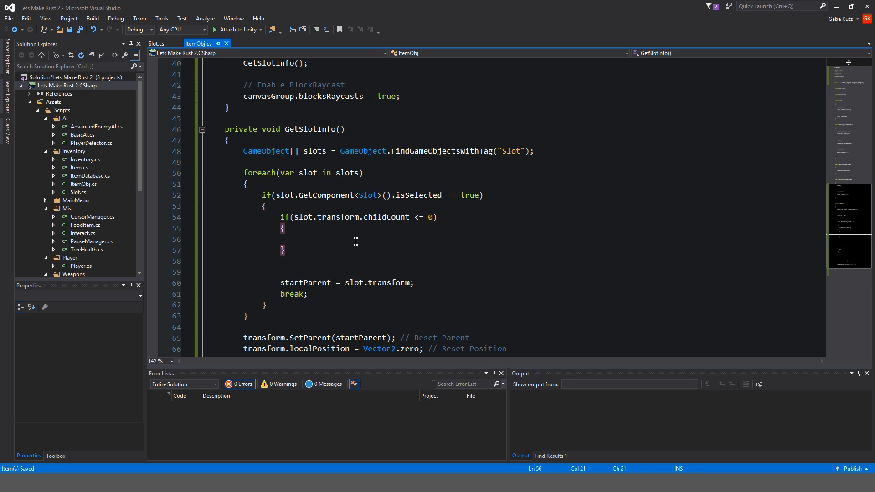
mouse_move(309, 217)
text(//)
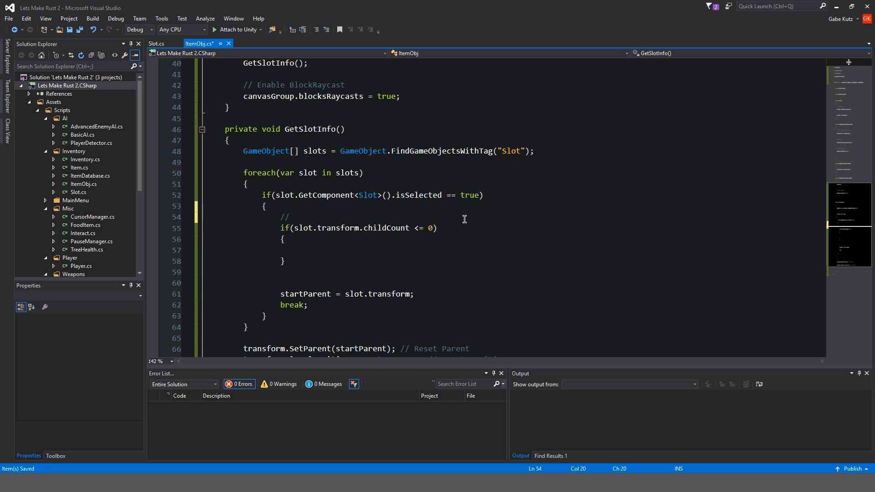
Add the comment '// Check if we already have an object in slot'
text(Check if we alr)
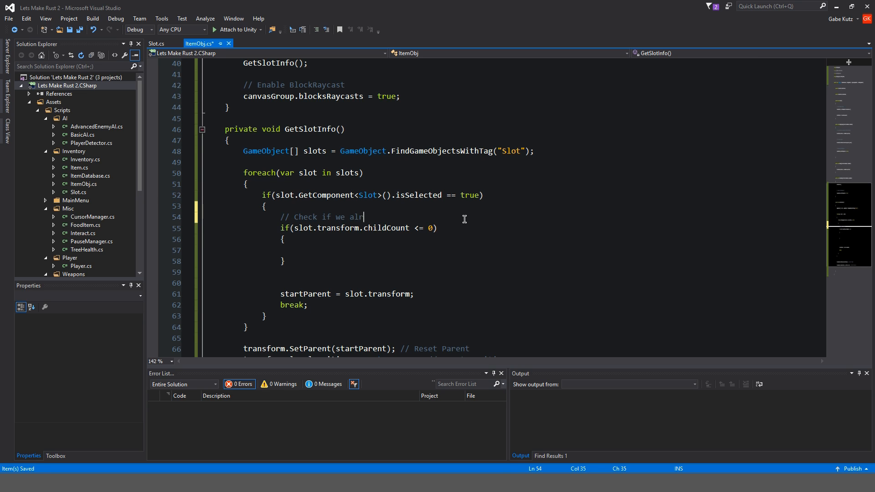
text(eady have an object in)
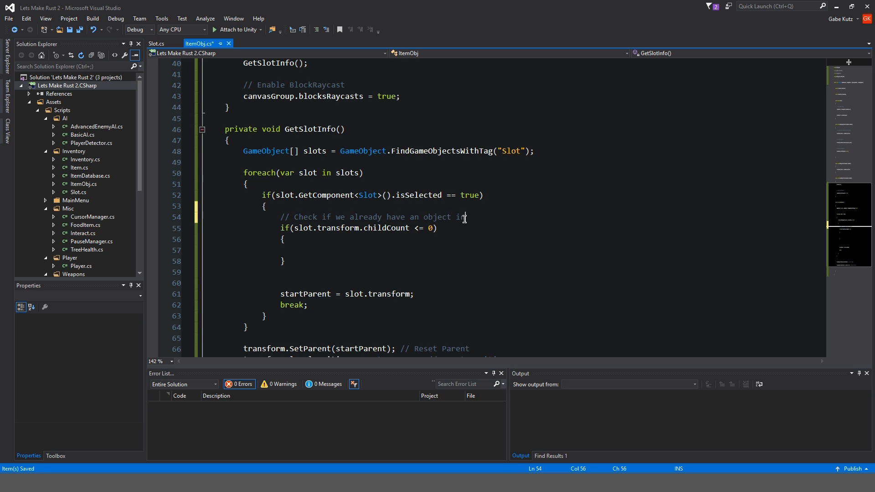
text(slot)
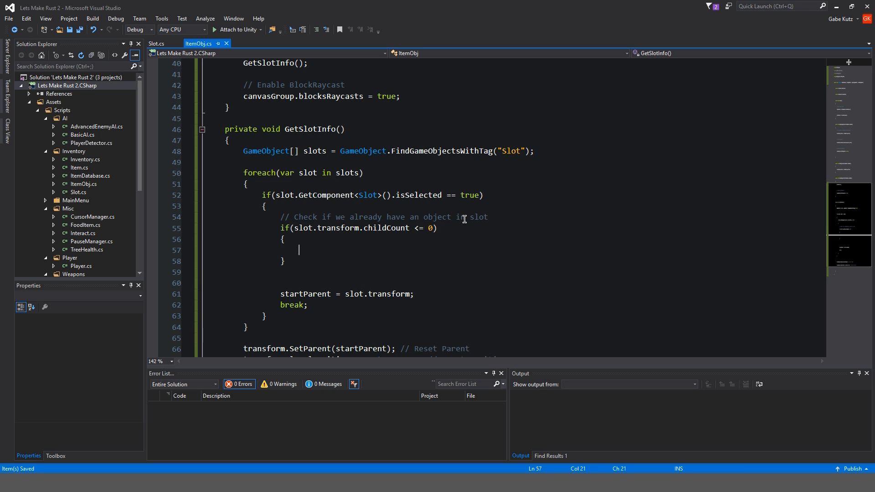
mouse_move(318, 257)
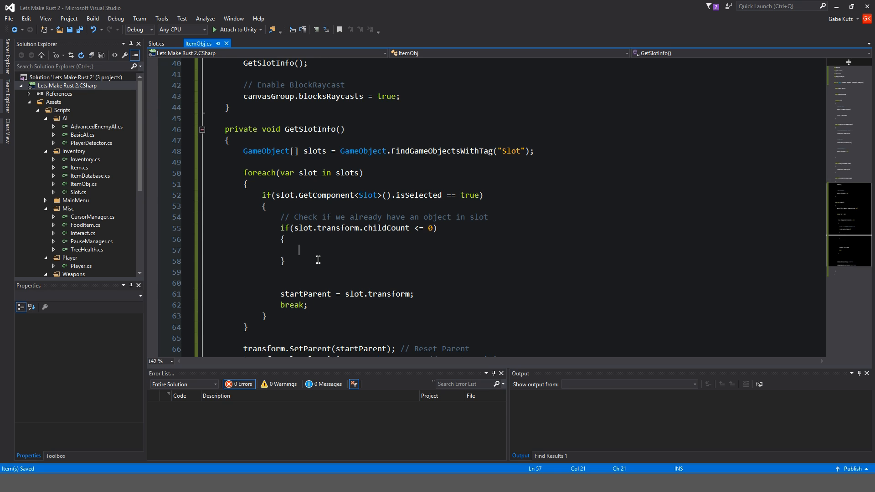
Declare ItemObj otherItem = slot.transform.GetChild(0).GetComponent<ItemObj>(); inside the check
text(Item)
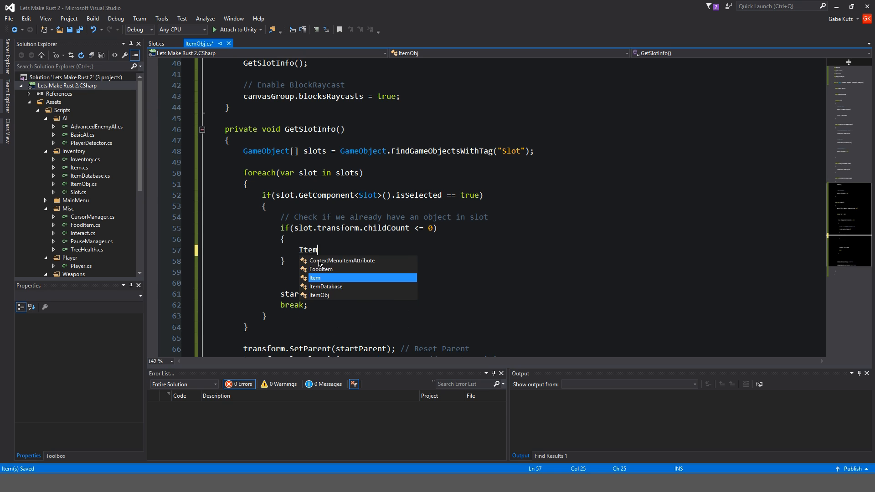
text(Obj)
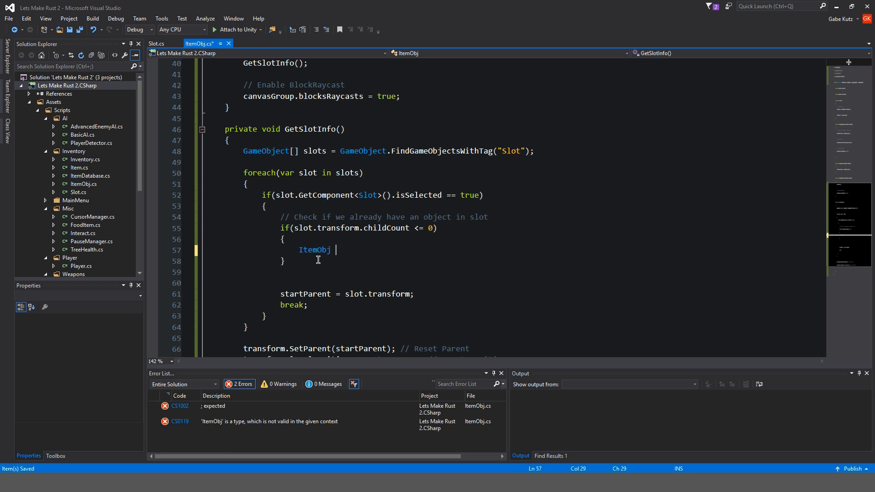
text(otherItem)
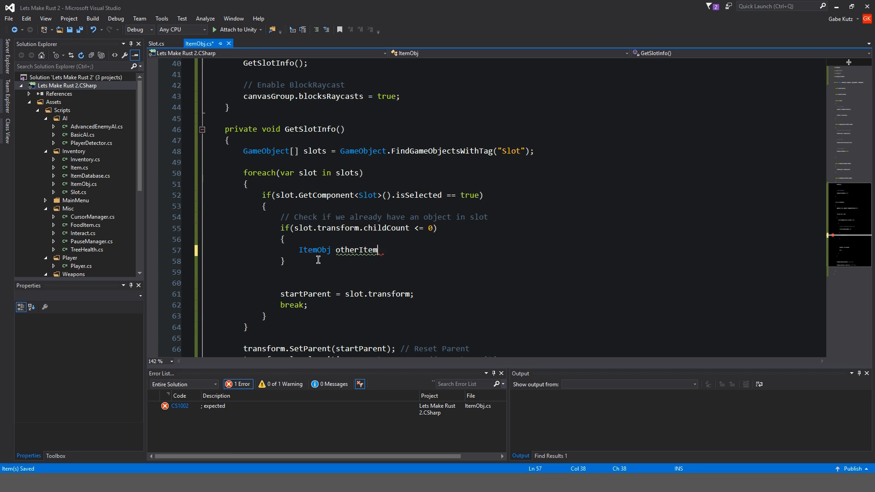
text(;)
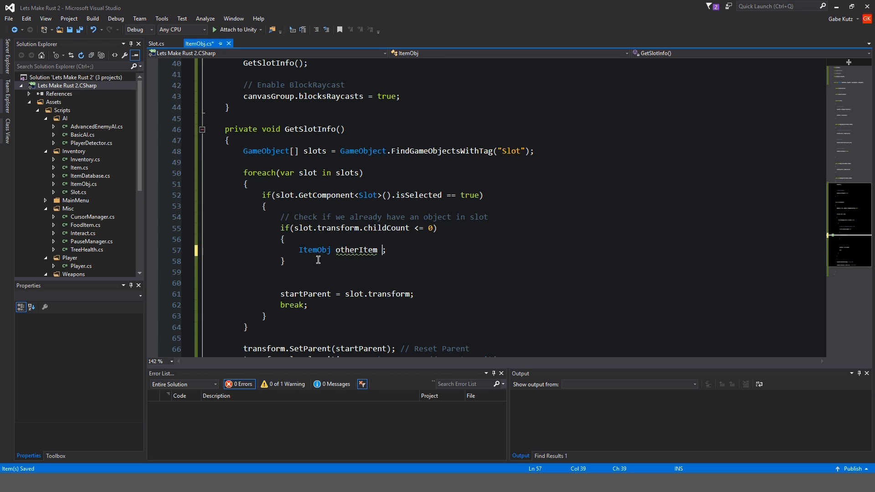
text(= slot)
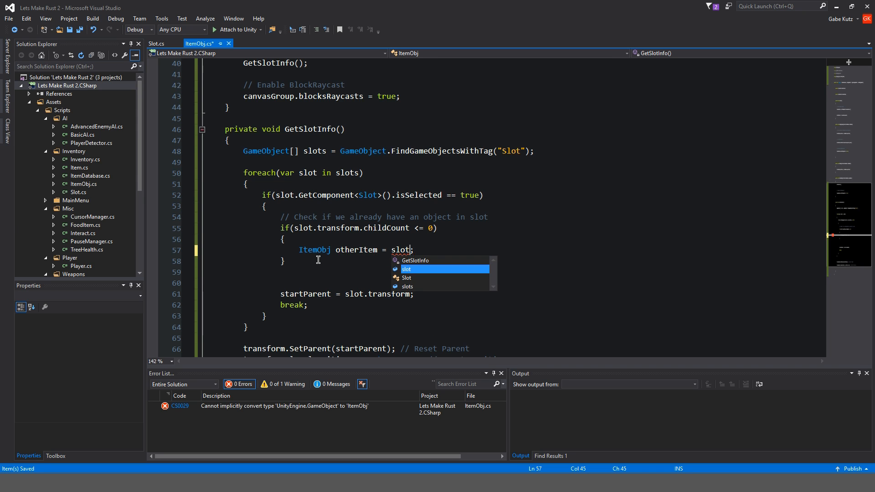
text(.transform.)
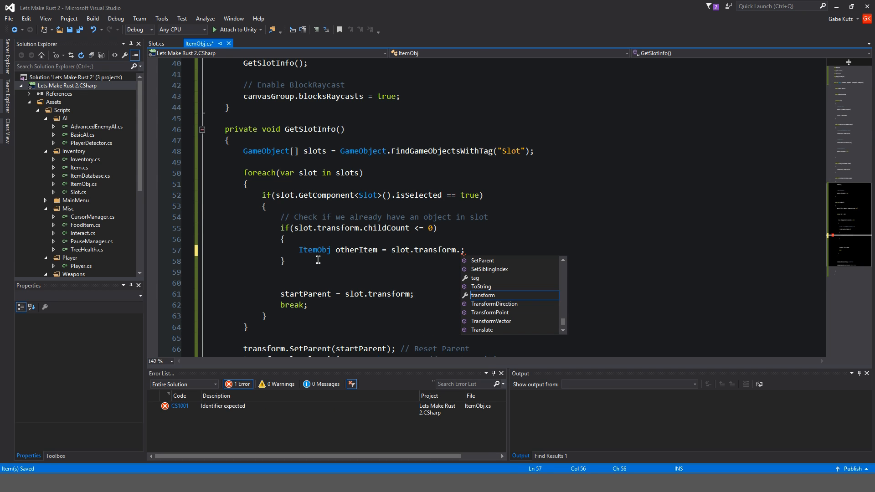
text(getC)
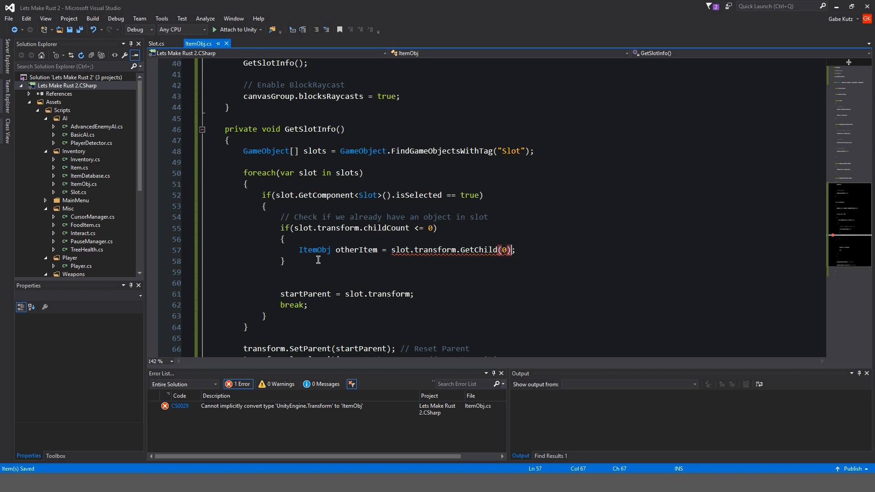
text(.Get)
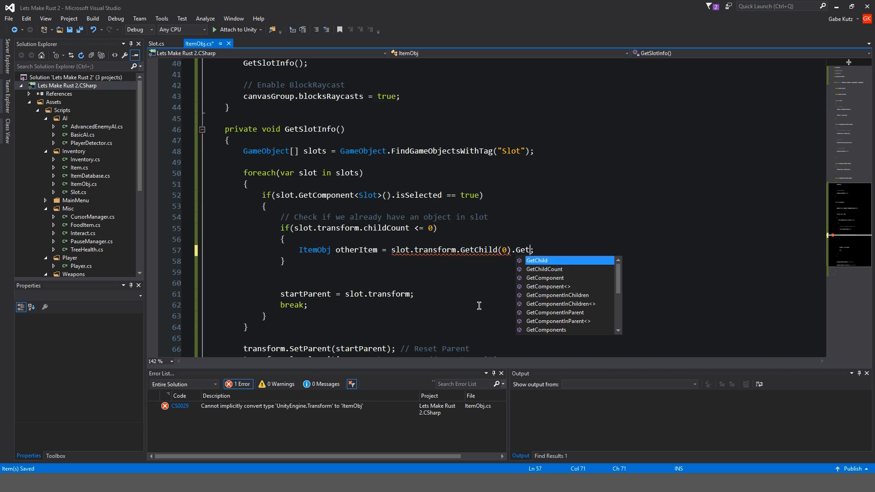
text(Component<ItemObj>()
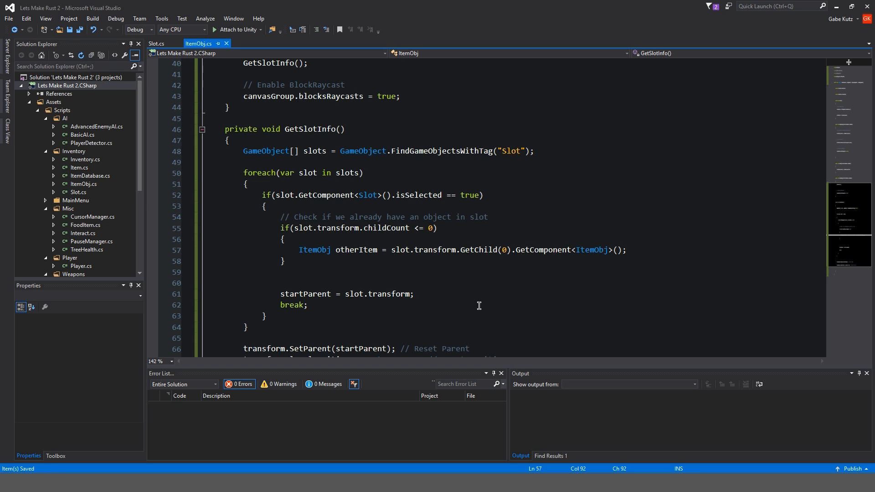
click(626, 250)
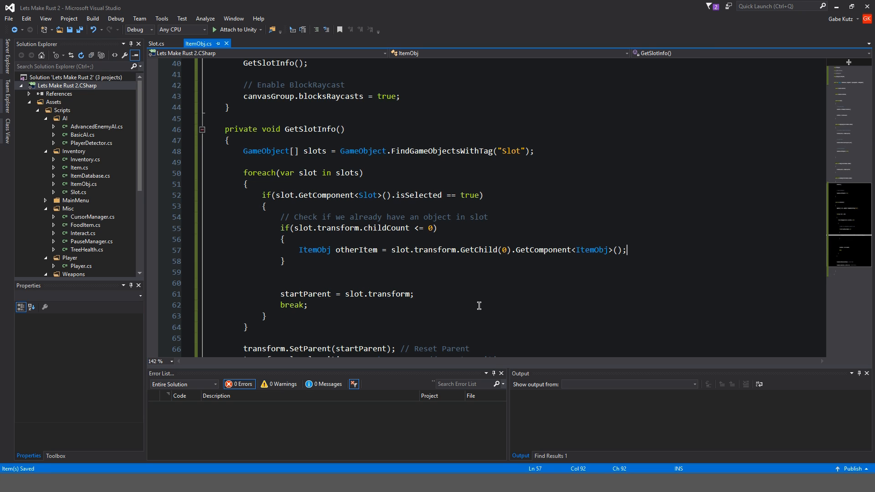
scroll(up, 3)
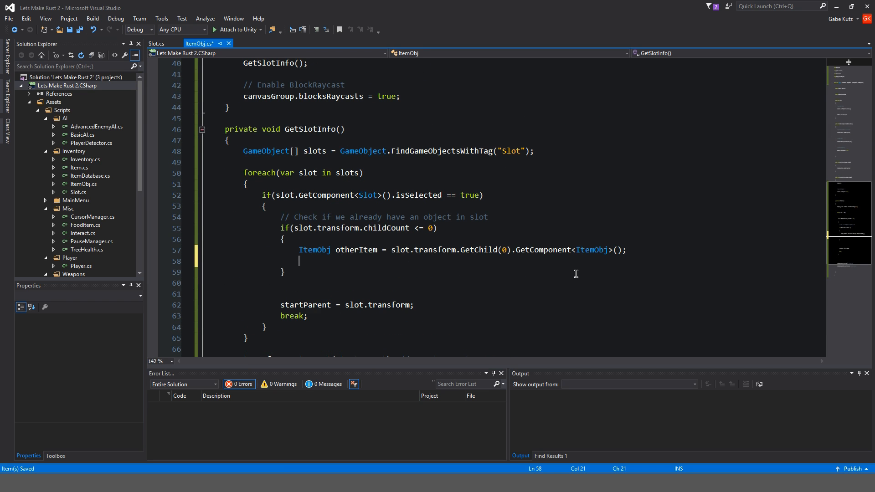
Assign otherItem.startParent = startParent; so the occupying item takes this item's original parent
text(otherItem.star)
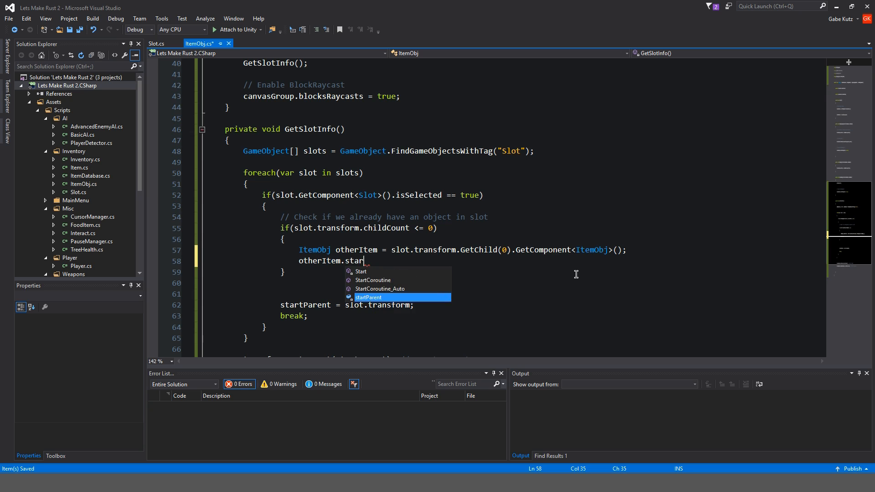
text(po)
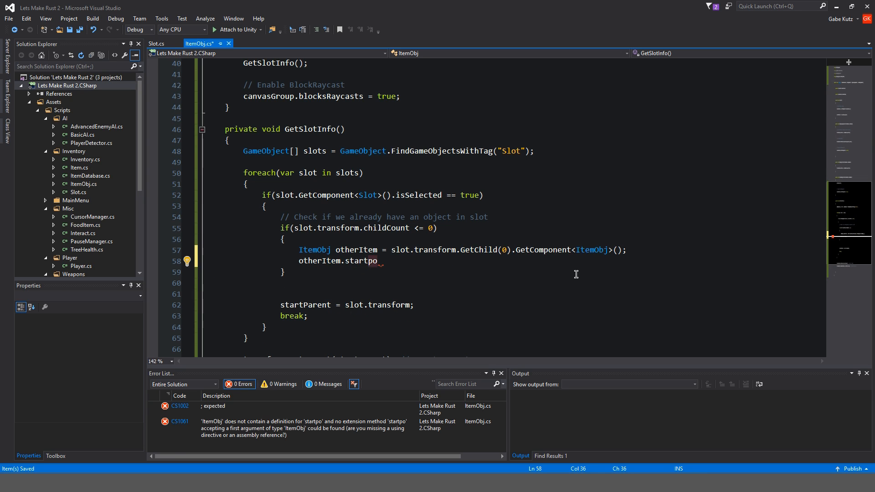
text(s)
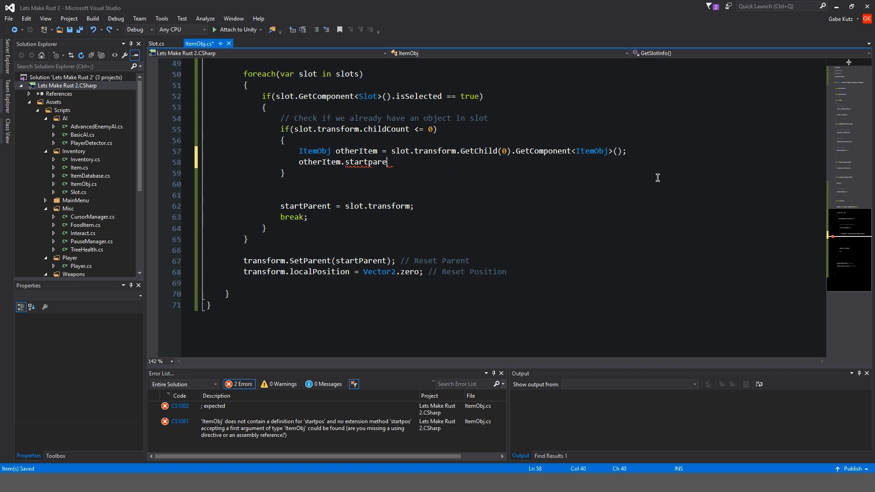
text(nt =)
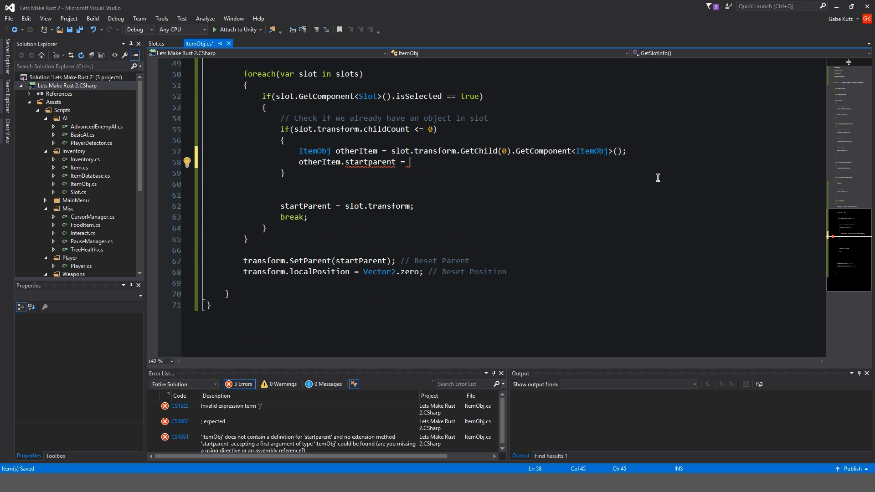
text(startParent;)
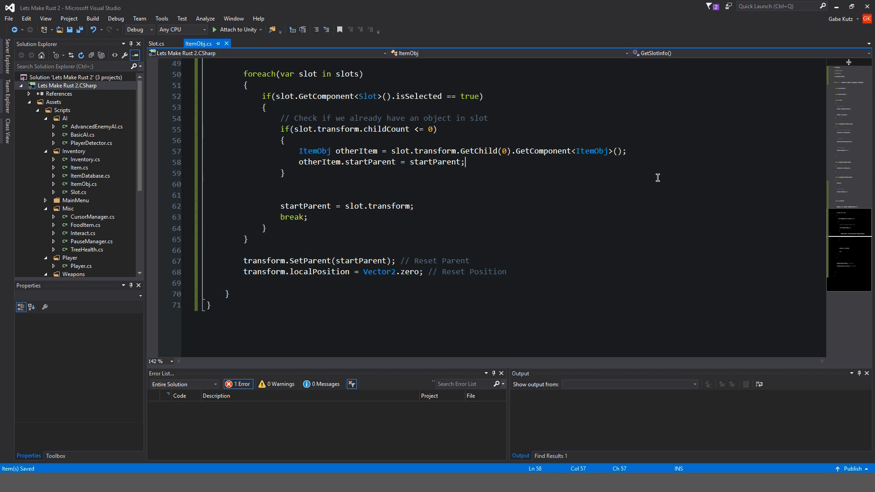
text(star)
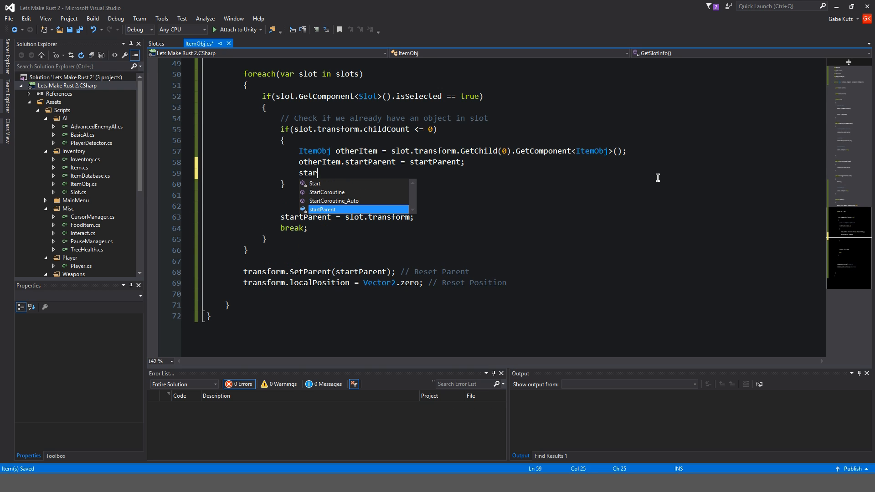
text(p)
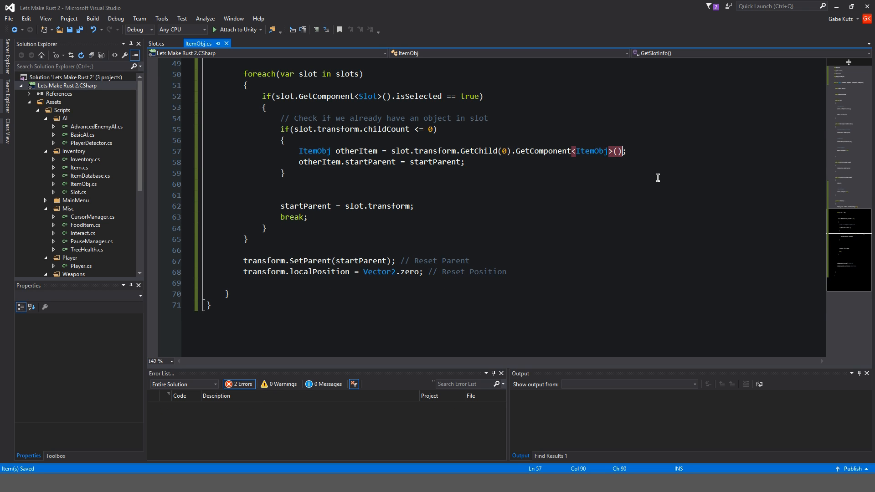
Cache the other item's startParent in a Transform otherItemParent before the assignment
text(Tra)
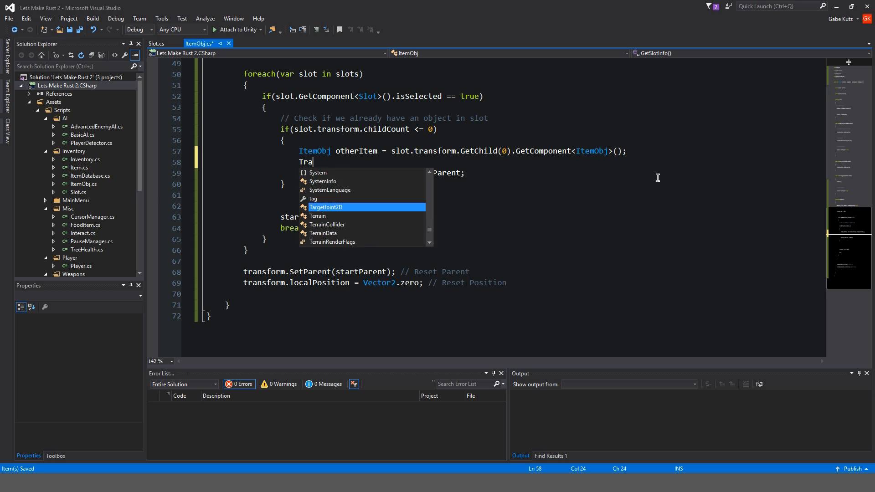
text(nsform)
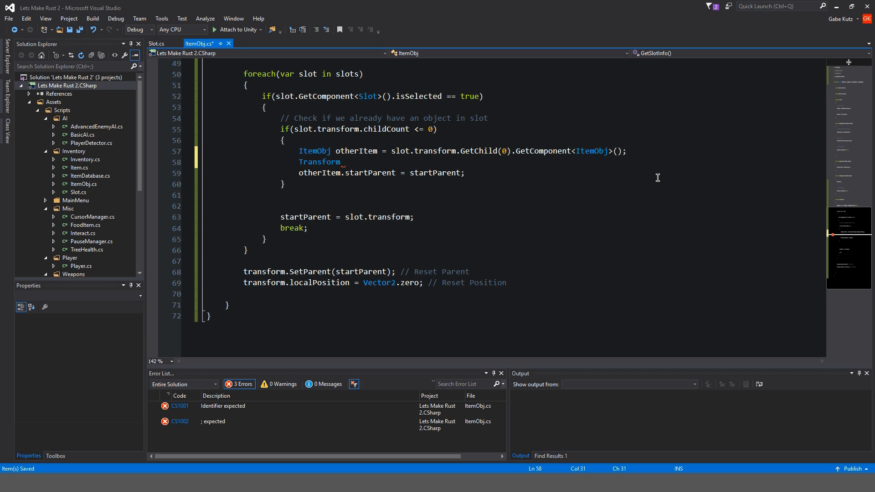
text(other)
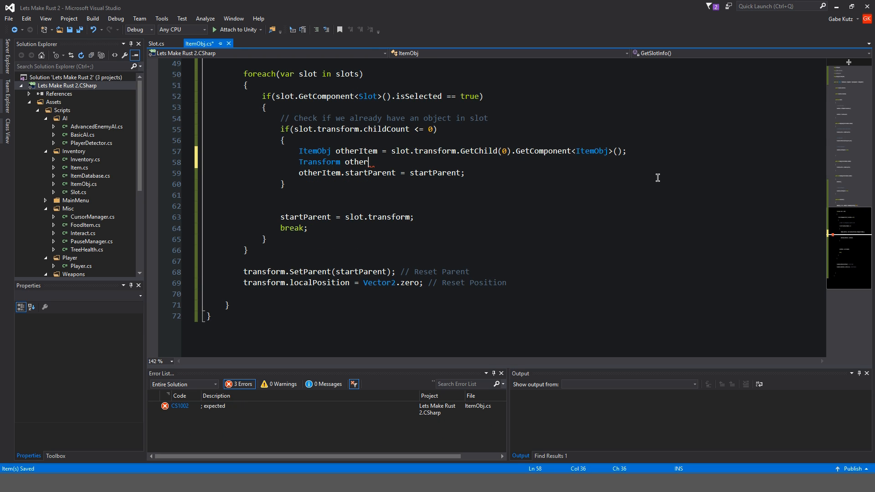
text(ItemPosition =)
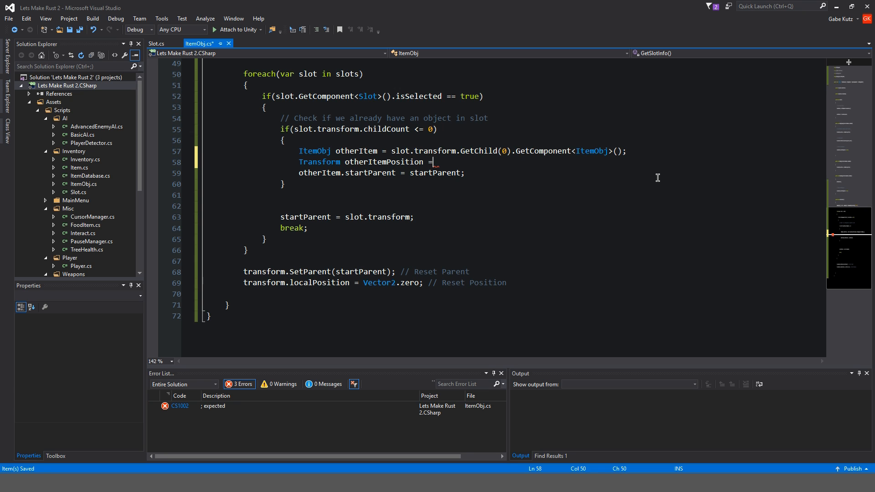
text(otherItem.startParent;)
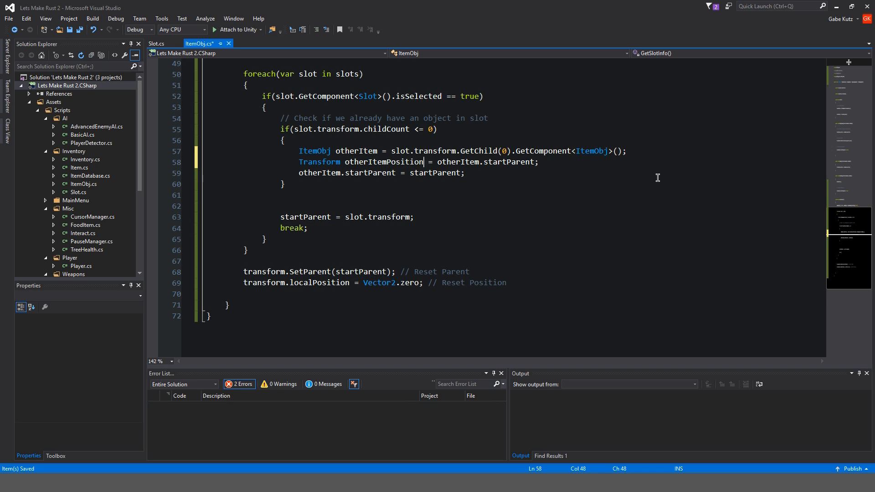
text(otherItemParent)
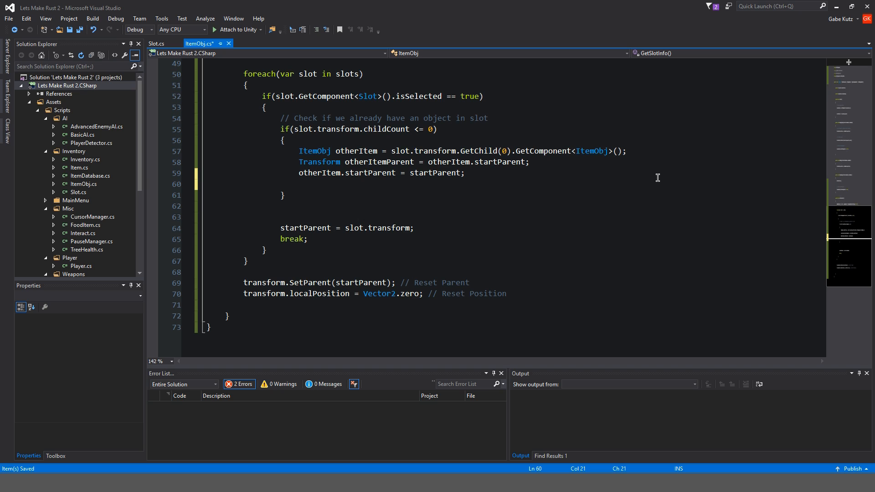
Assign startParent = otherItemParent after the swap assignment, retyping the name once
text(other)
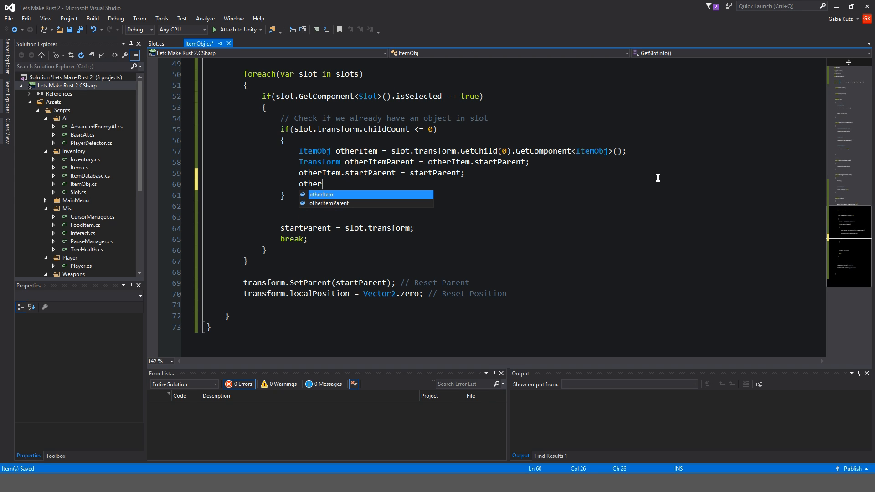
key(BackSpace)
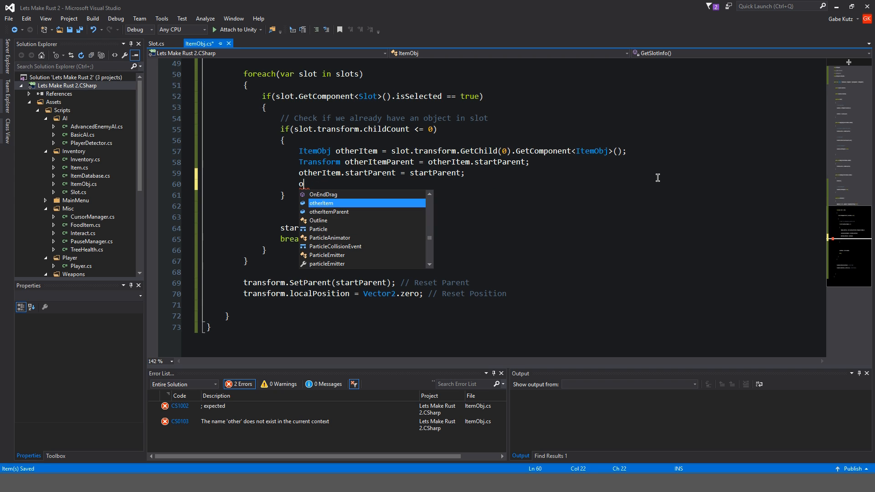
text(tar)
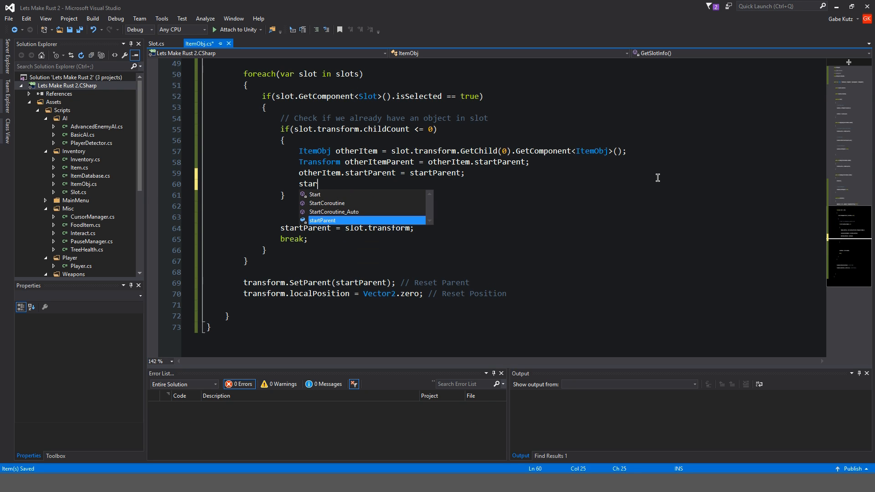
text(tParent = otherItem)
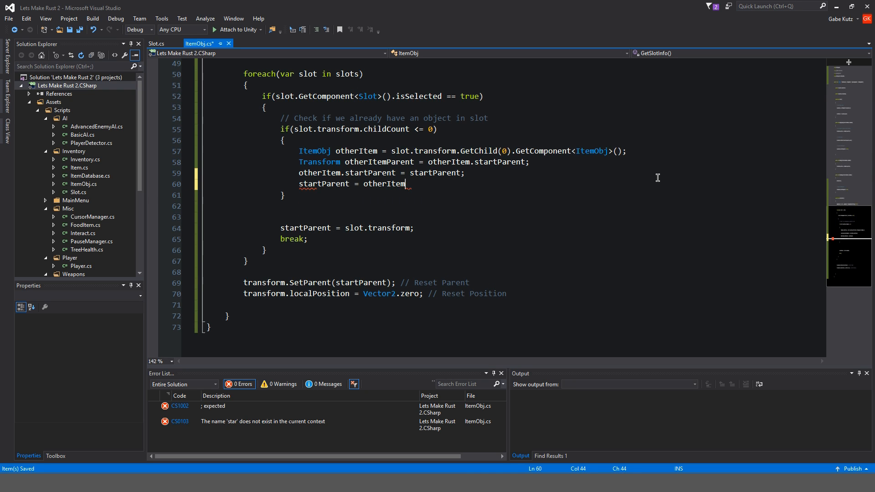
text(Parent;)
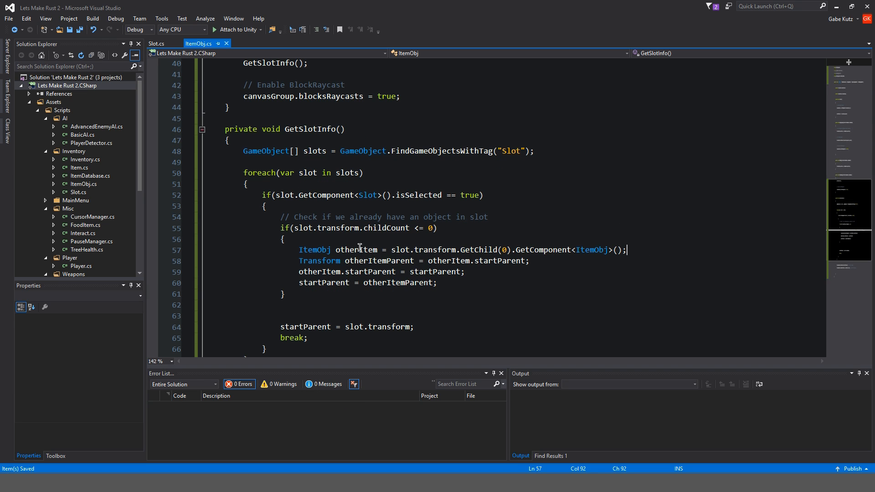
mouse_move(671, 245)
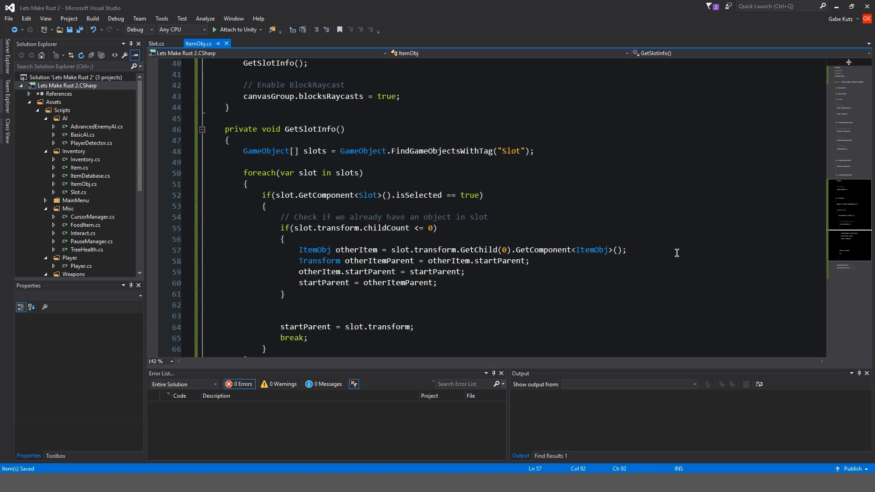
Add // comments labelling getting the other ItemObj and caching its parent
key(Enter)
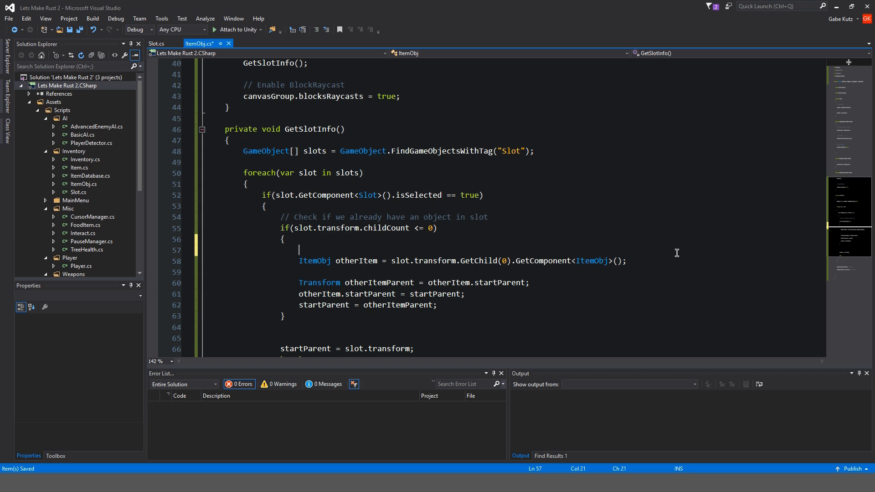
text(// Getting ItemObj off the other slot)
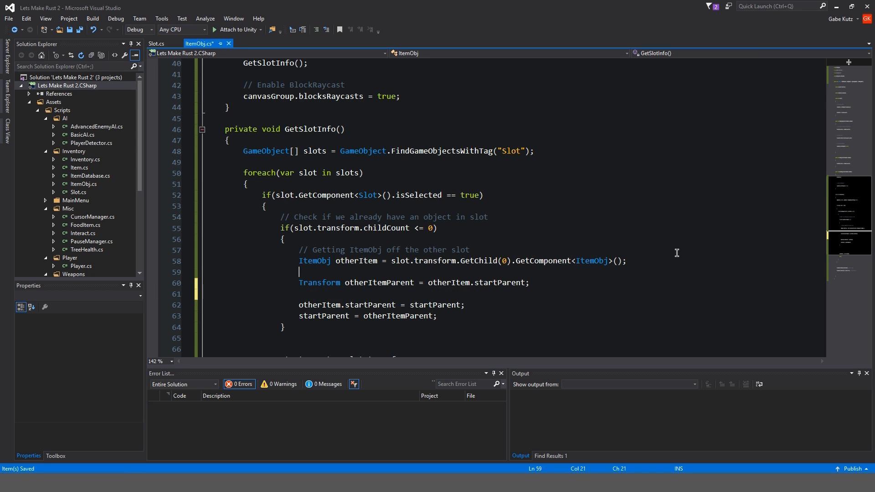
text(// Caching)
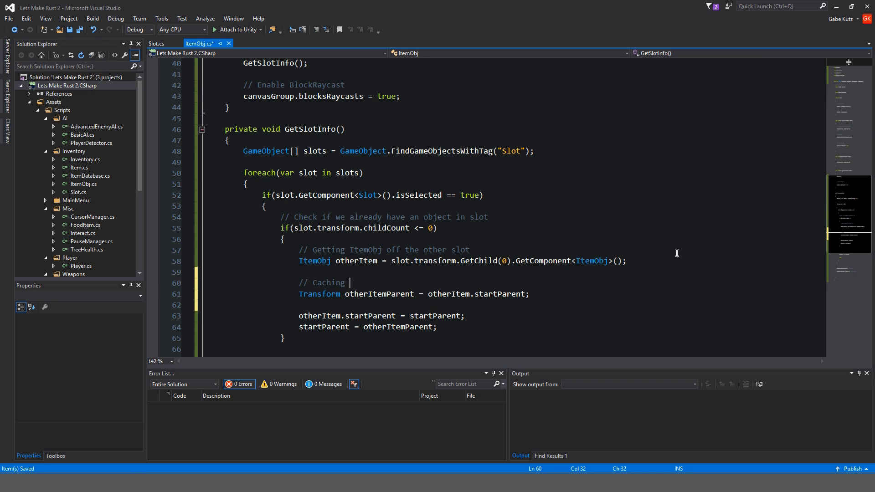
text(other objects transform)
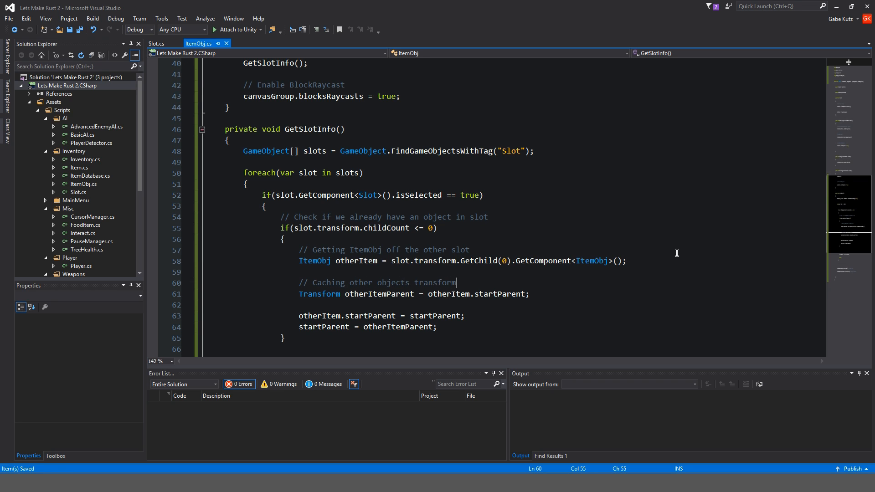
text(/)
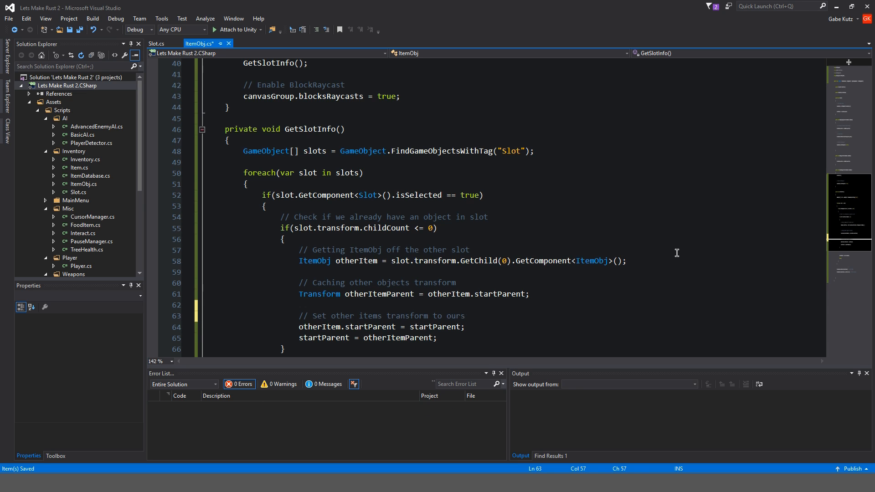
Reword the caching comment to 'parent' and comment setting our parent to the cached parent
double_click(435, 282)
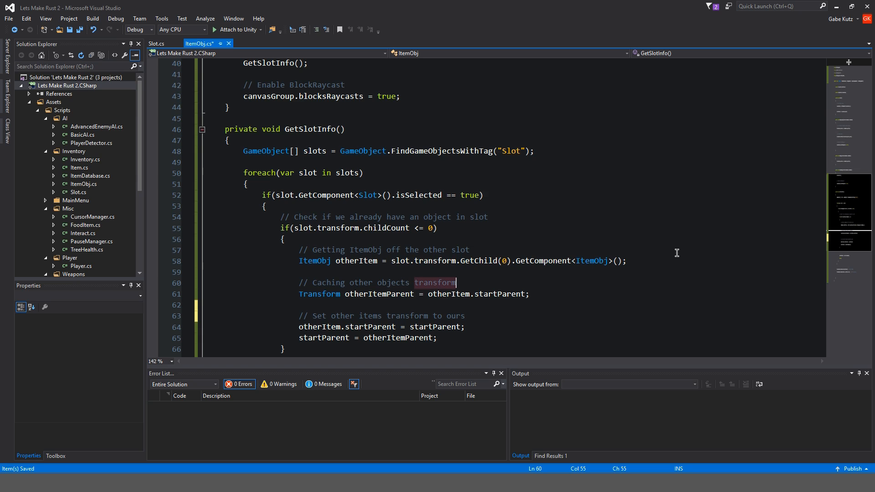
text(parent)
text(// Set)
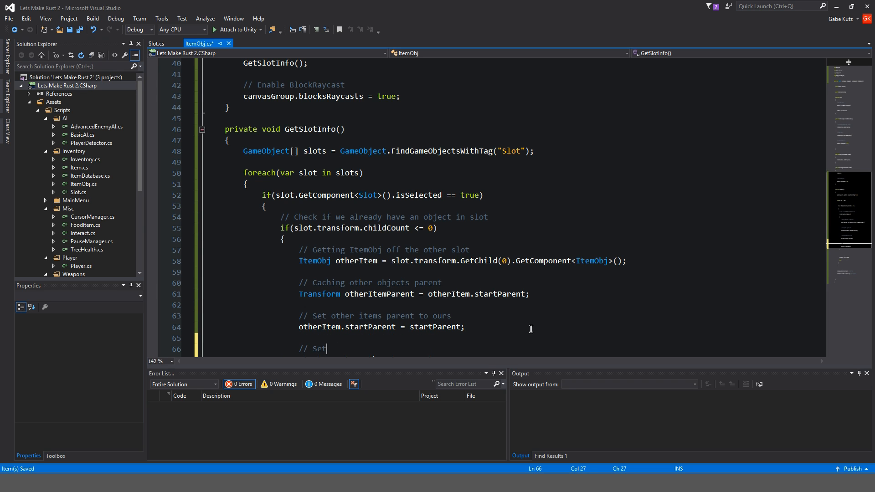
text(out parent to)
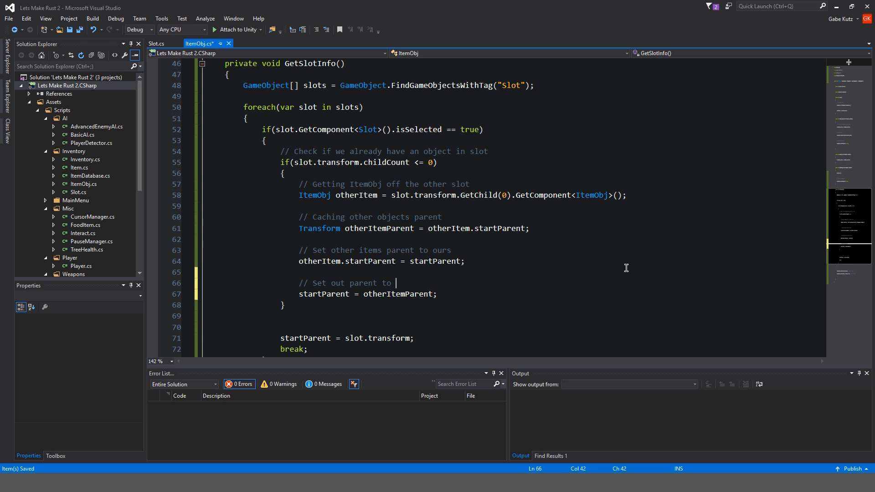
text(cached pare)
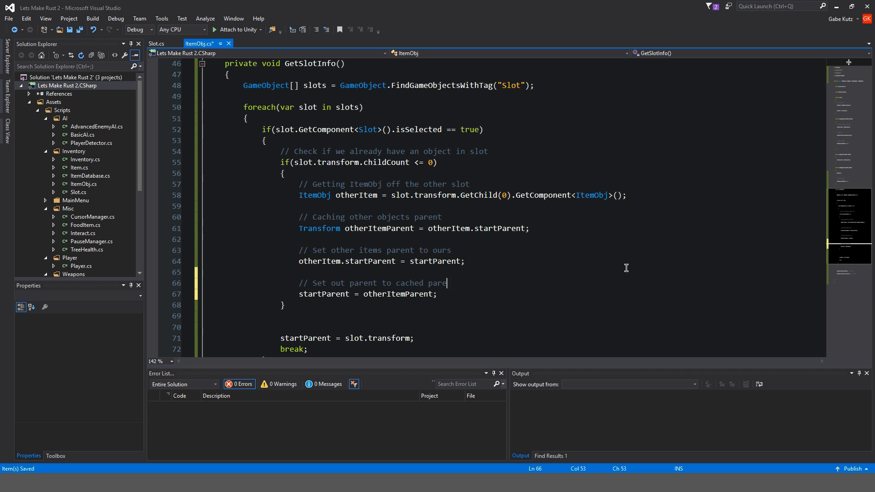
text(nt)
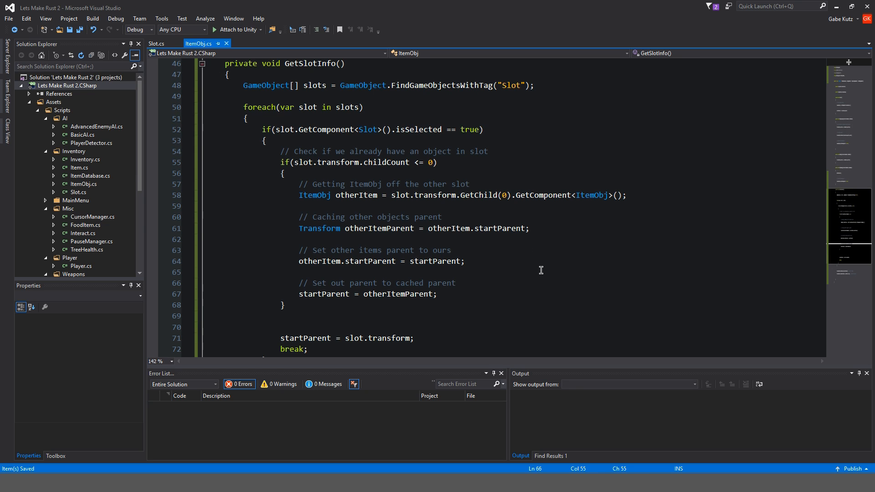
mouse_move(308, 220)
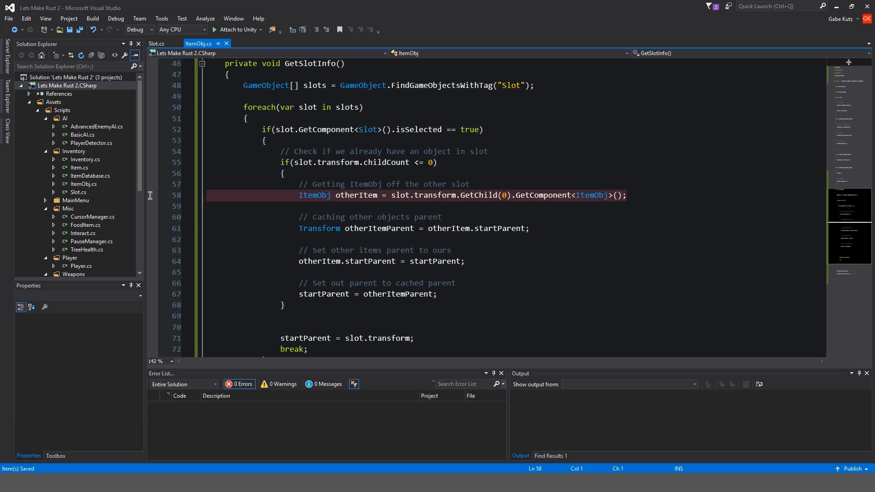
mouse_move(370, 195)
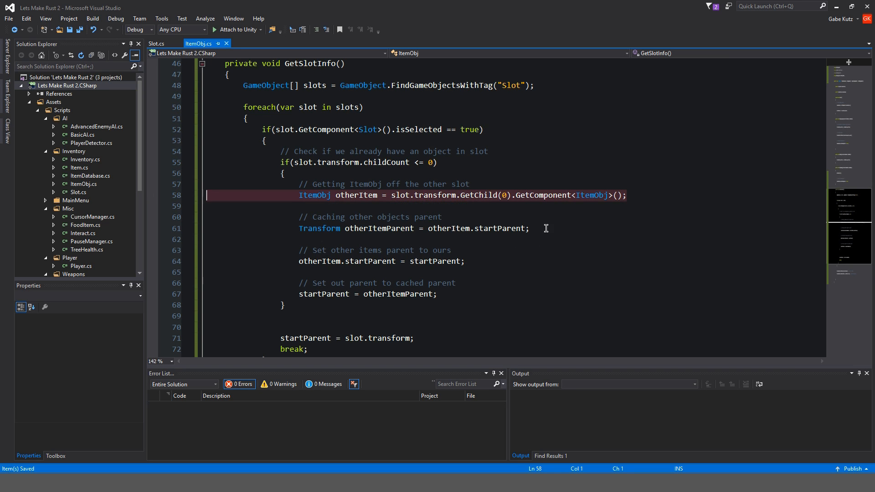
Move the breakpoint to the line caching otherItemParent in GetSlotInfo
click(331, 228)
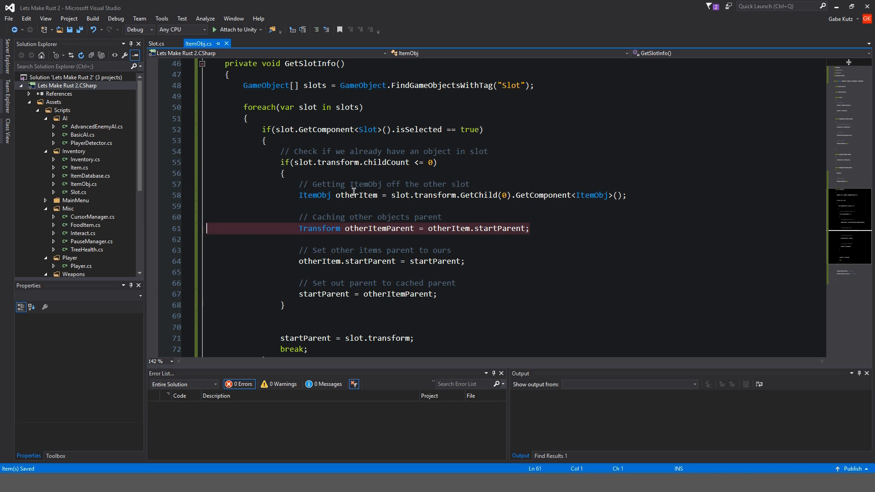
mouse_move(363, 228)
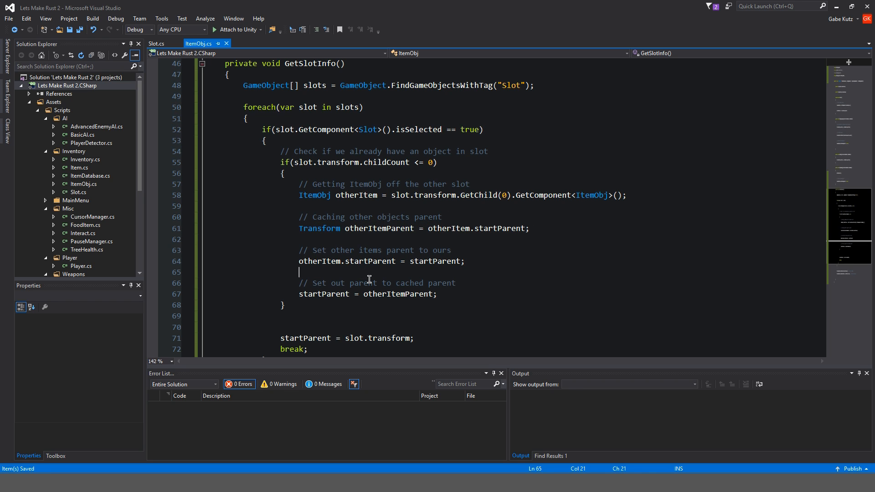
mouse_move(289, 232)
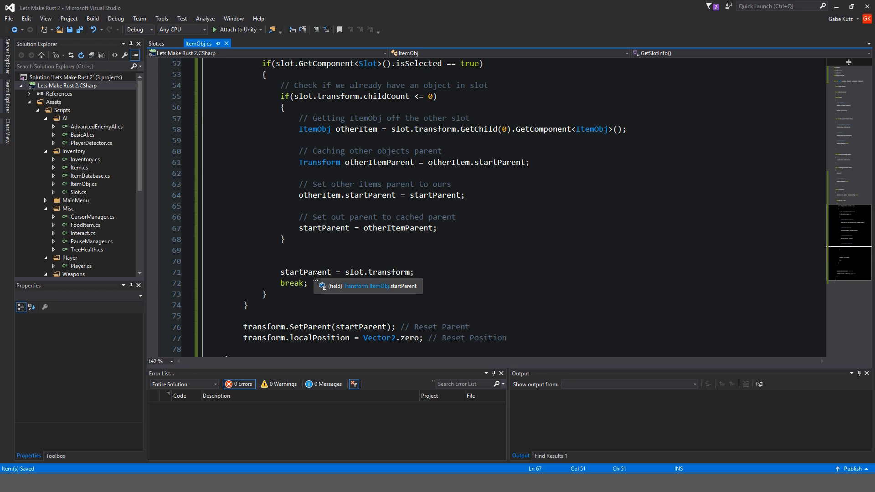
mouse_move(428, 275)
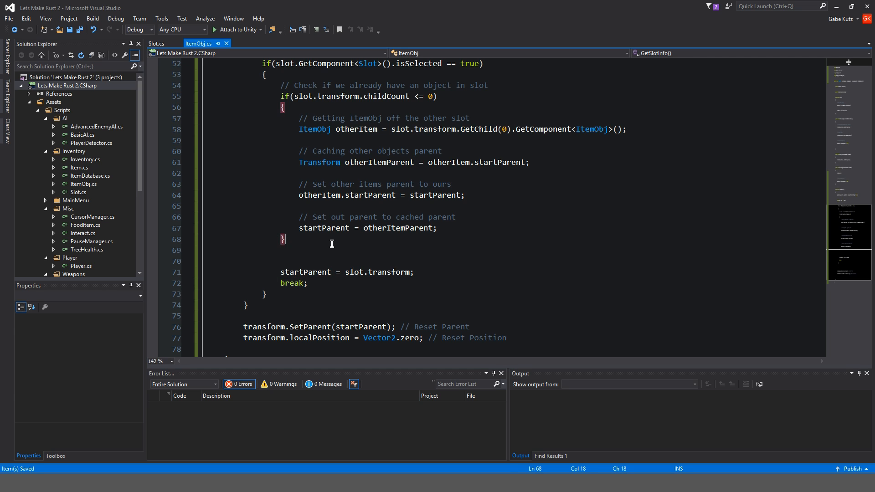
Add an else branch setting startParent = slot.transform, keeping break after both branches
text(else)
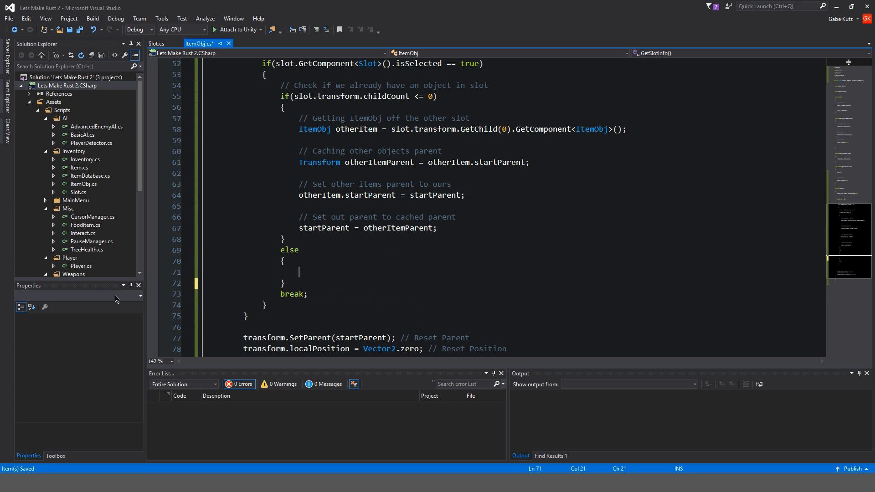
text(startParent = slot.transform;)
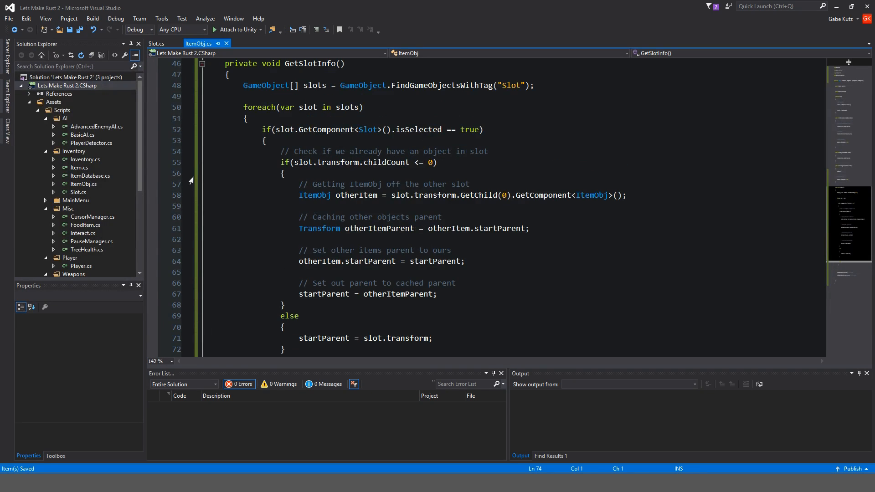
scroll(down, 3)
text(break;)
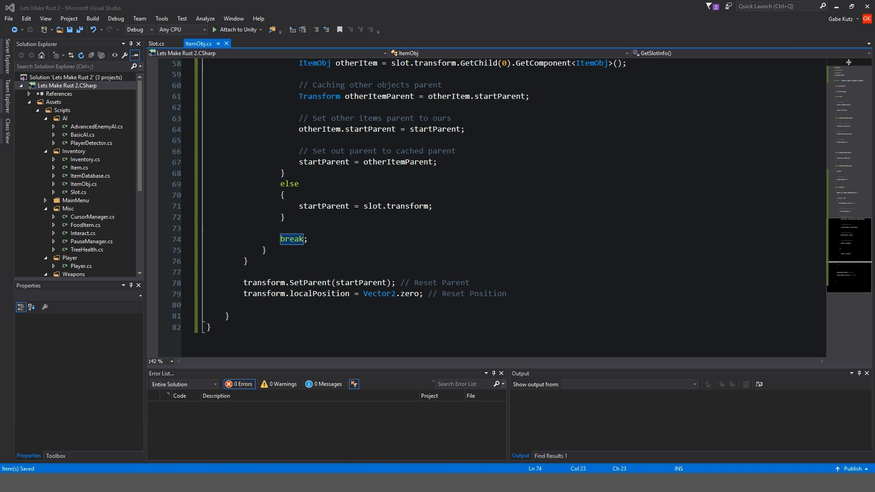
Play-test moving the pistol between slots in Unity, hitting a Transform child out of bounds error, then stop
click(421, 27)
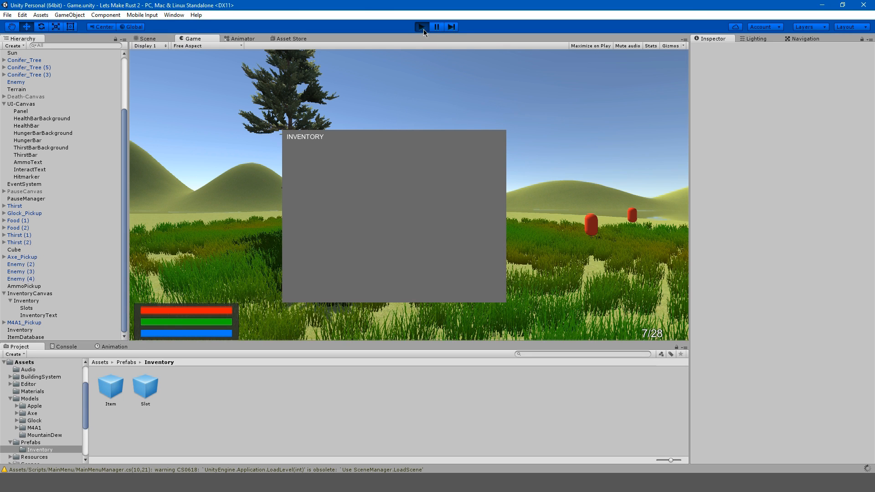
click(436, 26)
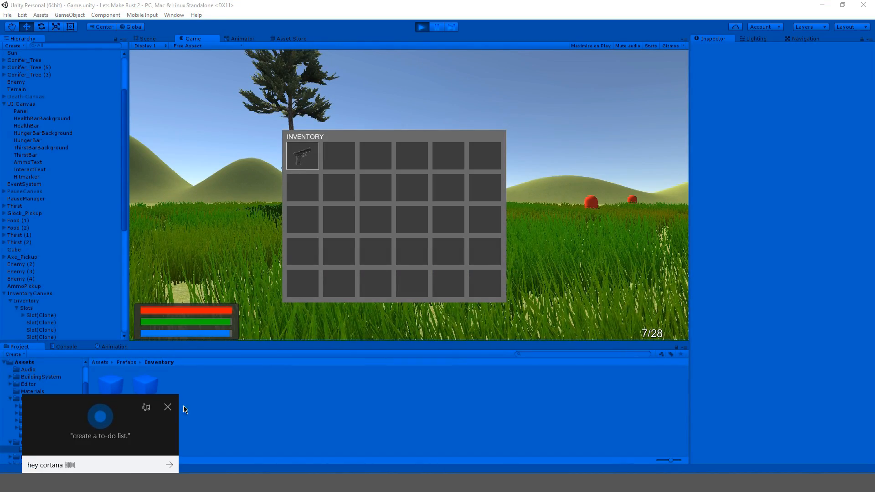
click(168, 406)
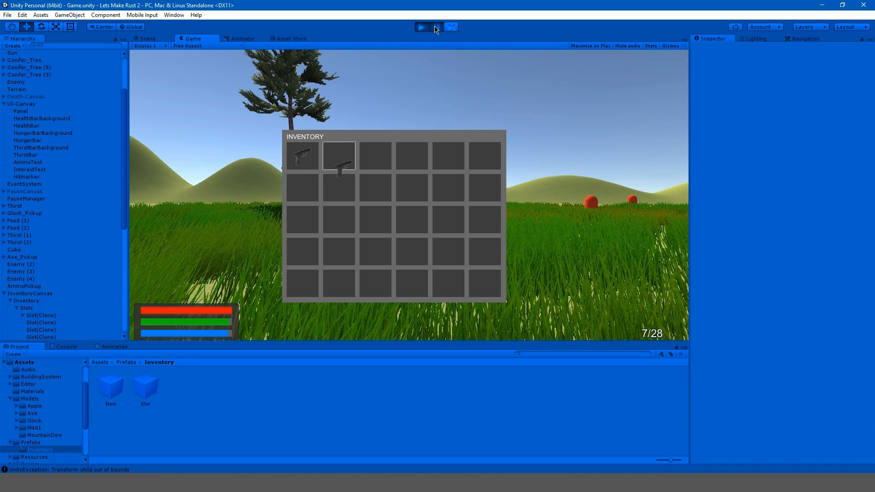
click(420, 27)
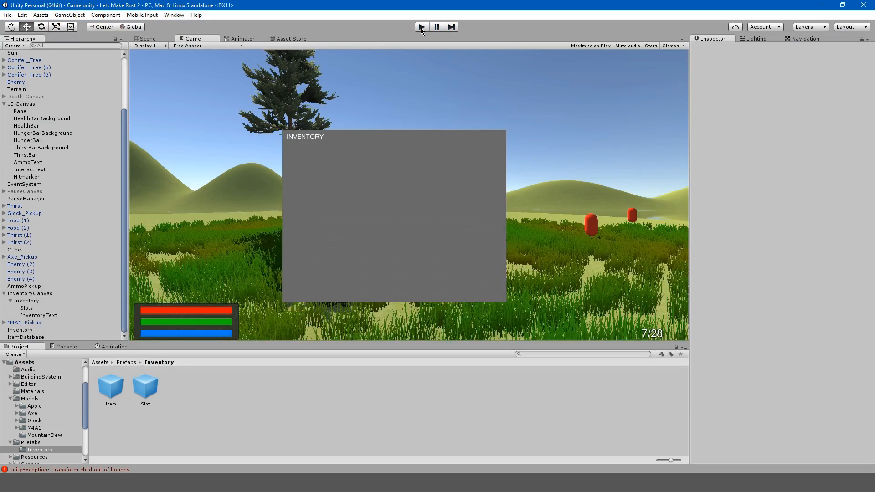
click(420, 27)
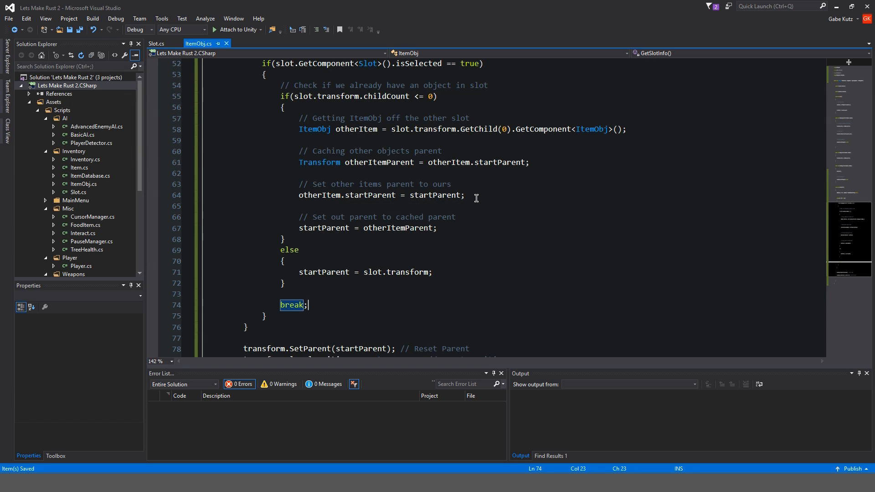
mouse_move(436, 195)
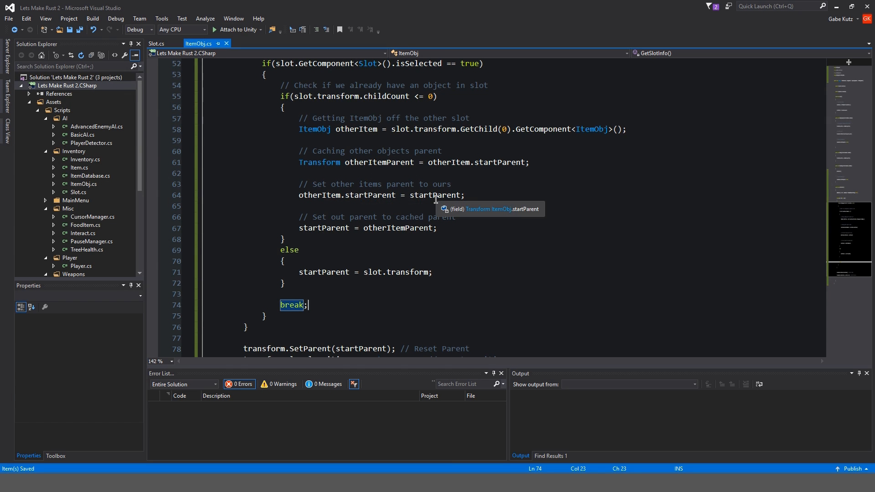
mouse_move(456, 231)
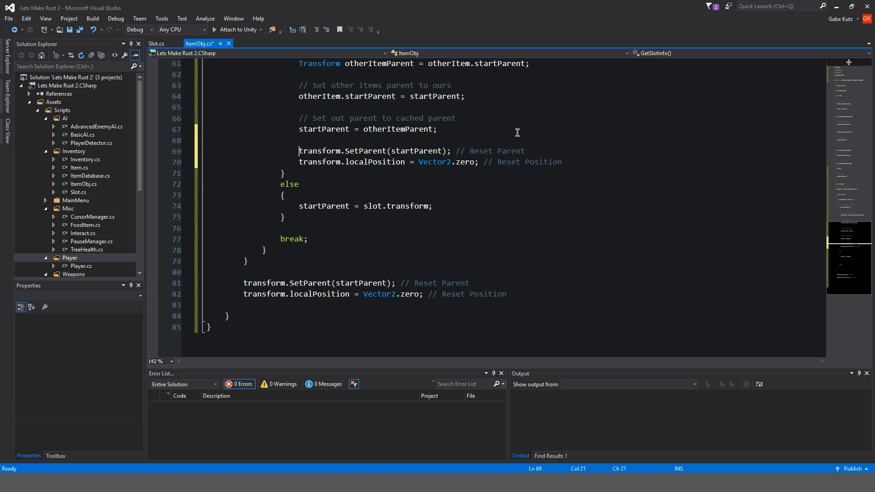
Reparent otherItem to its new startParent and reset its localPosition to Vector2.zero, with comments, and save
text(itemObj)
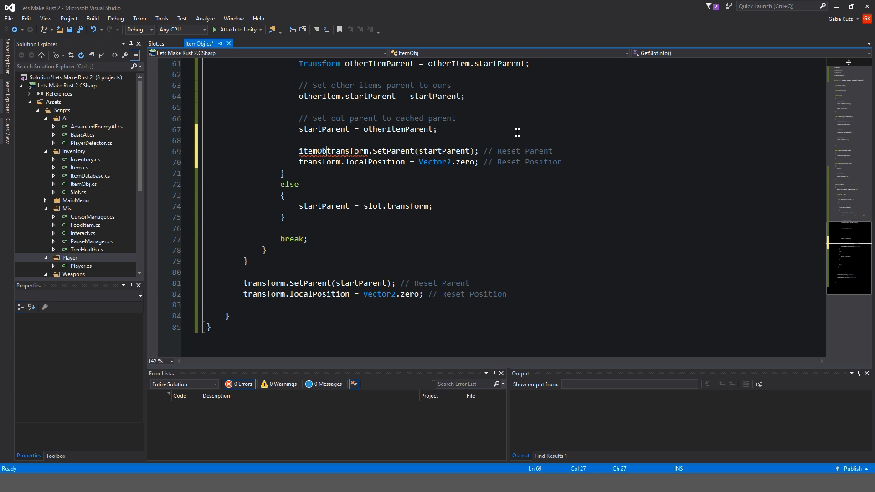
text(j.)
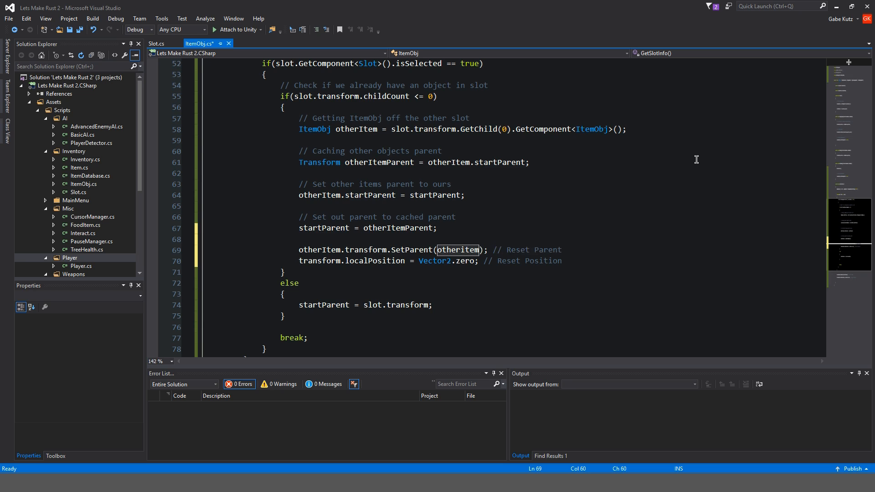
text(.par)
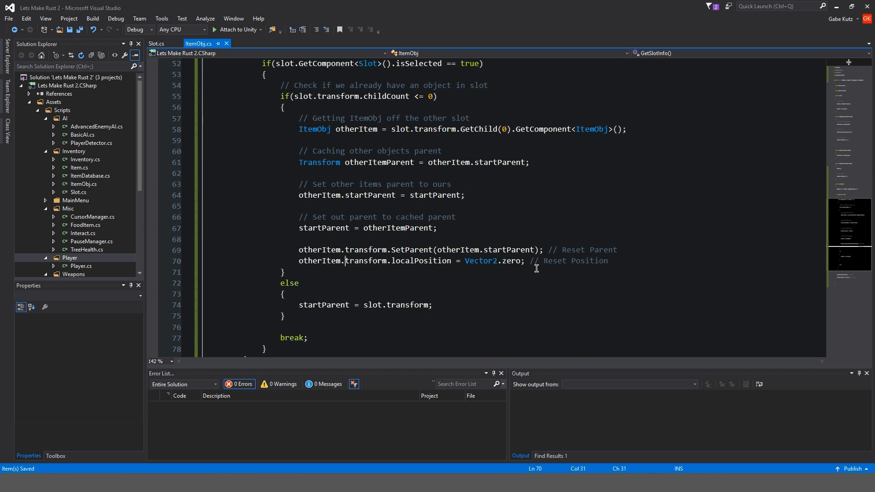
click(617, 250)
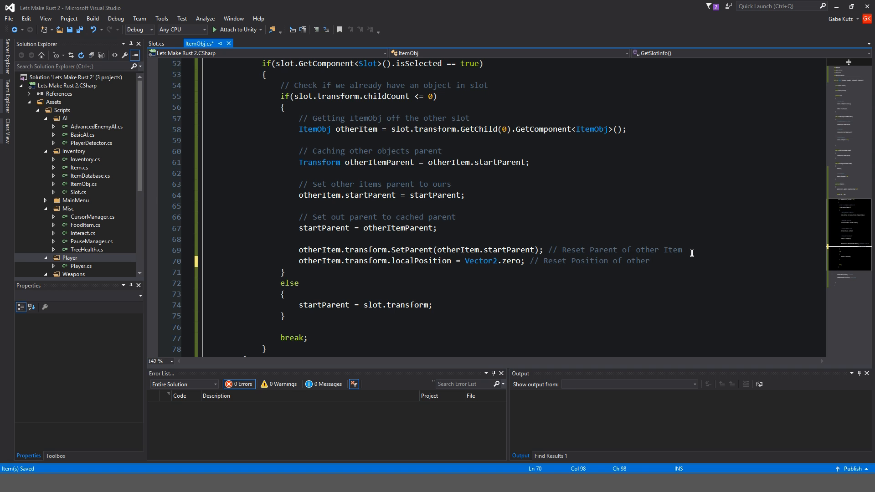
text(Item)
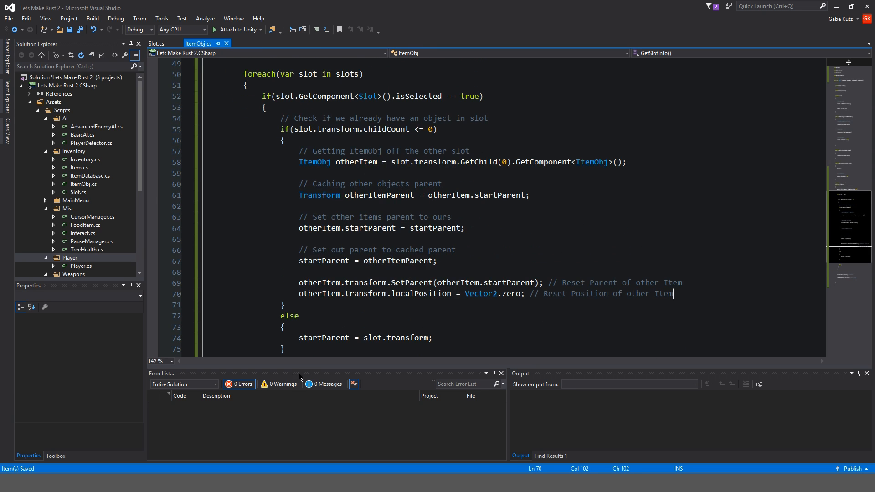
key(alt+tab)
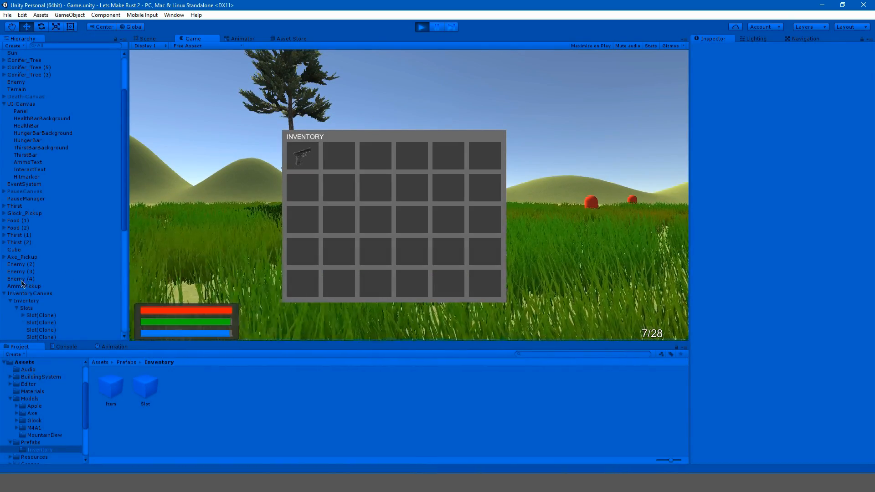
Rerun the inventory test in Unity, then highlight uses of slot and review the else branch
click(48, 186)
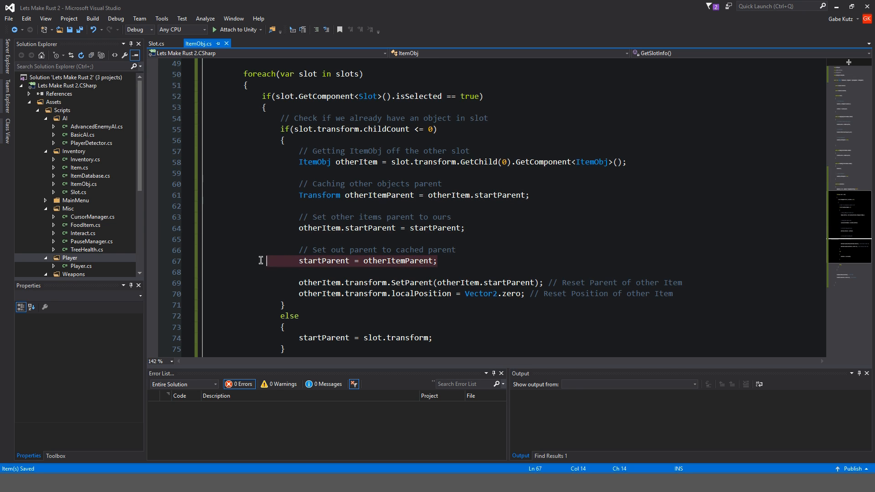
mouse_move(399, 267)
text(r)
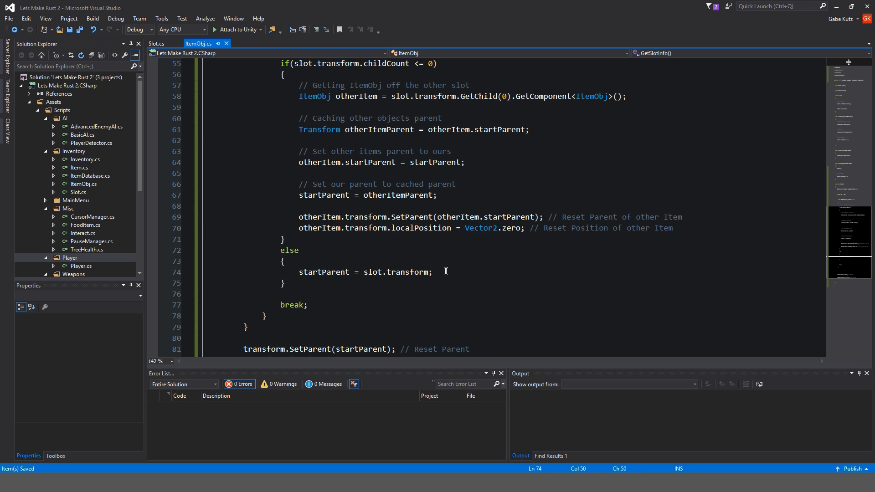
double_click(372, 271)
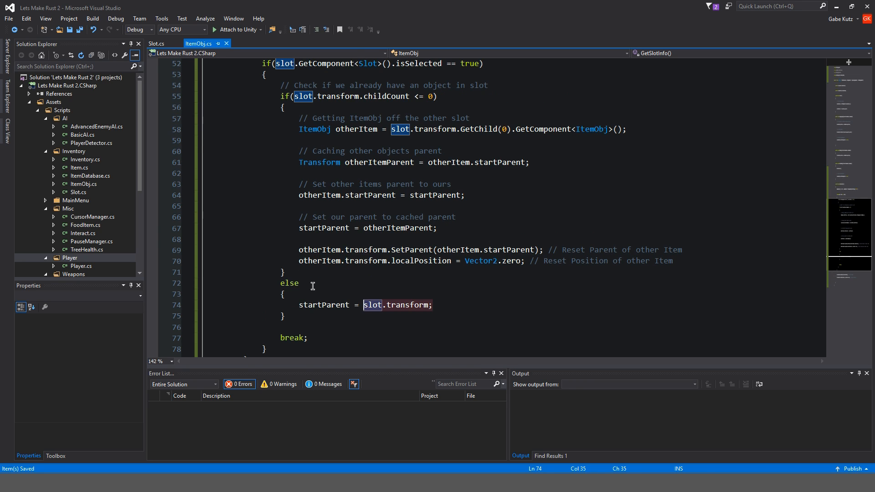
scroll(down, 3)
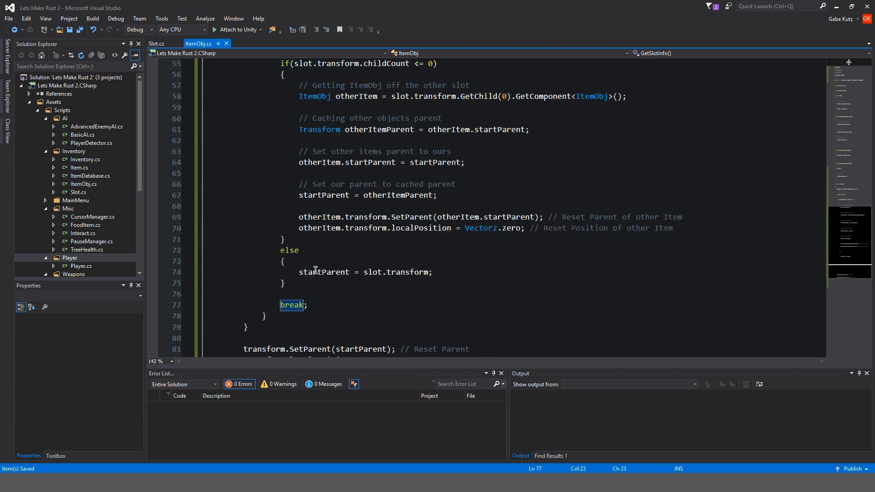
scroll(down, 3)
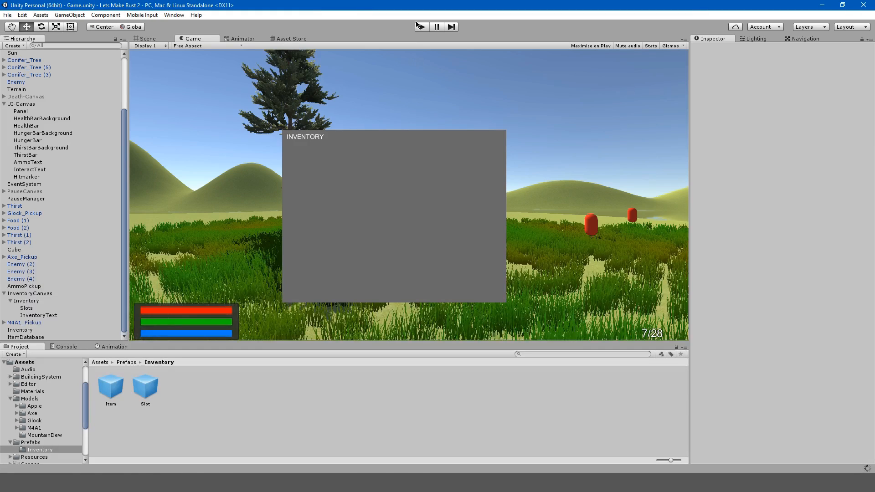
Rework the occupied-slot condition on line 55 from childCount >= 1 towards childCount > 0
click(420, 27)
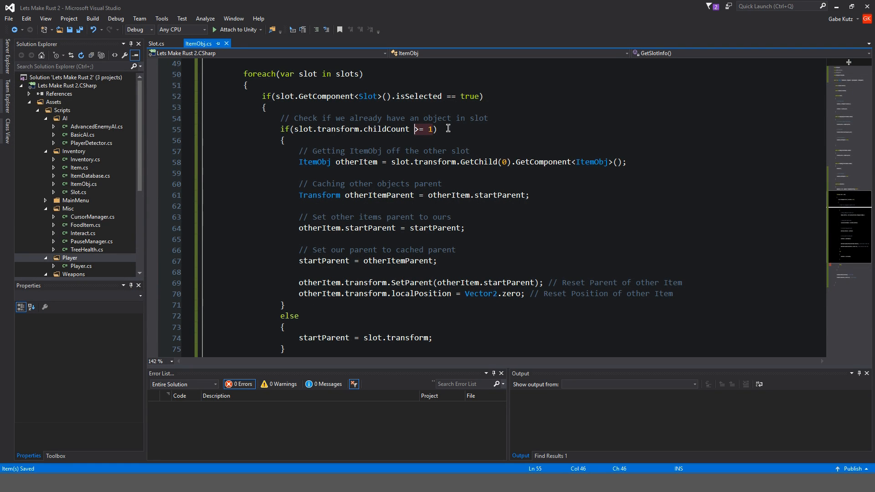
text(<= 0)
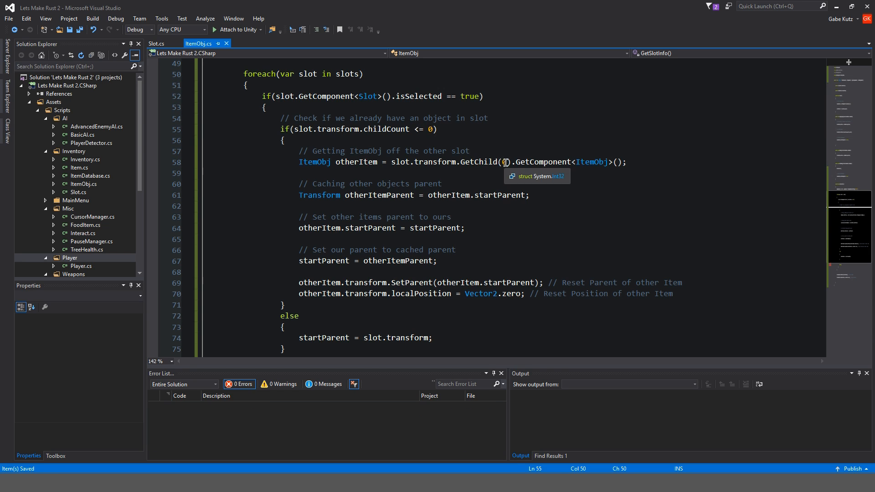
click(439, 128)
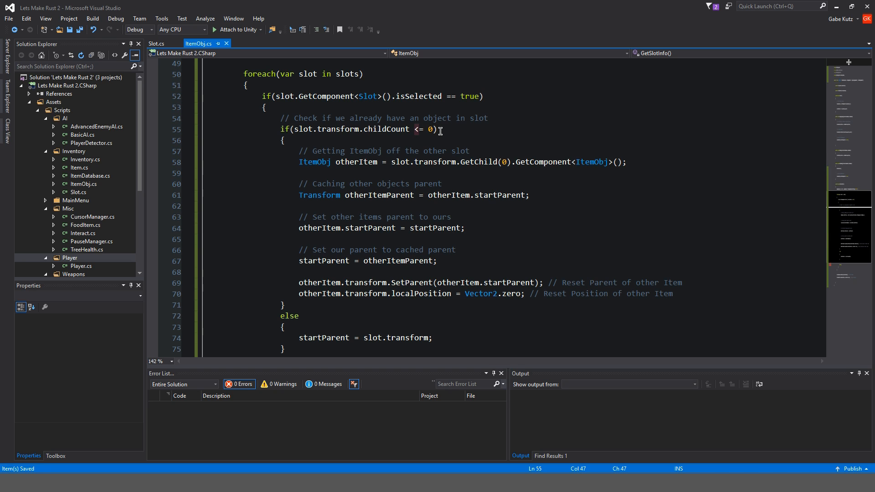
text(>=)
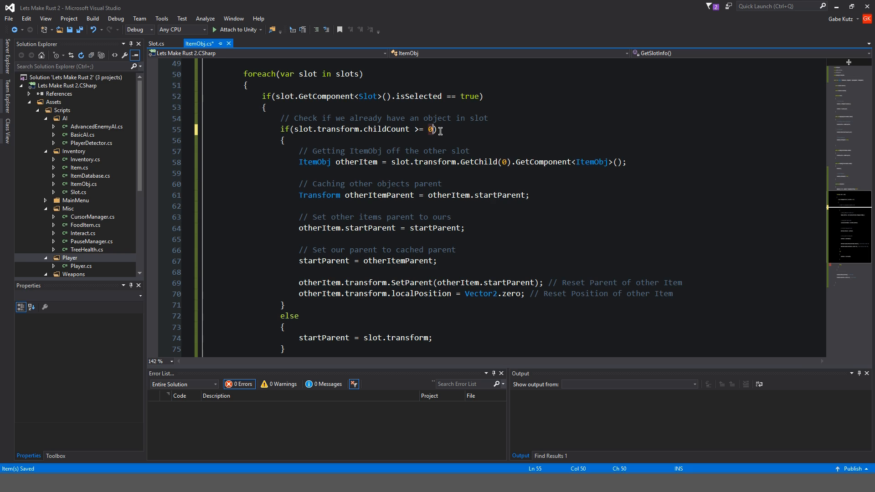
text(1)
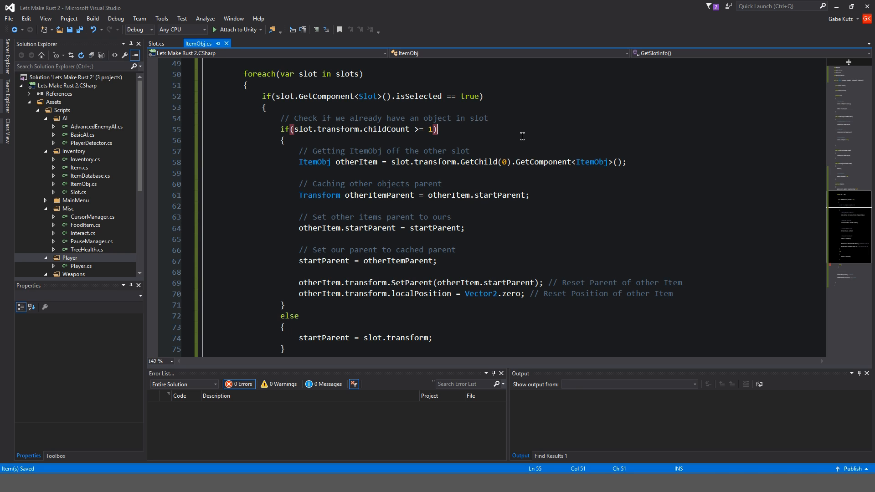
key(Backspace)
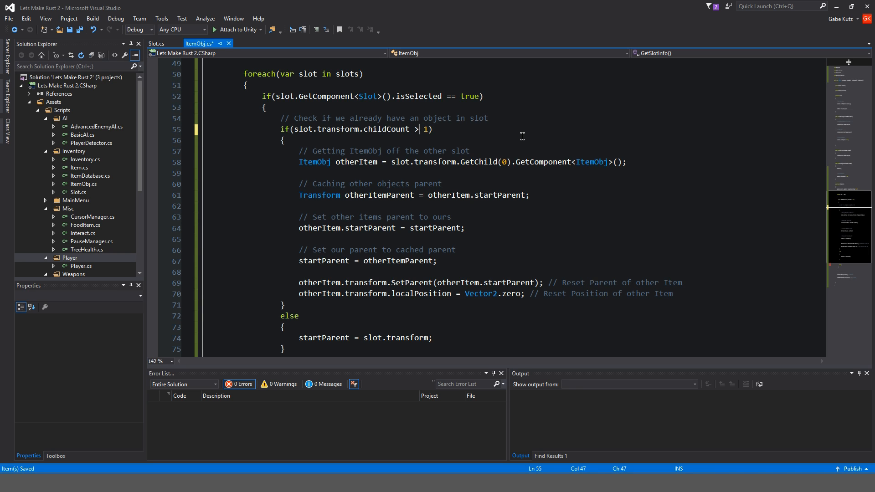
text(0)
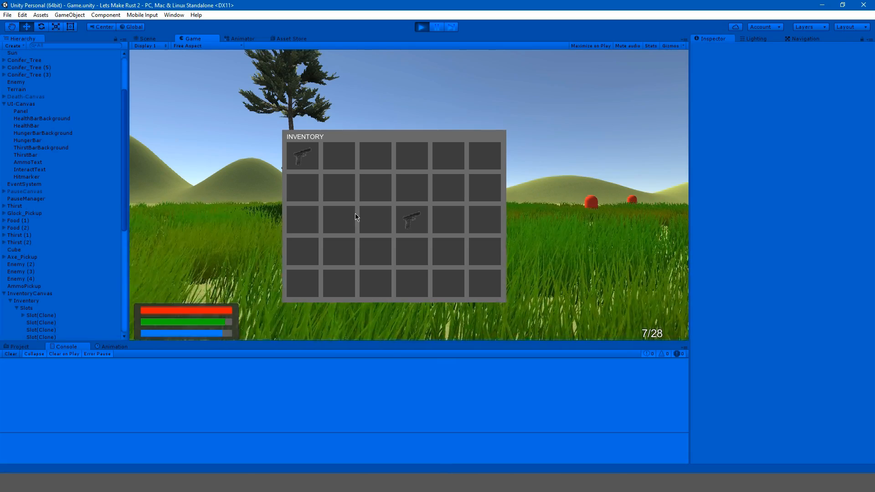
Drag the second pistol through several empty inventory slots in the running game
drag(412, 218, 374, 186)
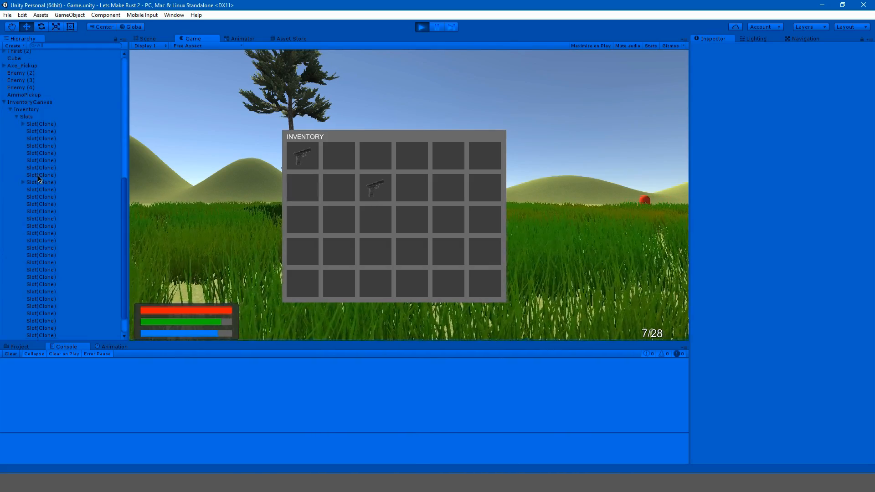
drag(374, 187, 339, 220)
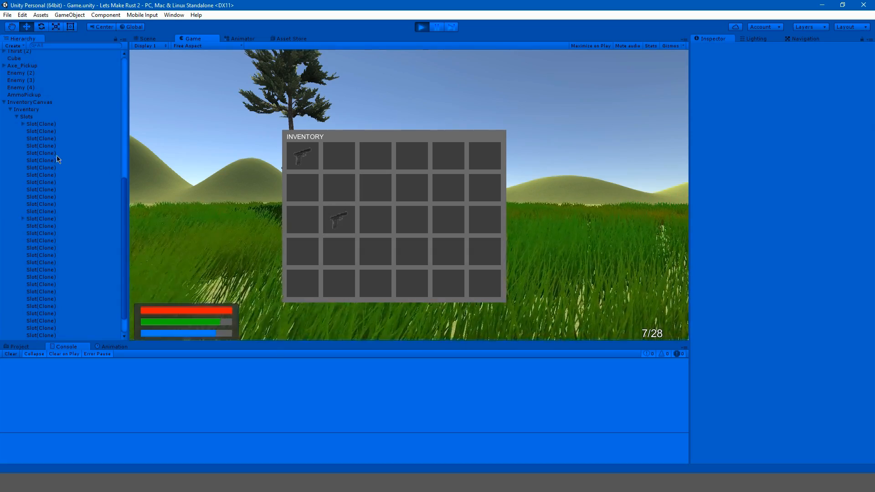
drag(302, 155, 322, 187)
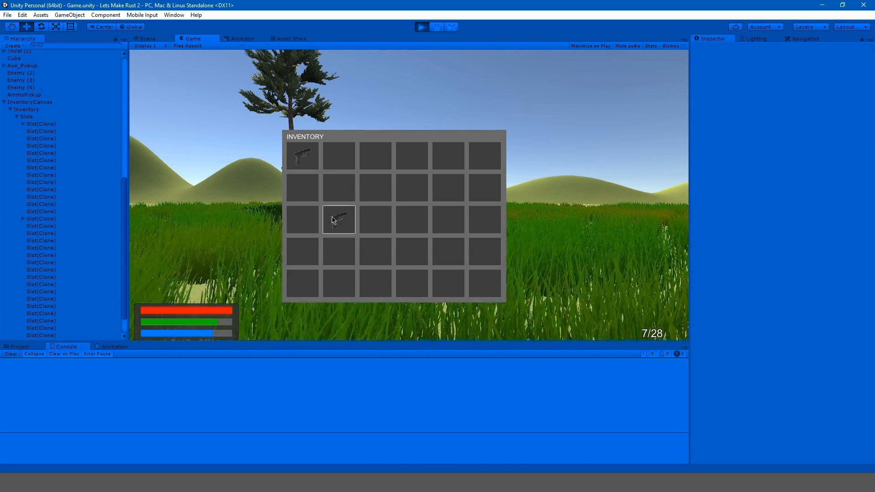
drag(339, 218, 302, 155)
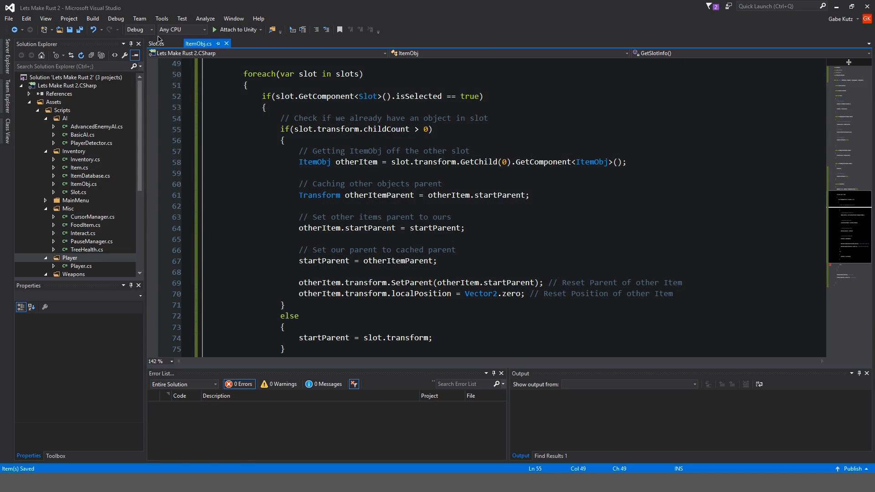
Open ItemDatabase.cs from Assets/Scripts/Inventory, showing the Glock and Apple entries
click(89, 176)
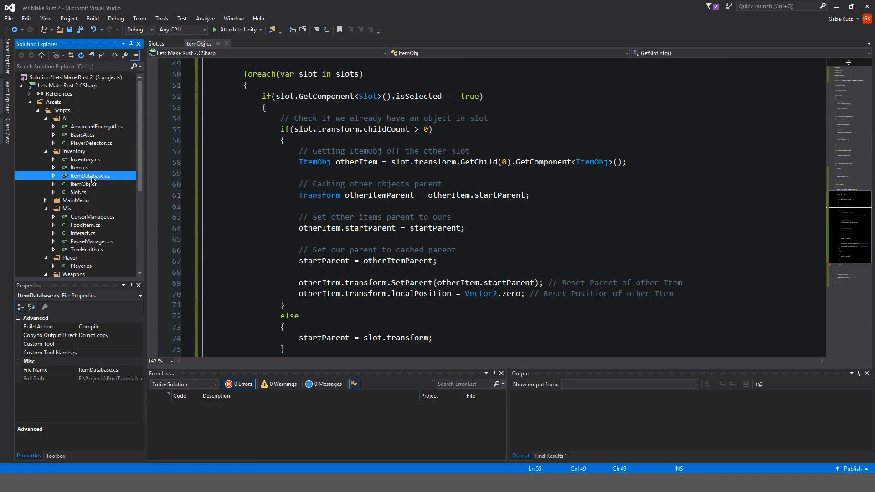
double_click(89, 175)
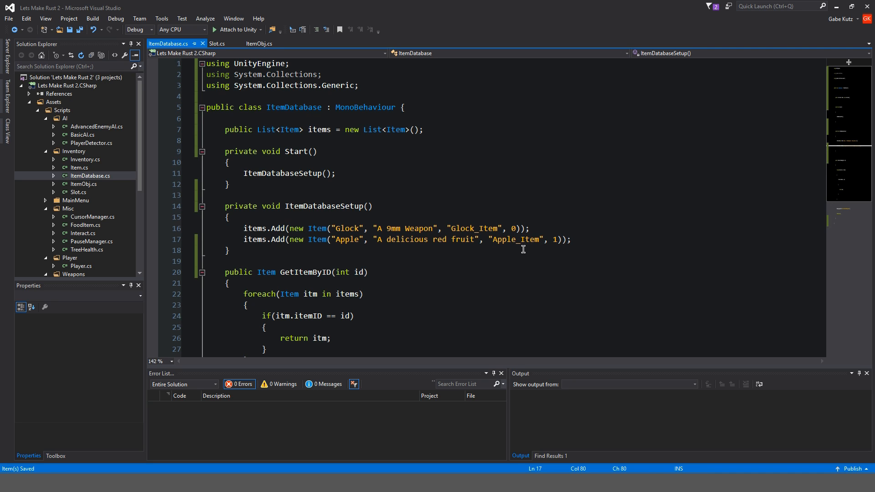
mouse_move(484, 245)
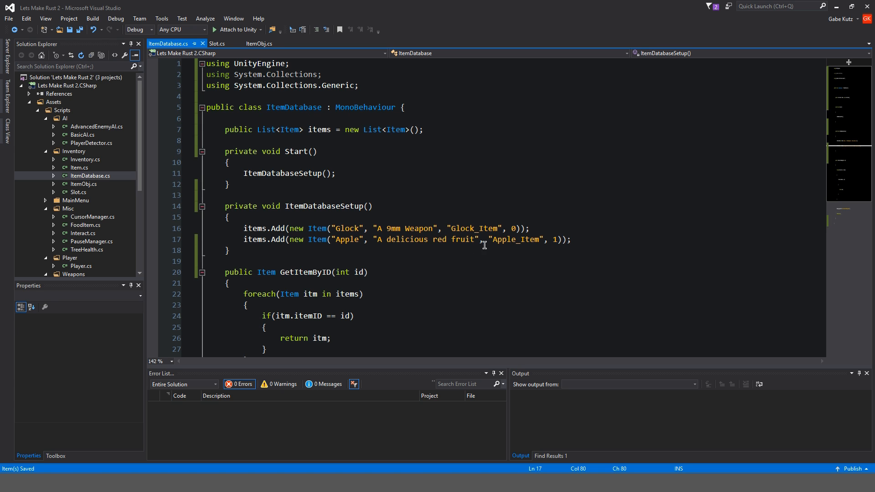
mouse_move(504, 267)
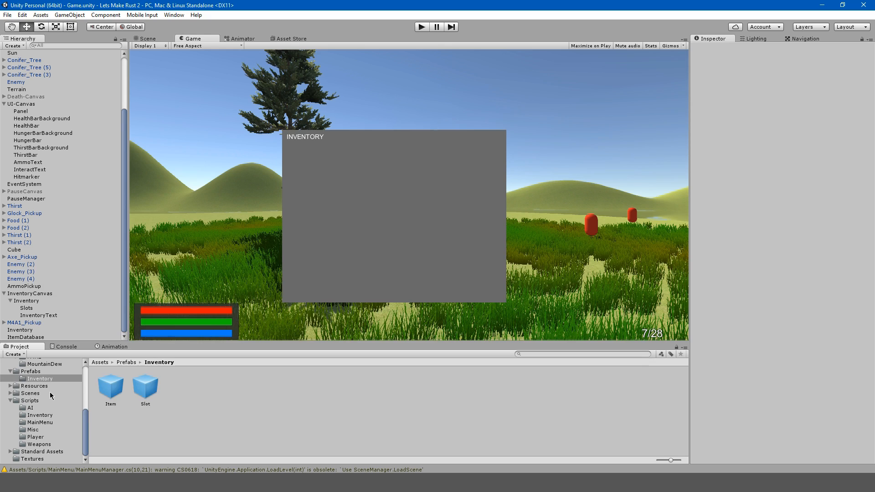
Import Apple_Item as a Sprite (2D and UI) with Point filtering and Max Size 512, applied
click(40, 393)
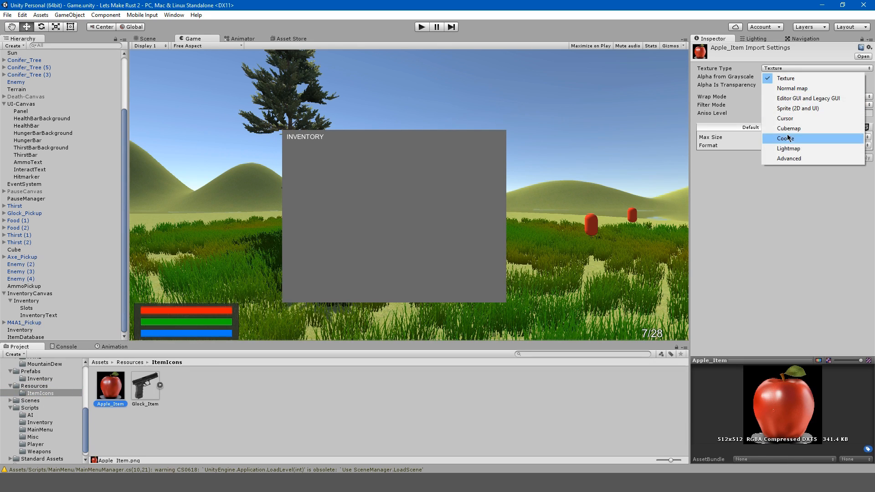
click(798, 108)
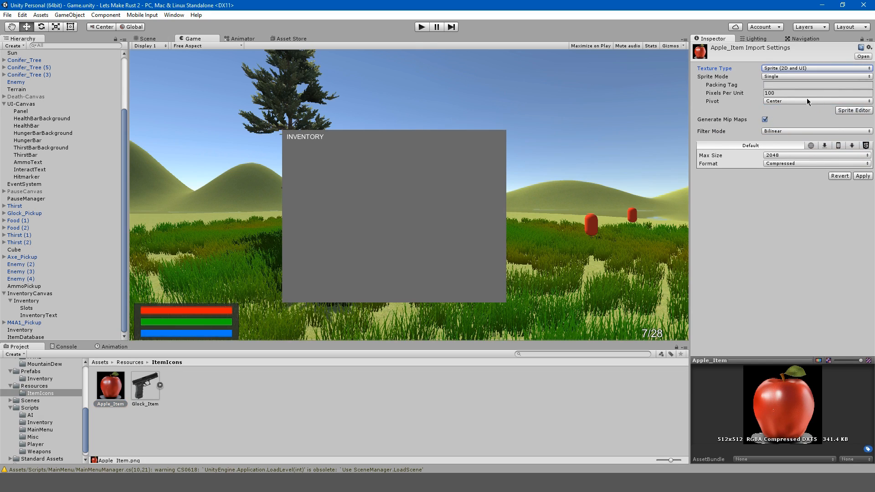
click(862, 176)
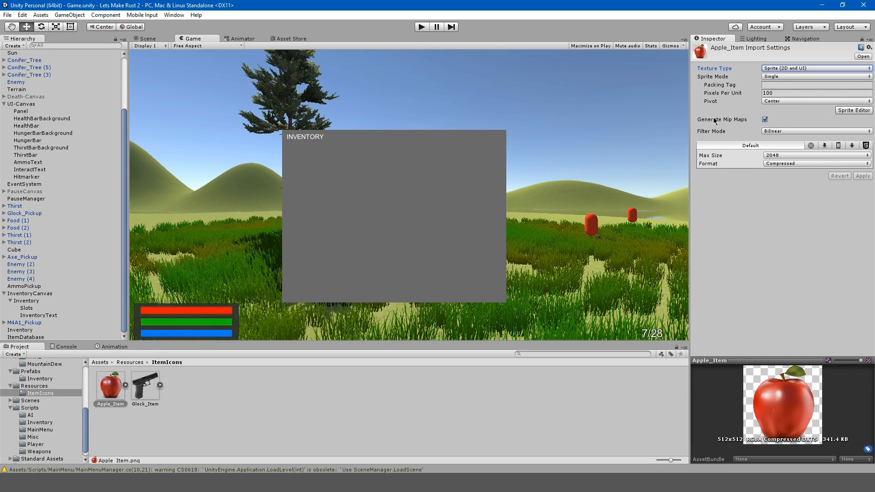
mouse_move(788, 136)
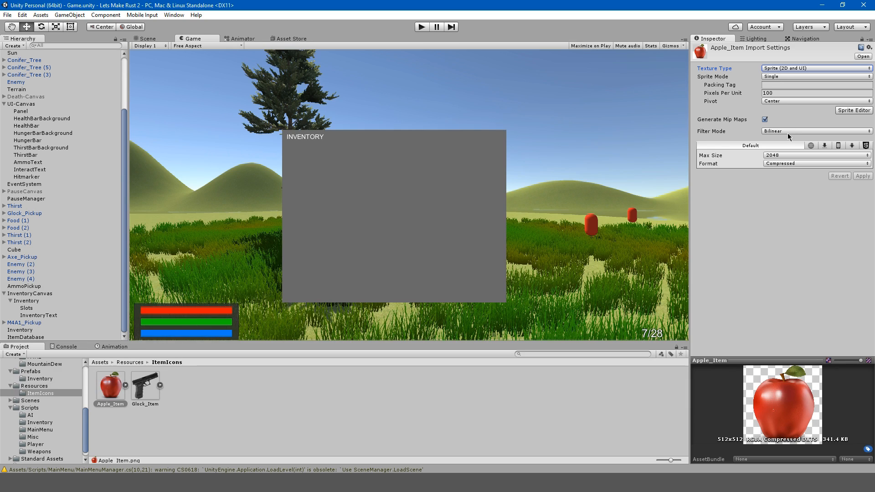
click(815, 155)
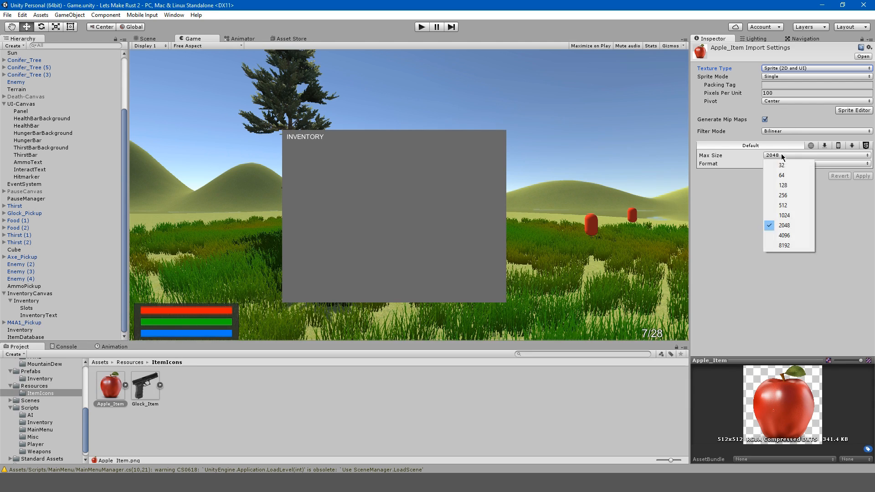
click(782, 205)
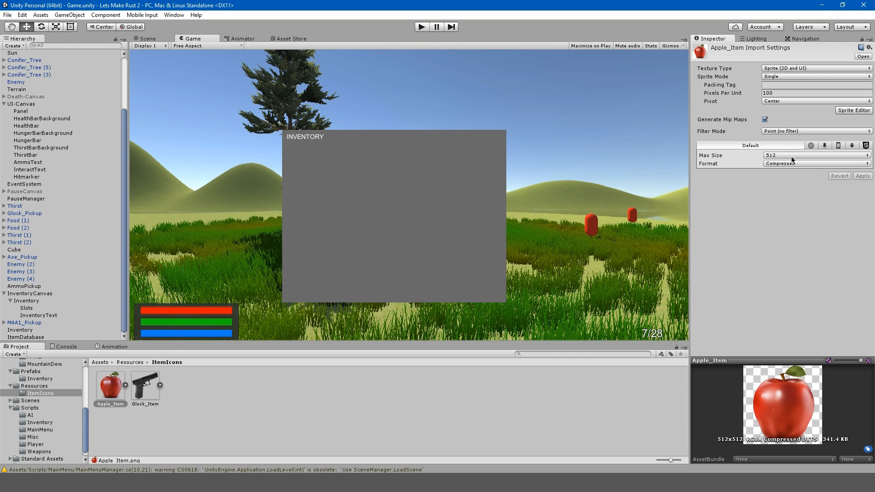
mouse_move(466, 185)
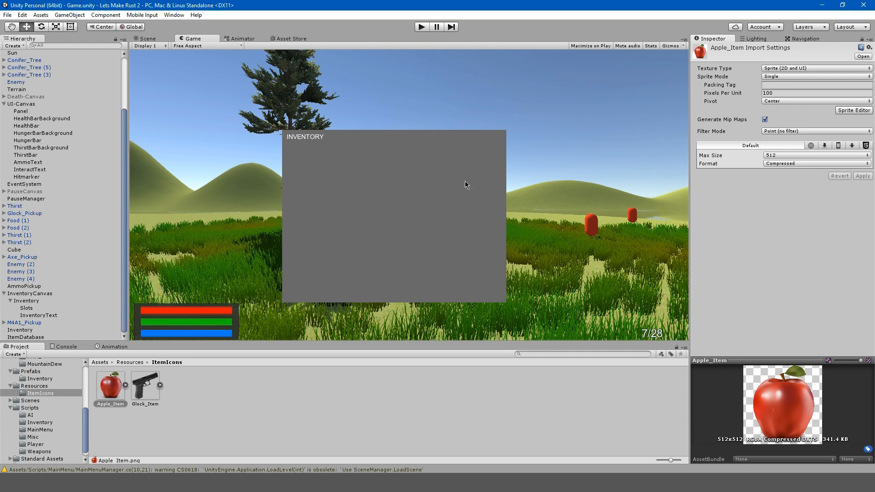
mouse_move(215, 425)
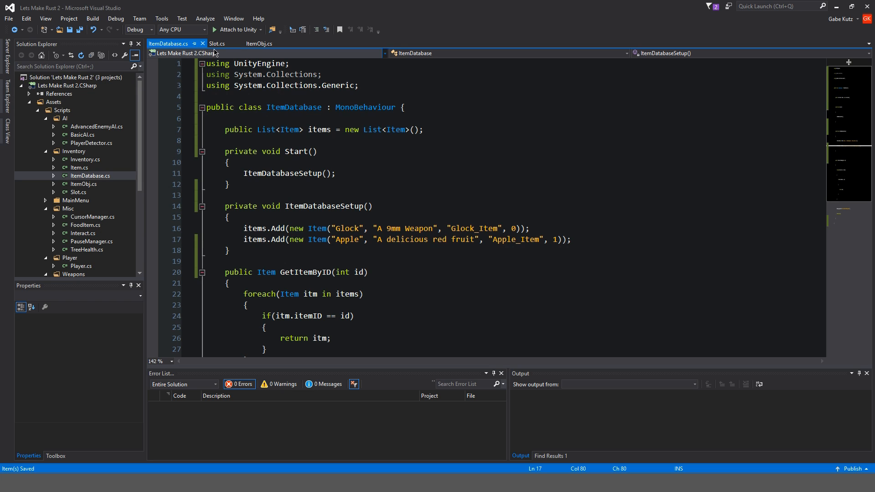
In Inventory.cs Start(), add 'AddItem(0);' below the defaultSensetivityY line
click(216, 44)
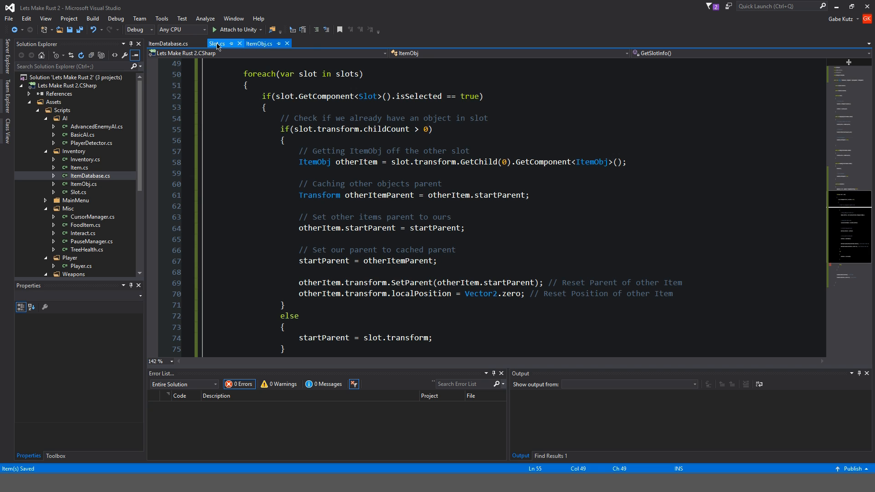
click(257, 44)
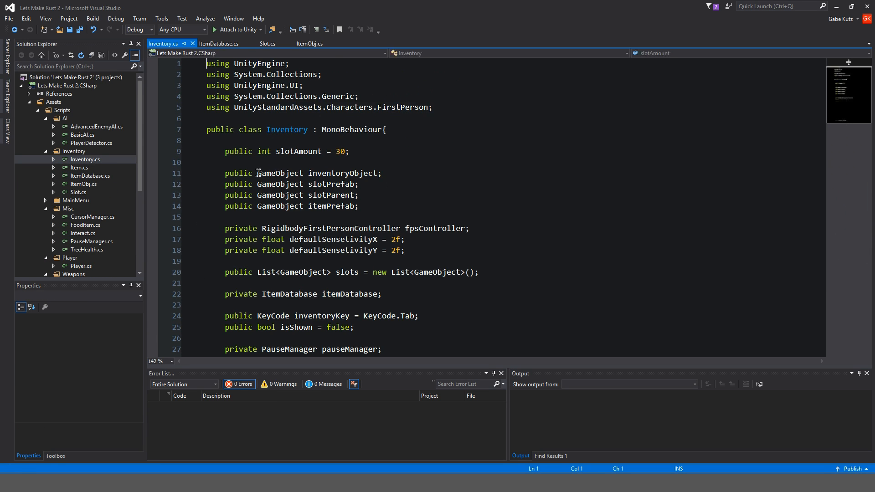
scroll(down, 3)
text(defaultSensetivityY = fpsController.mouseLook.YSensitivity;)
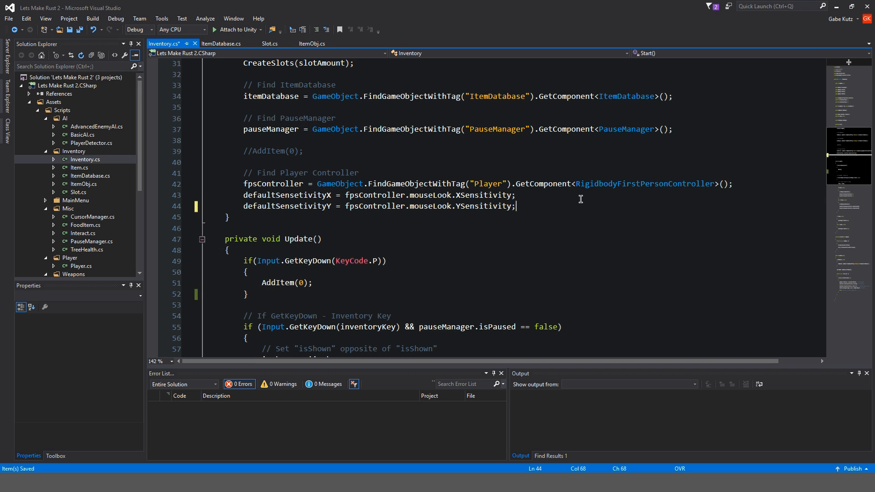
text(AddiI)
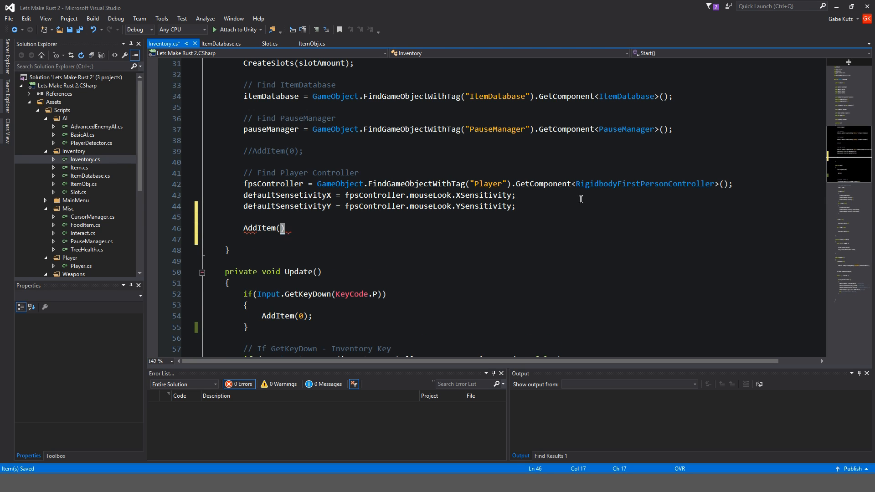
text(0);)
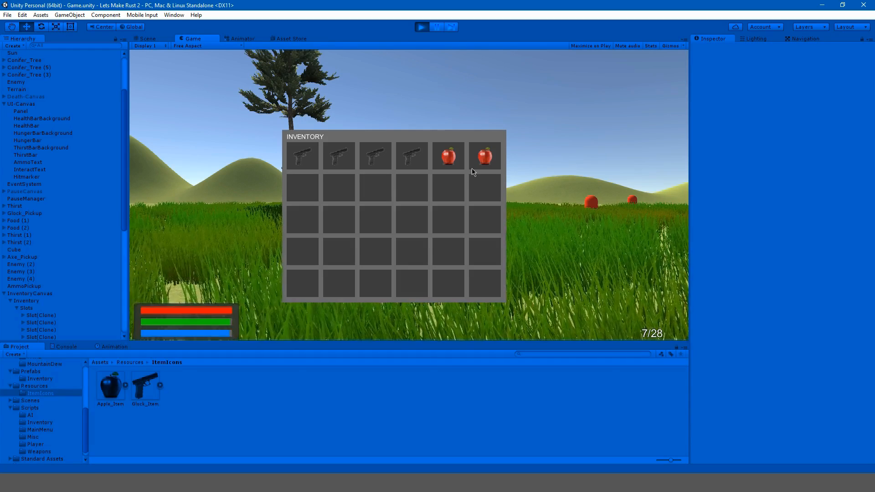
In the running game, drag the apple from the first slot down into row two's first slot
key(alt+tab)
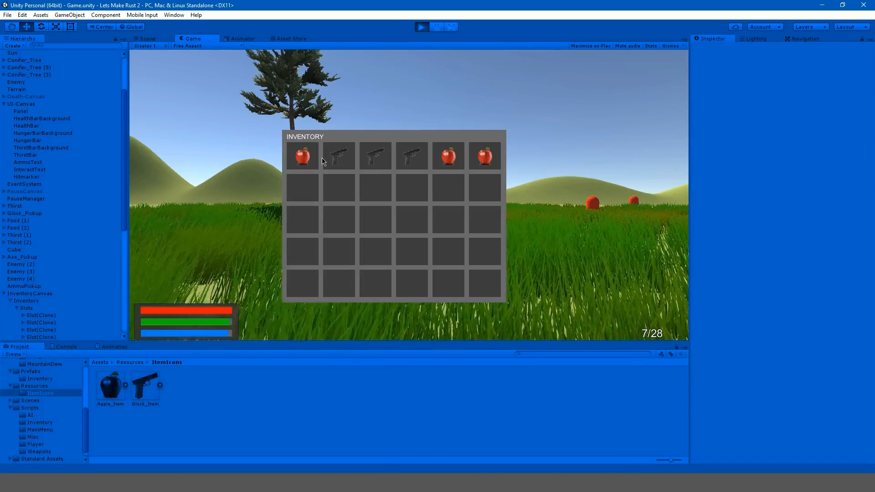
click(303, 155)
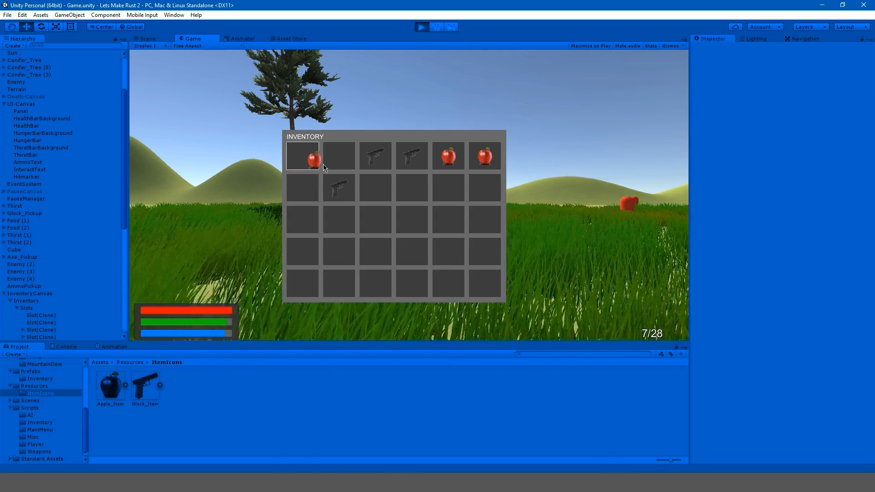
drag(302, 156, 303, 188)
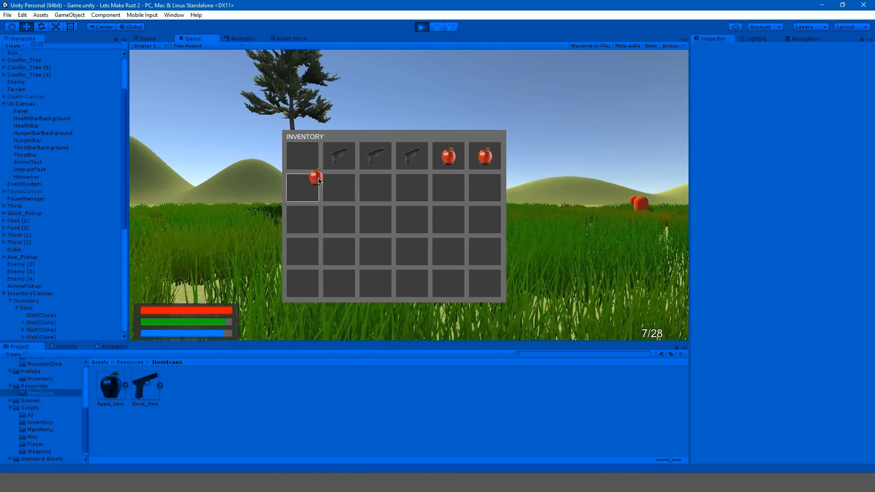